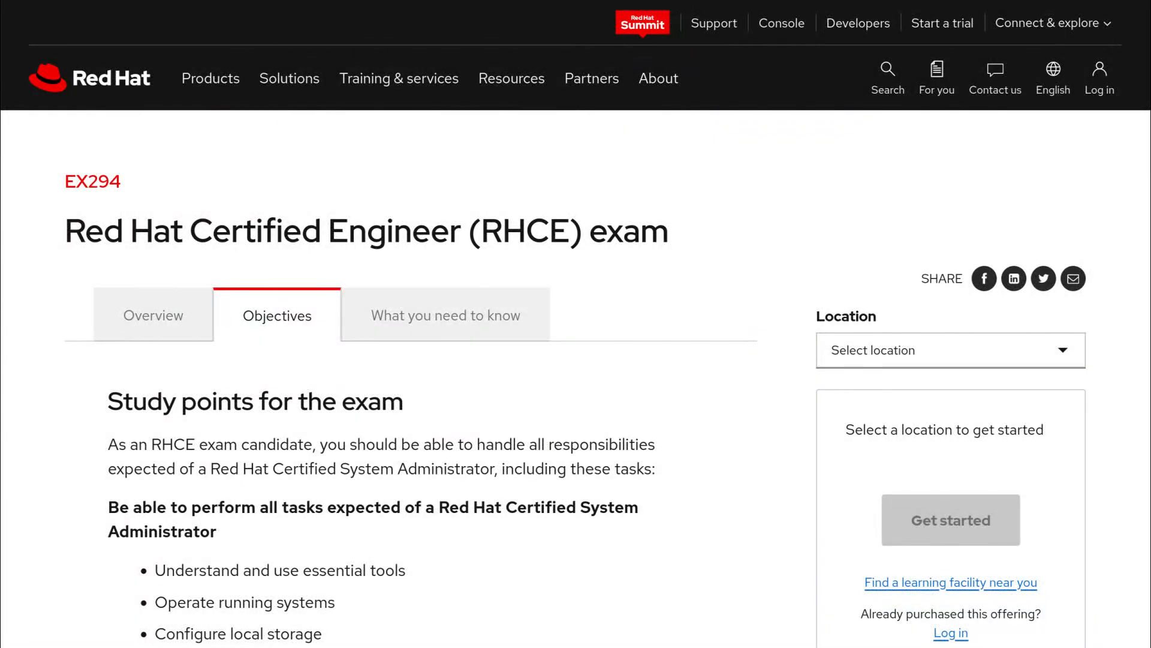
Scroll through the RHCE exam objectives on the Red Hat website.
scroll(down, 3)
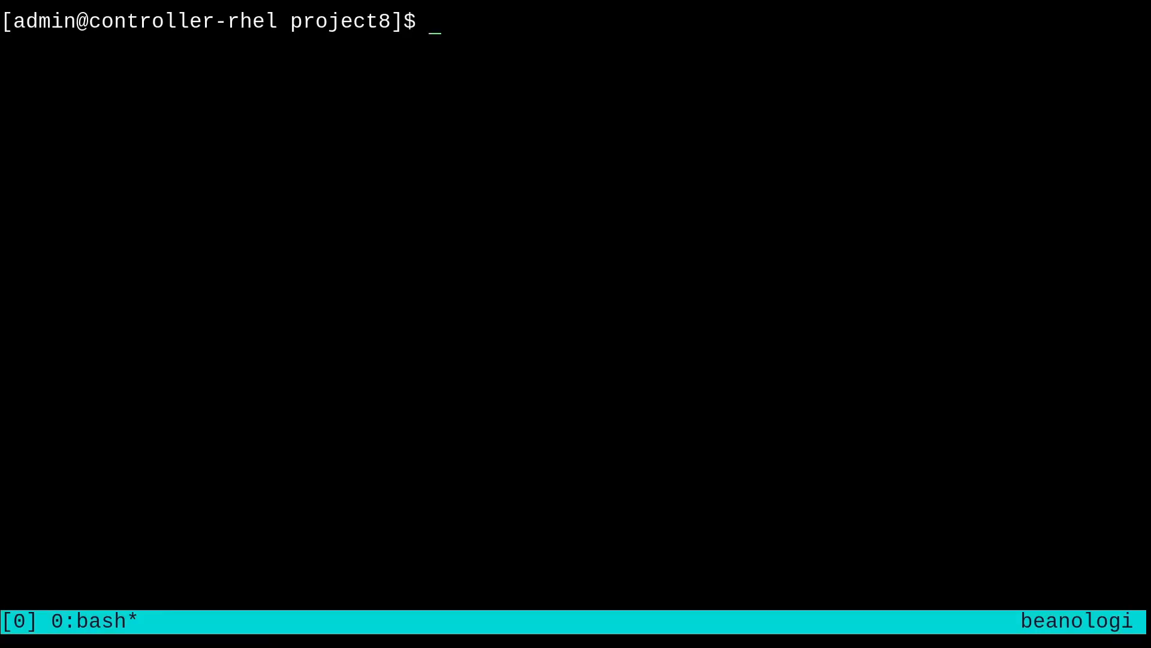
Open loops-simple.yml in vim from the project8 shell prompt.
text(vim)
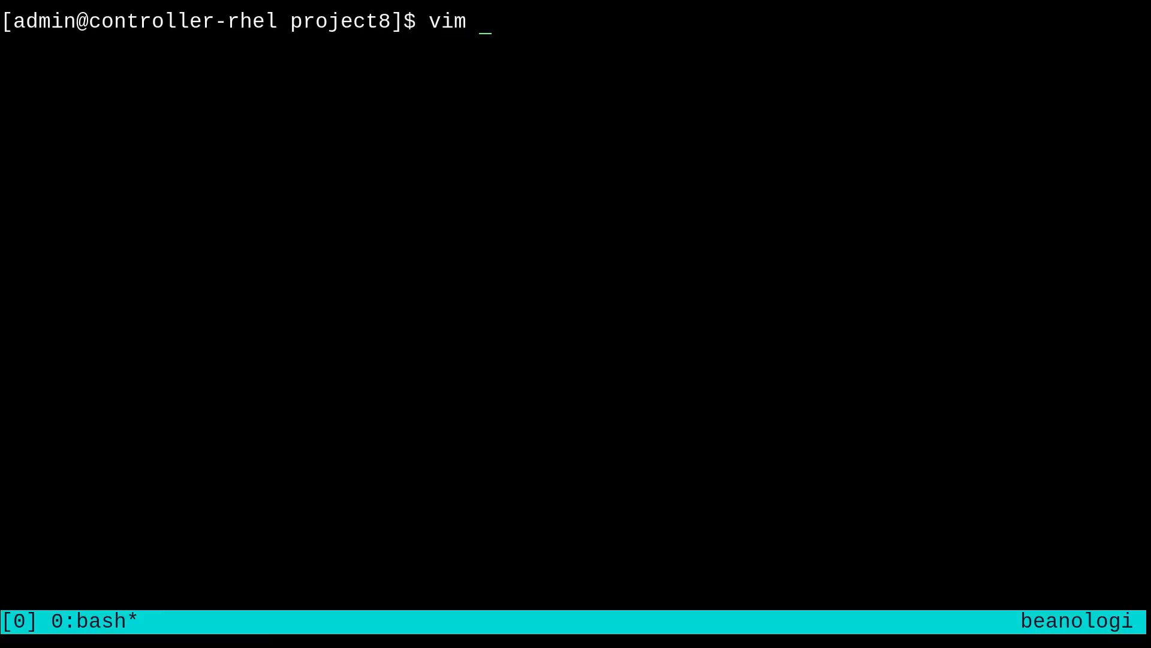
text(loops-simple.yml)
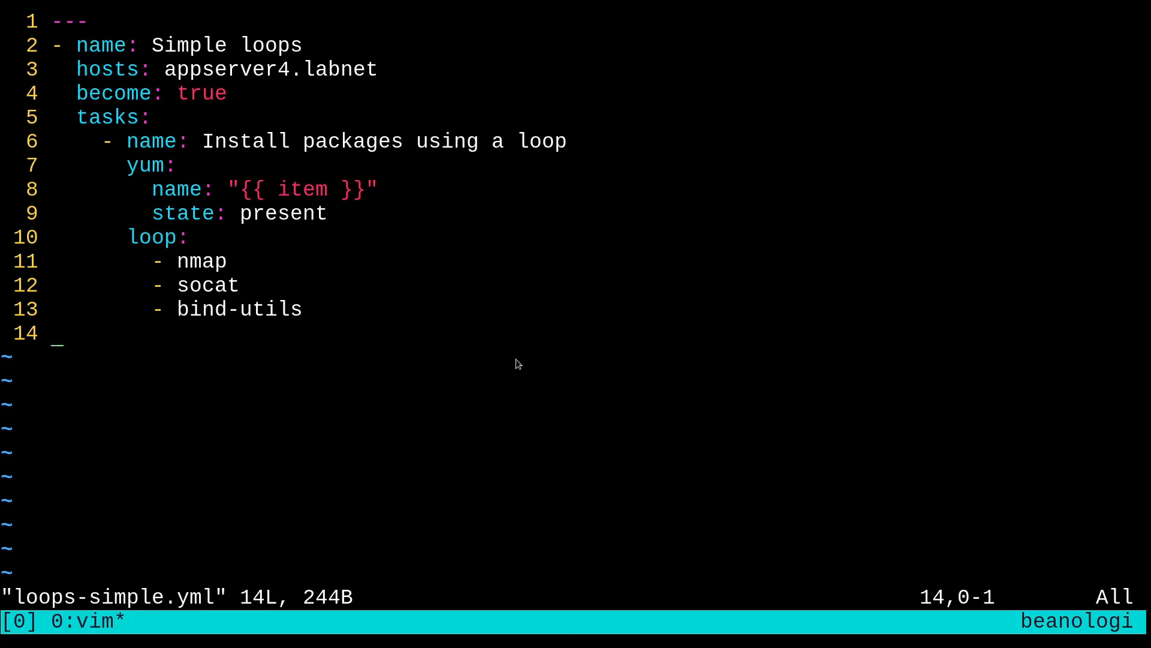
mouse_move(571, 349)
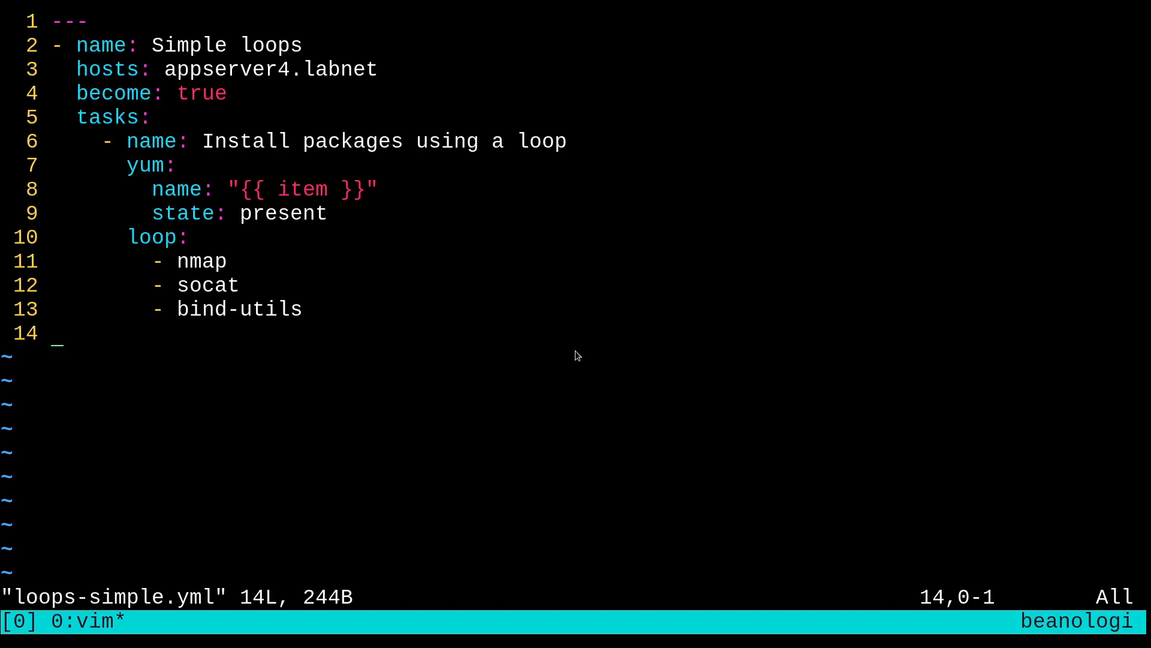
mouse_move(518, 335)
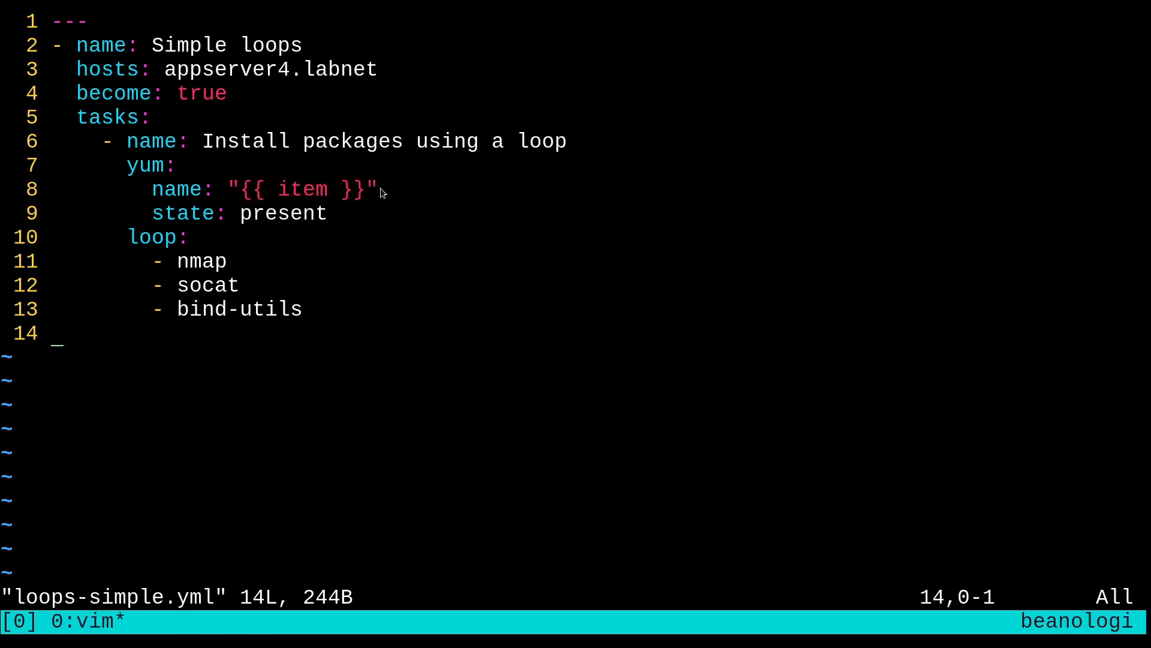
mouse_move(489, 334)
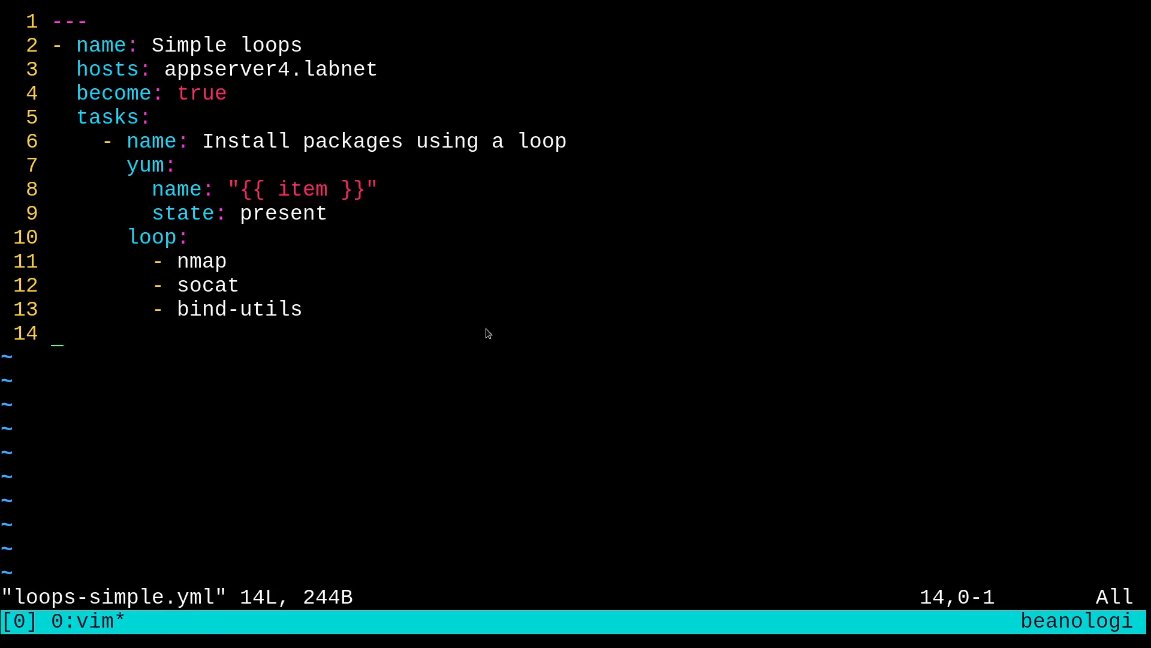
mouse_move(452, 336)
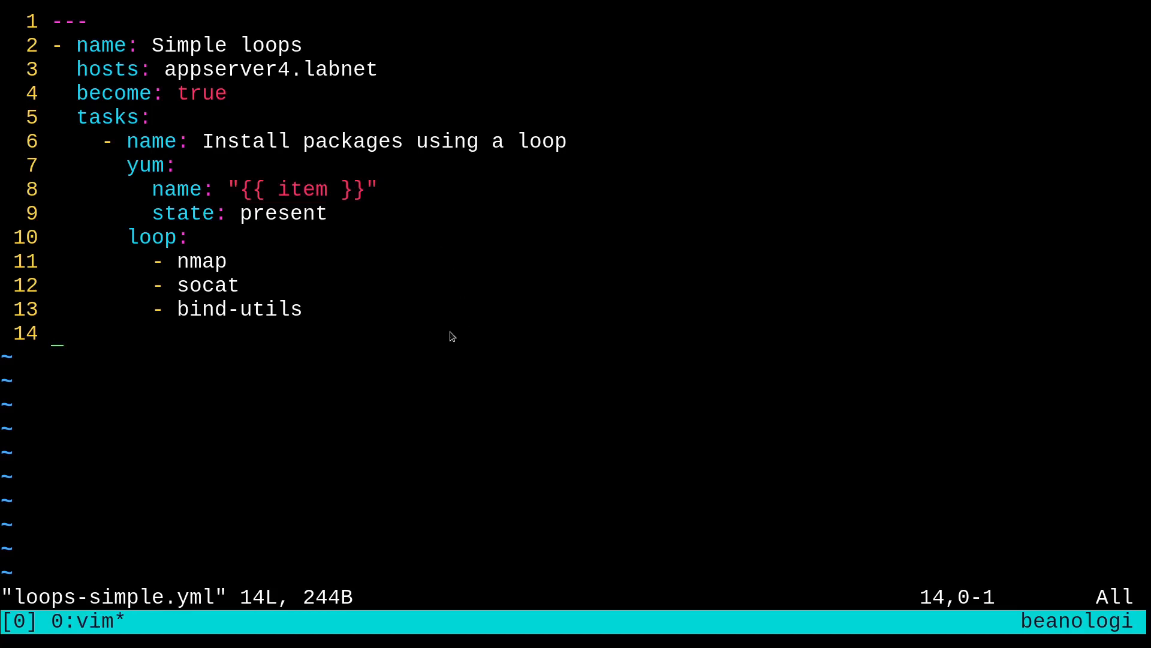
mouse_move(391, 334)
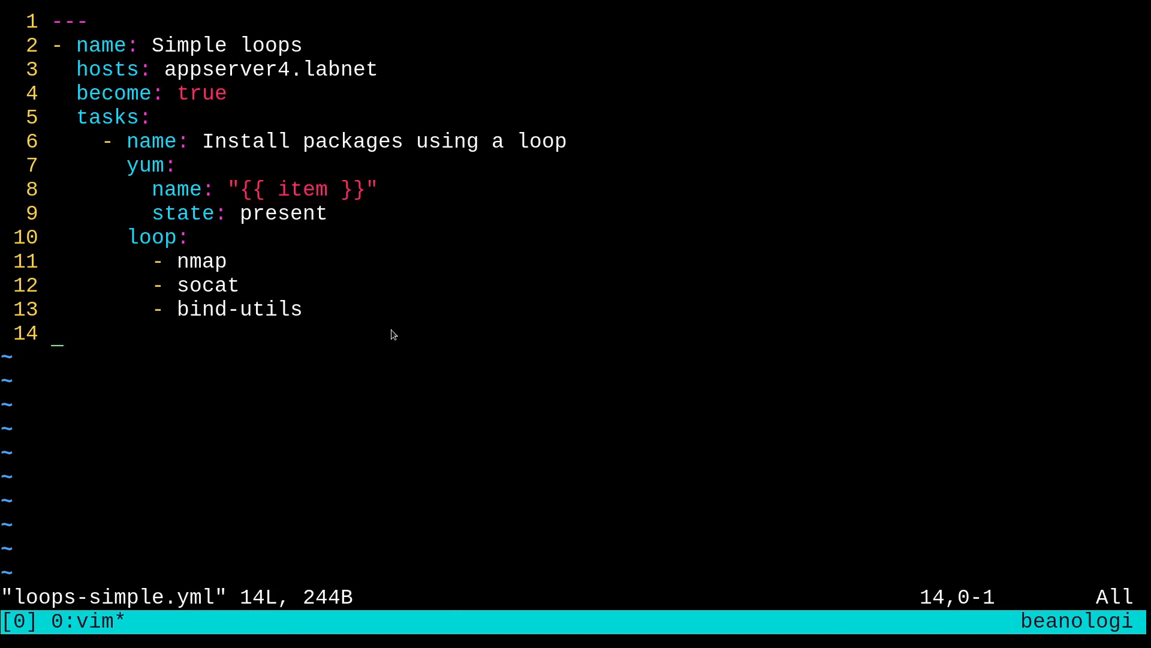
mouse_move(122, 165)
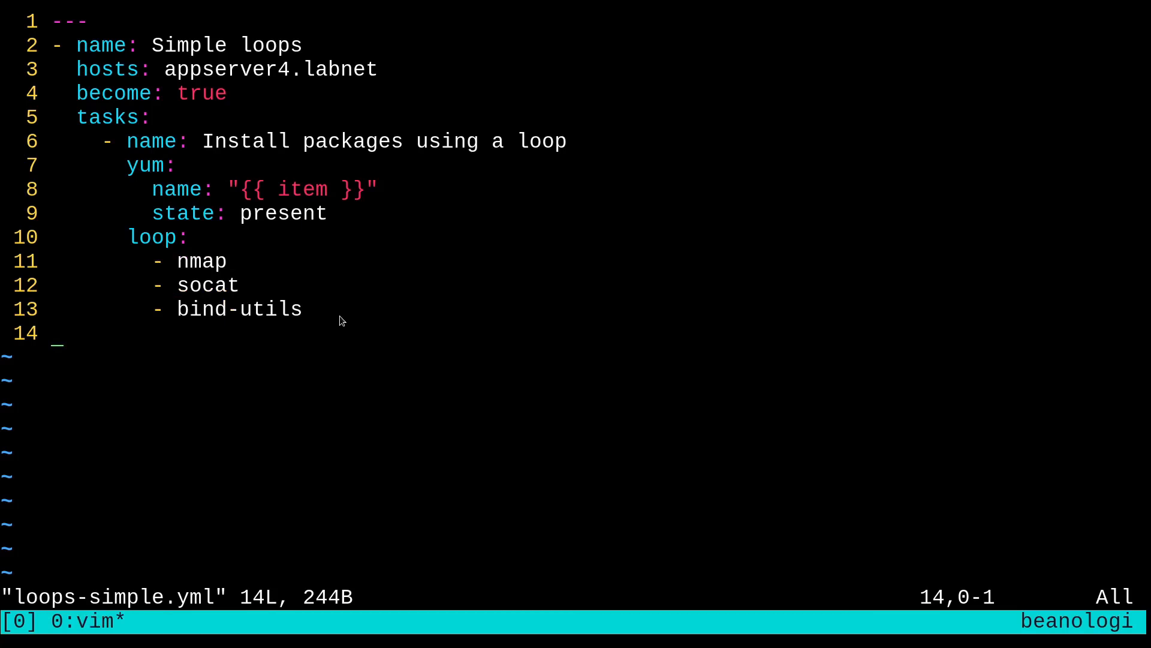
mouse_move(356, 323)
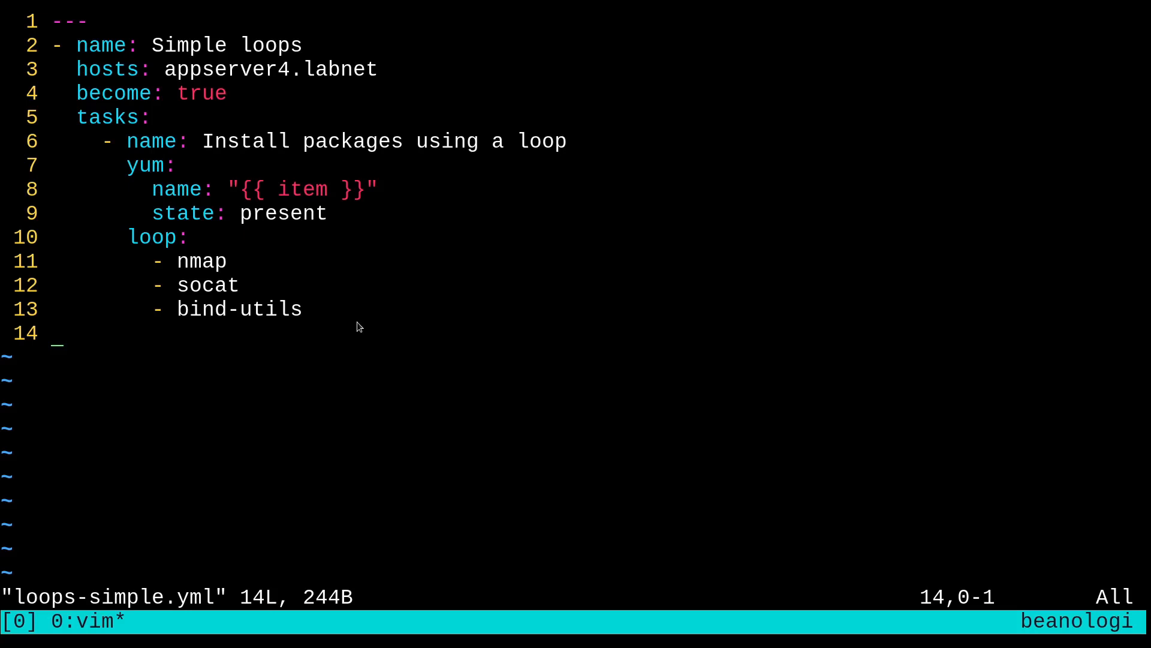
Delete the hardcoded loop items and add a vars: pkgs: list with nmap, socat and bind-utils.
key(V)
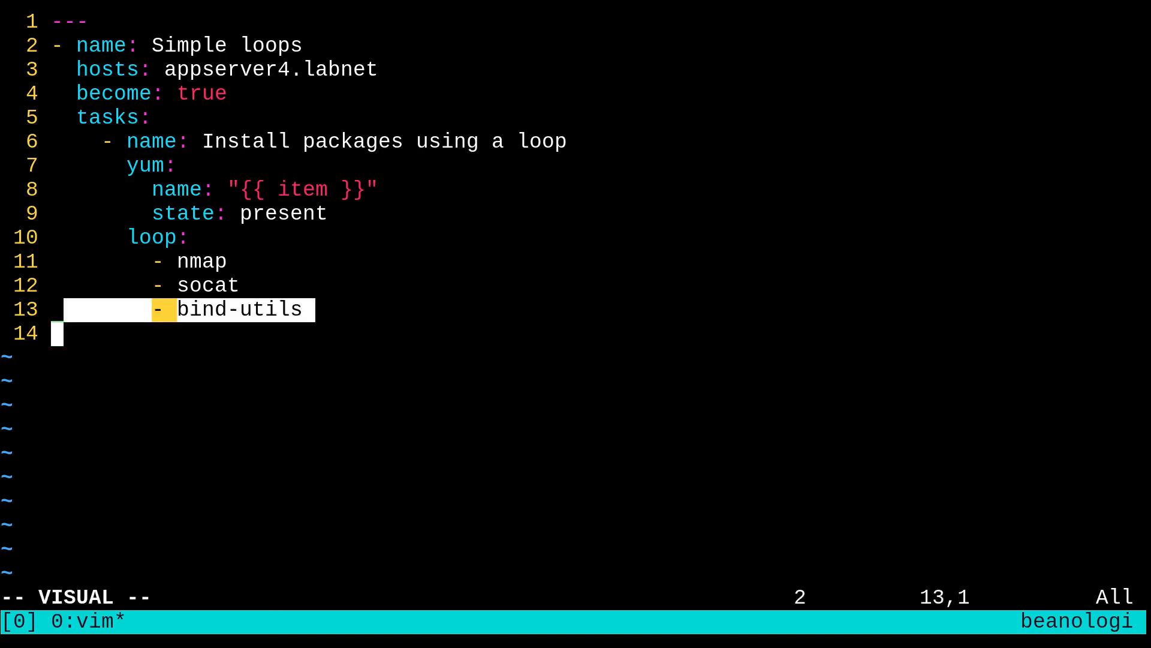
key(d)
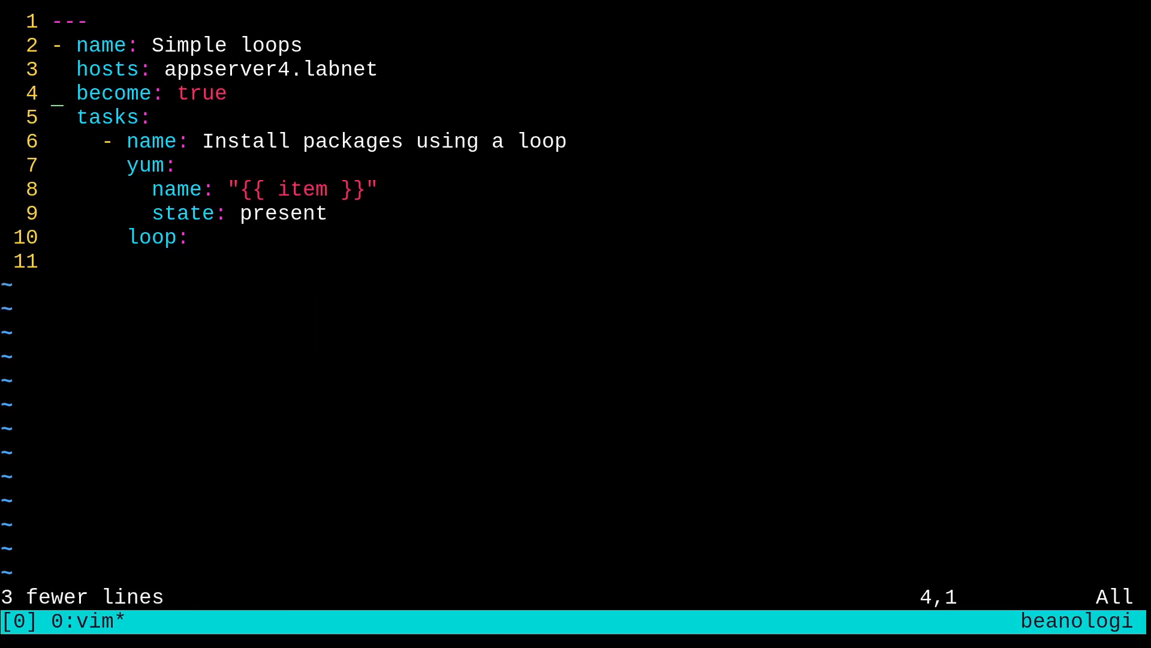
key(o)
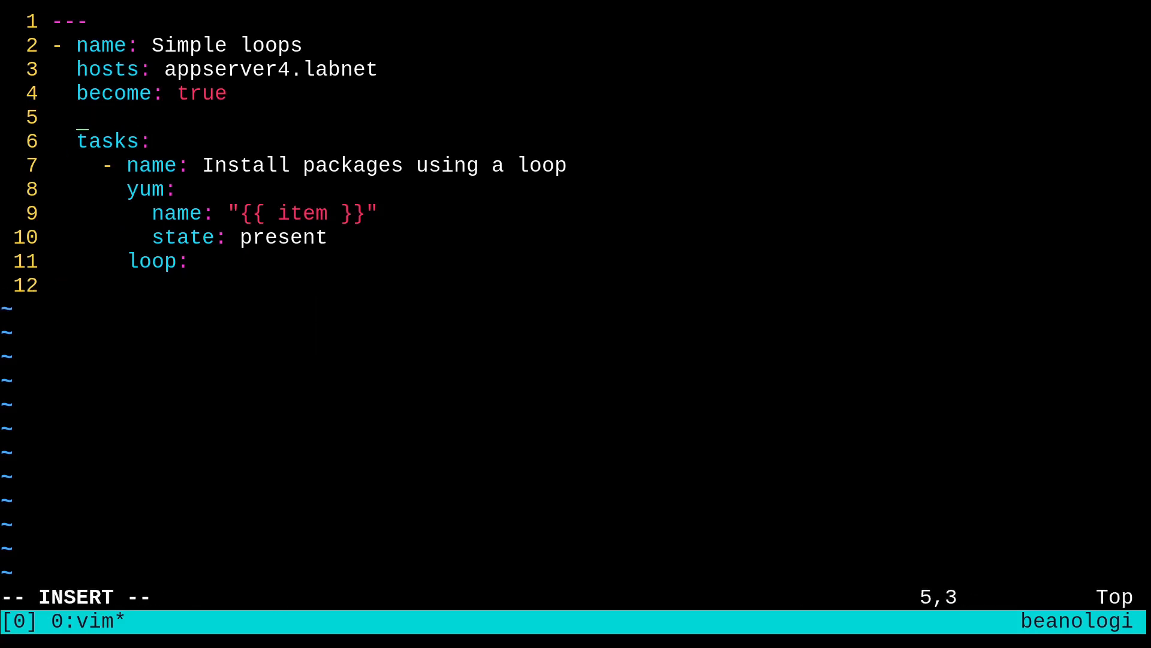
text(vars:)
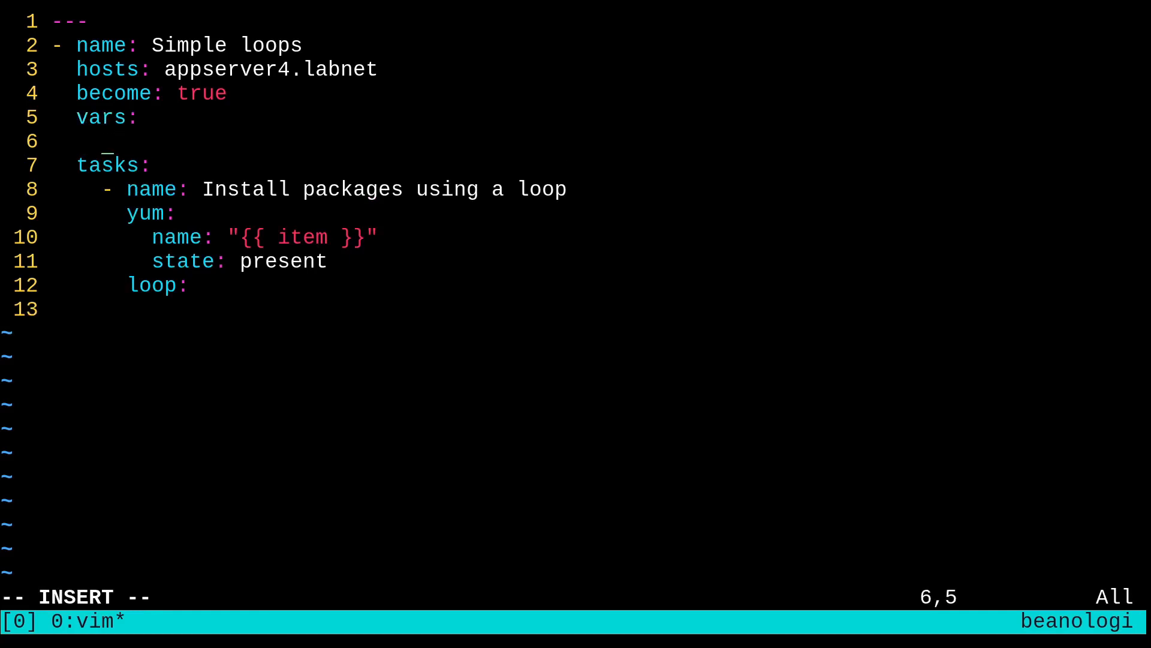
text(pkgs:)
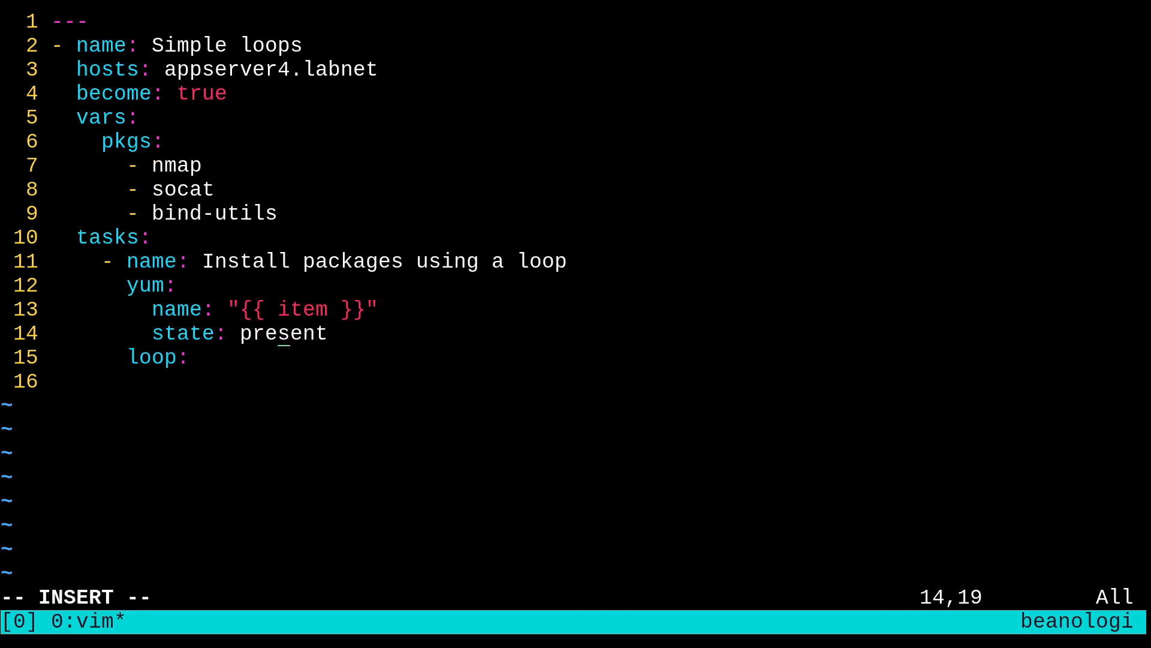
Point the yum task's loop at "{{ pkgs }}" and save the playbook.
text(")
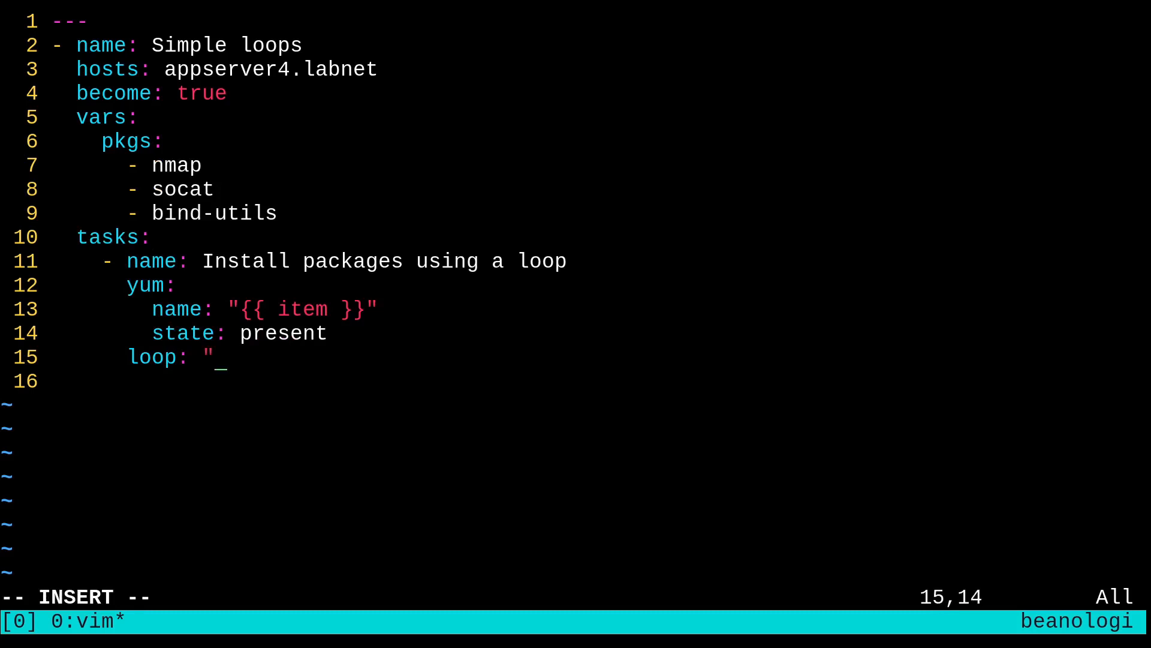
text({{ pkgs)
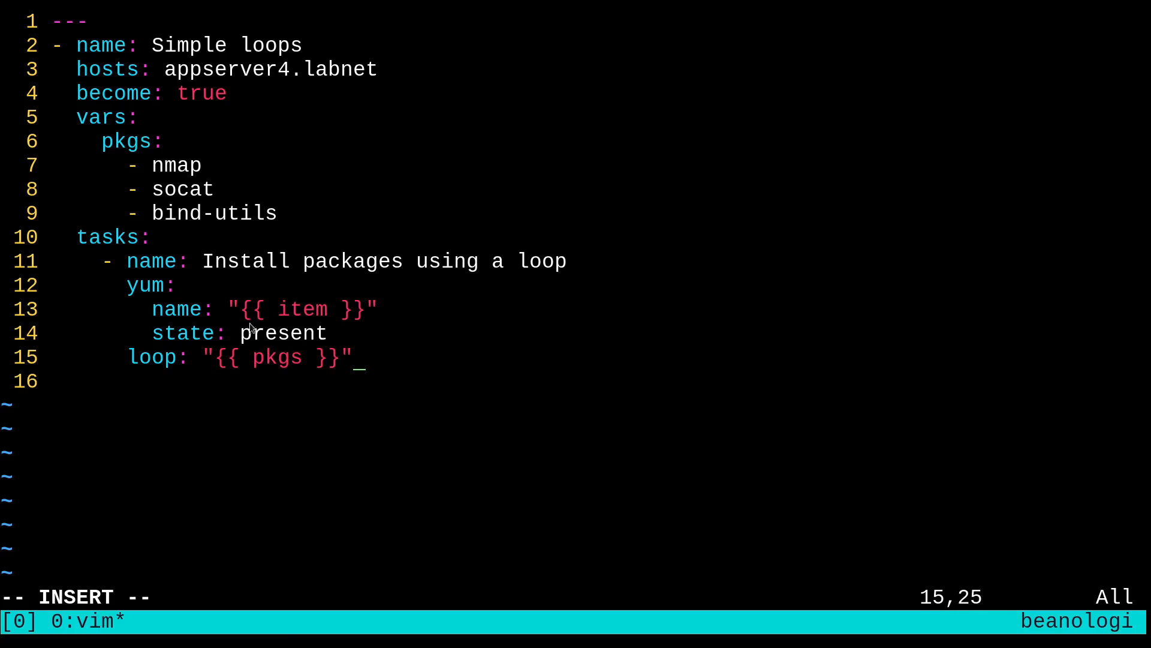
double_click(303, 309)
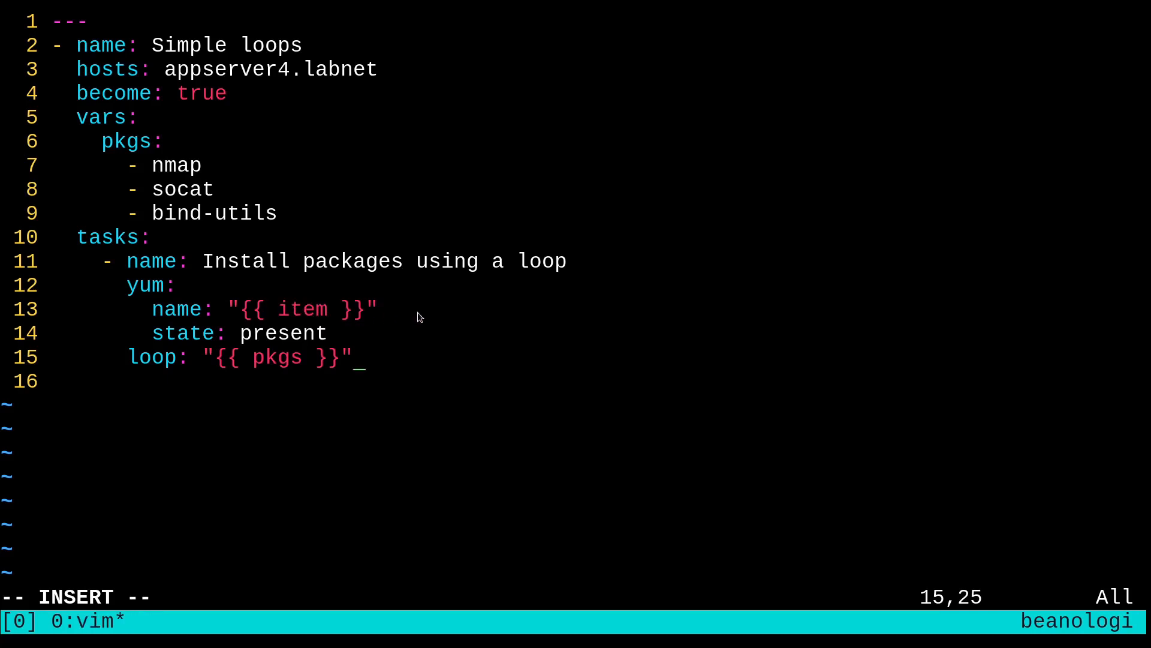
mouse_move(428, 309)
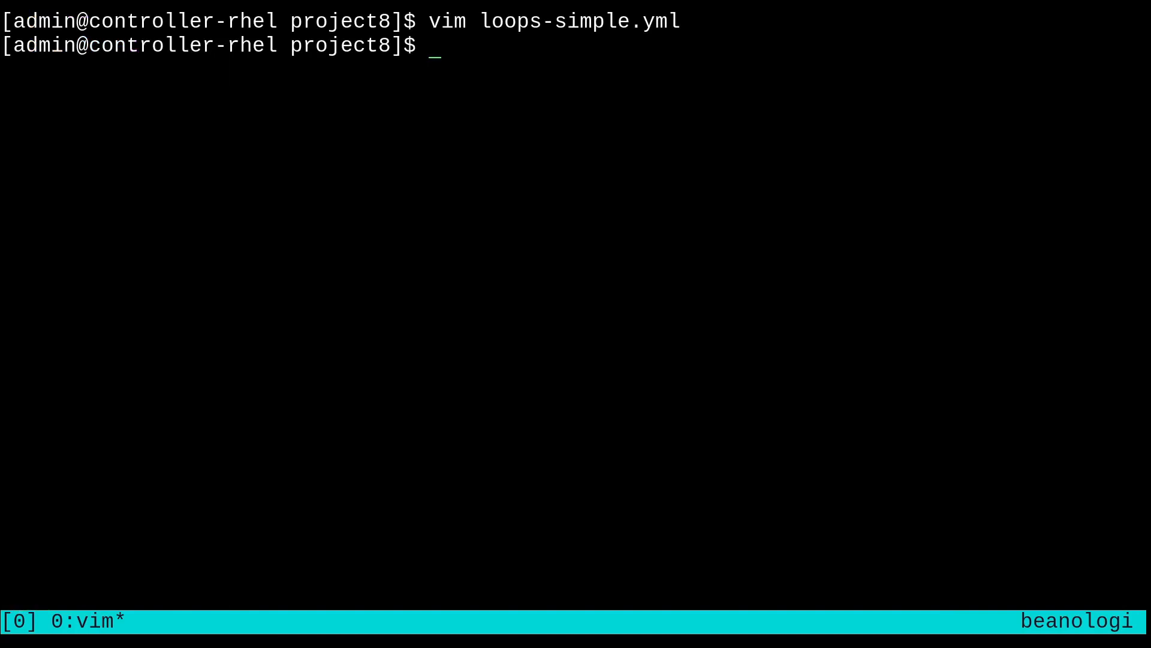
Run ansible-playbook loops-simple.yml from the shell.
text(ansible-playbook)
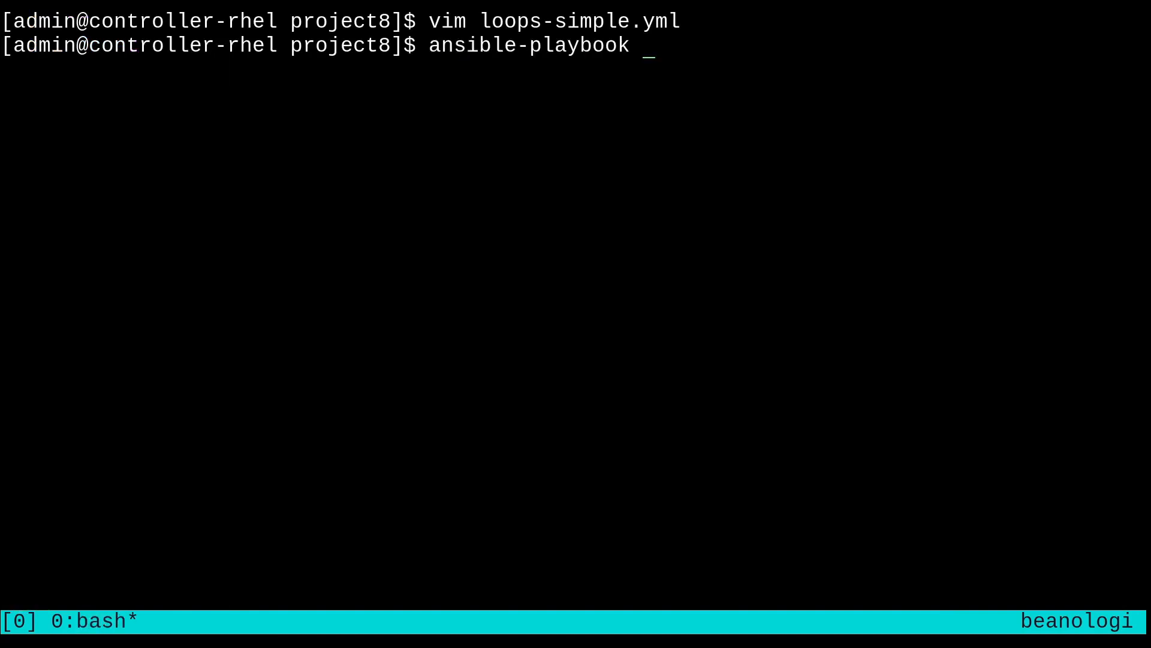
text(loops-simple.yml)
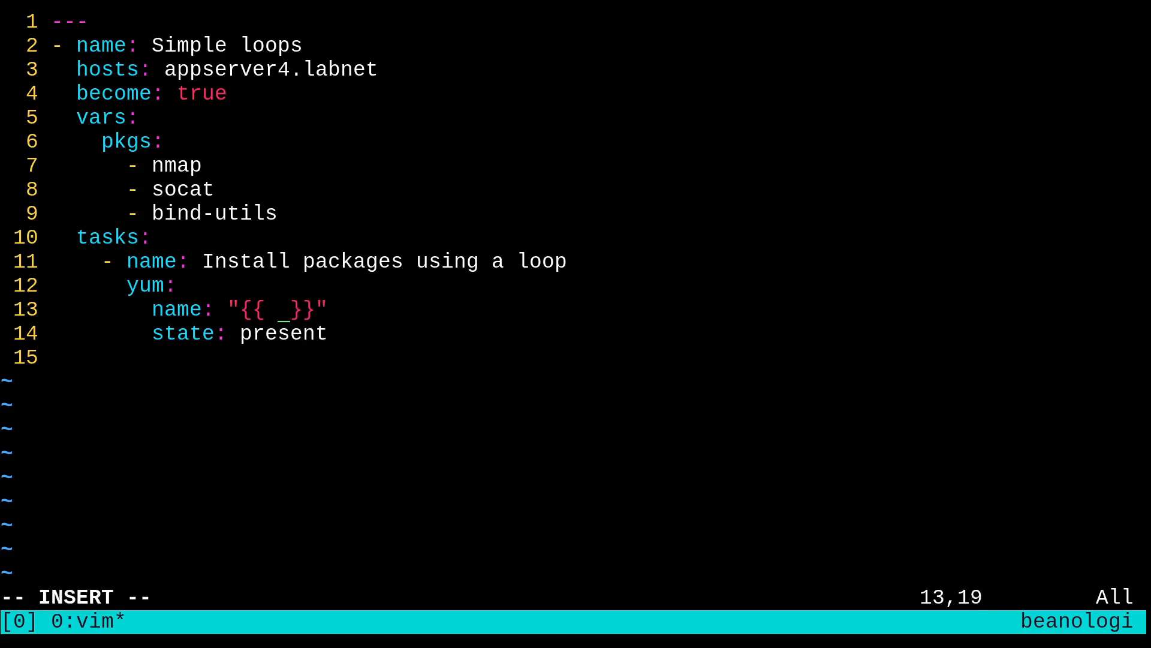
Remove the loop and set the yum task's name to the whole "{{ pkgs }}" list, then save.
text(pkgs)
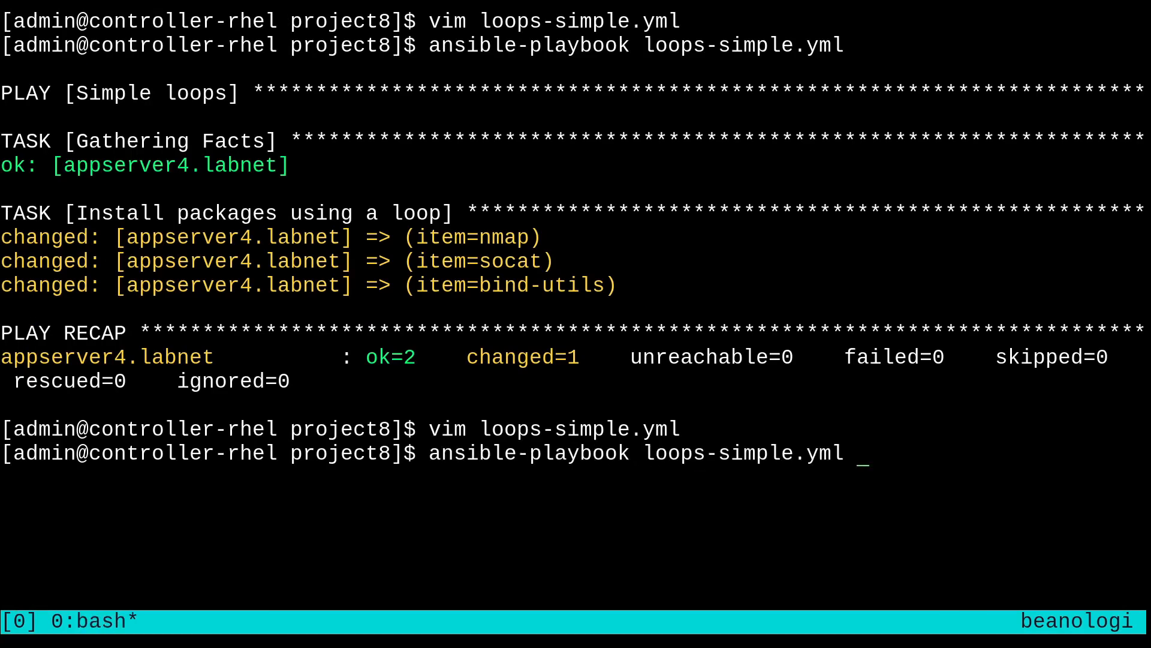
Rerun loops-simple.yml and confirm the recap shows changed=0, then clear the screen.
key(Return)
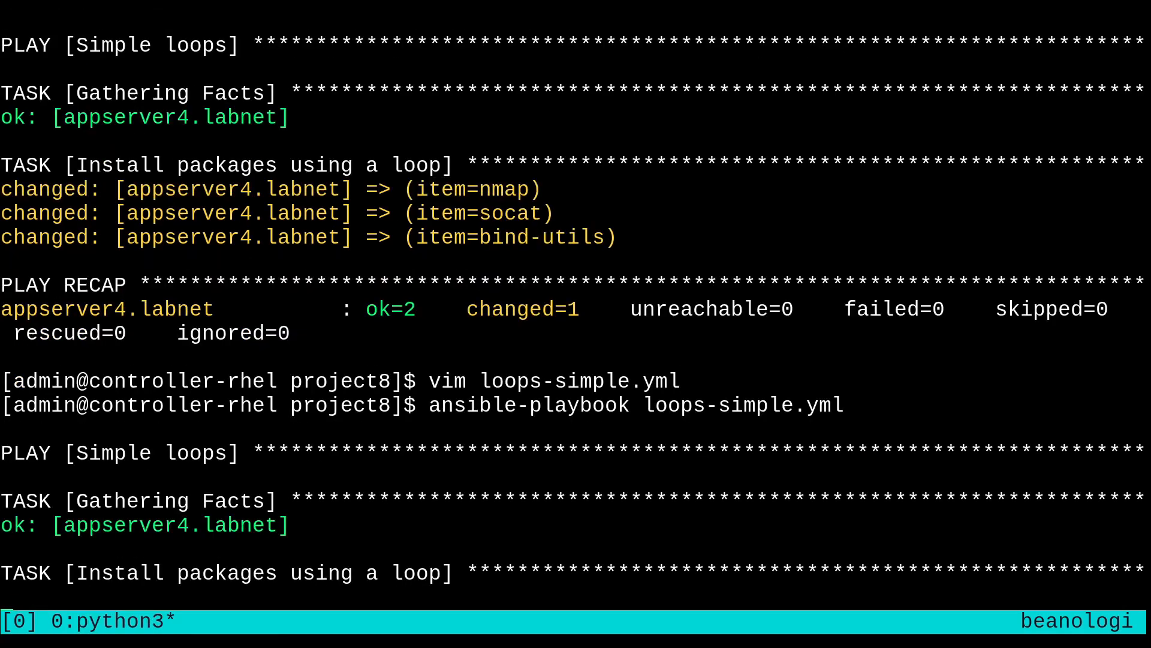
scroll(down, 3)
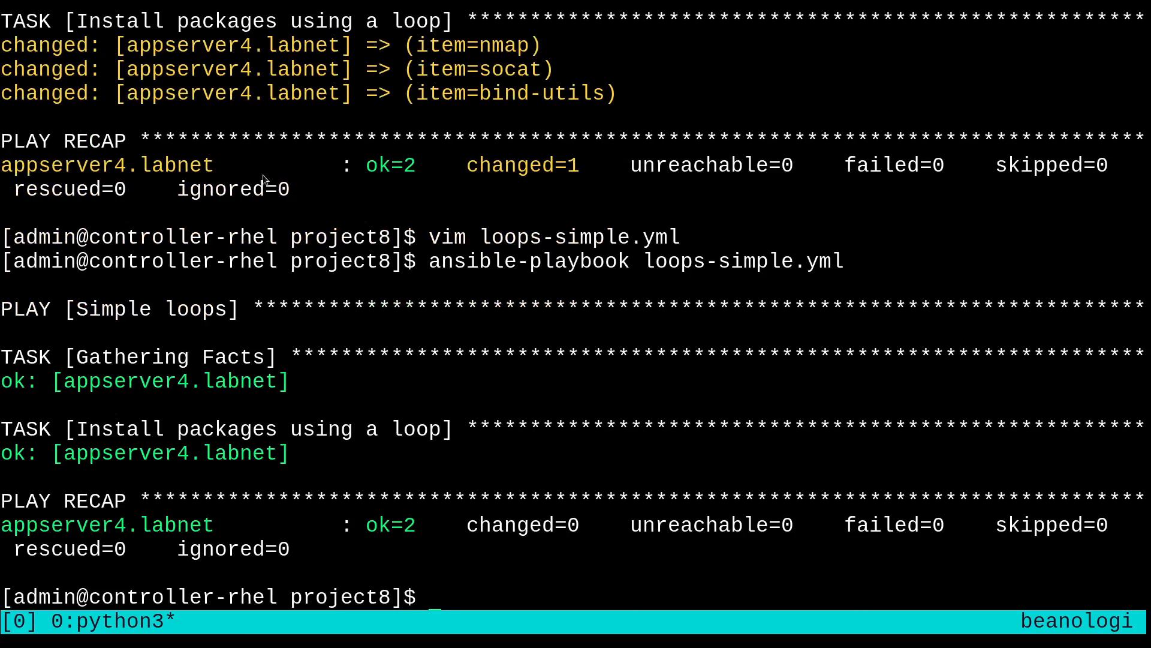
mouse_move(502, 79)
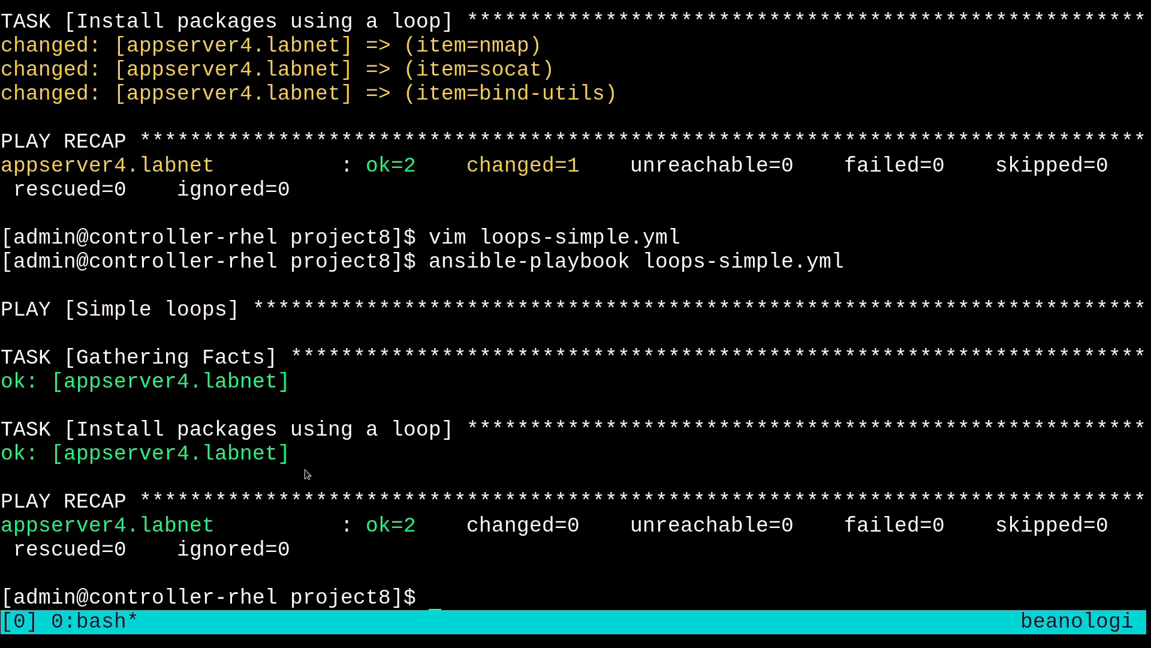
mouse_move(346, 459)
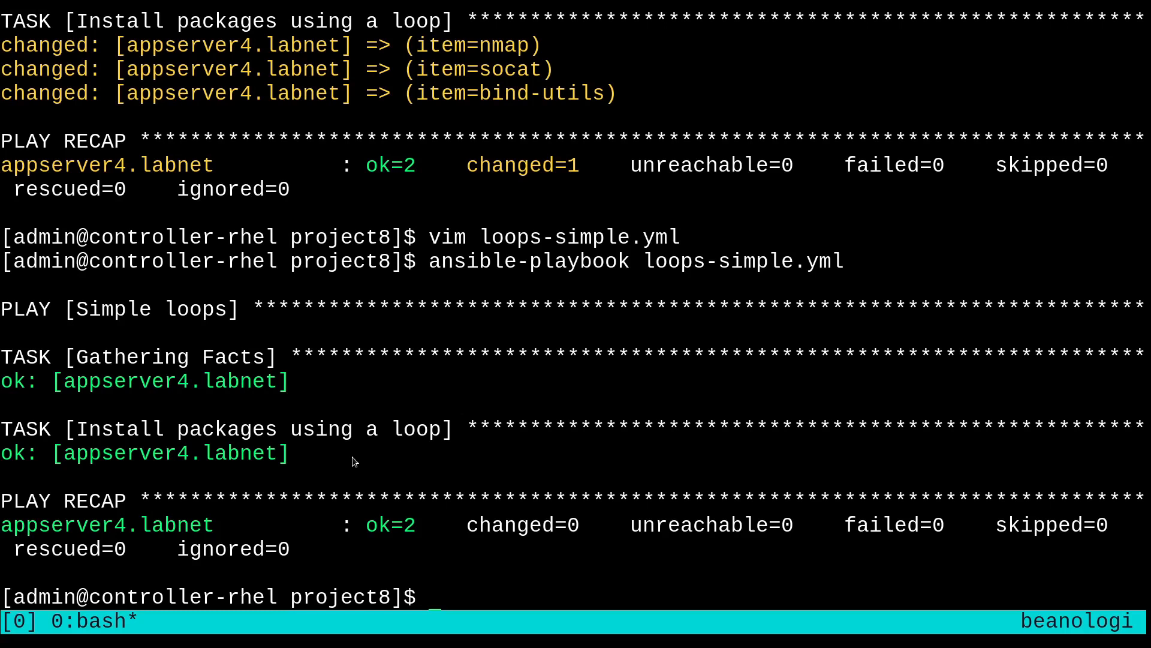
mouse_move(337, 462)
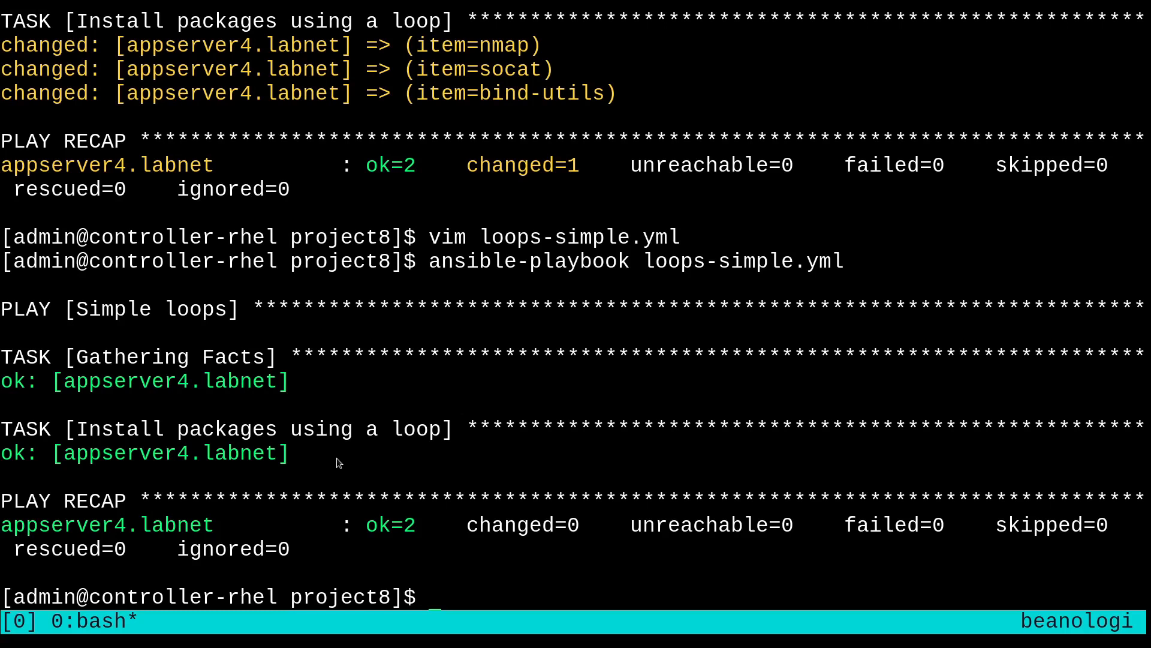
mouse_move(332, 463)
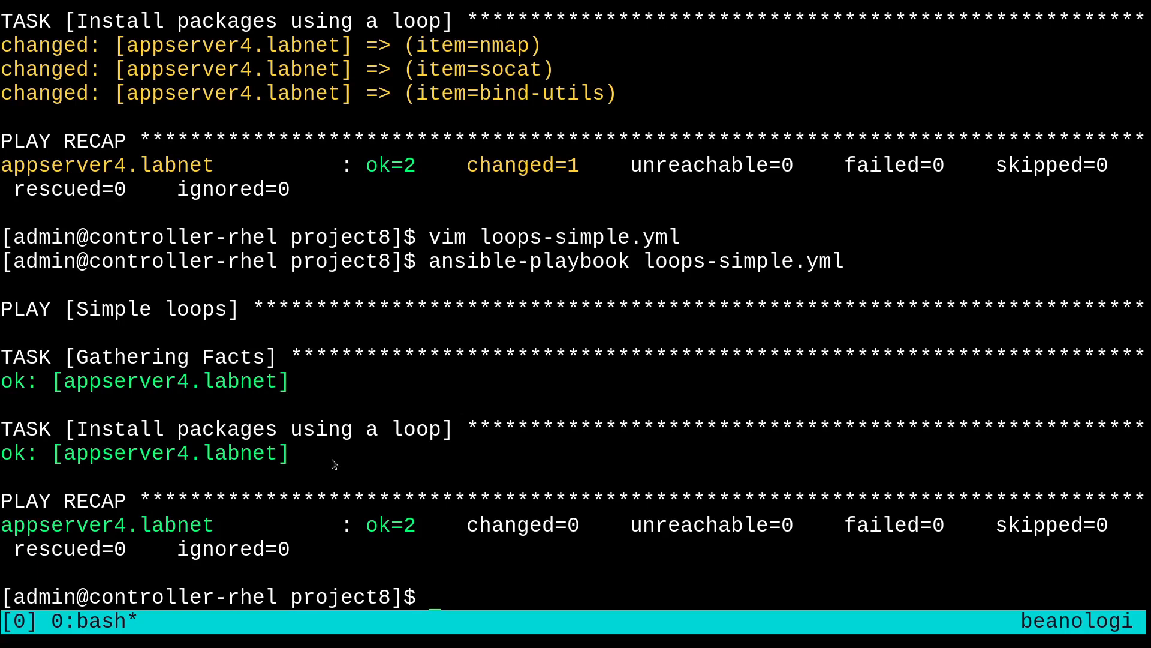
mouse_move(318, 468)
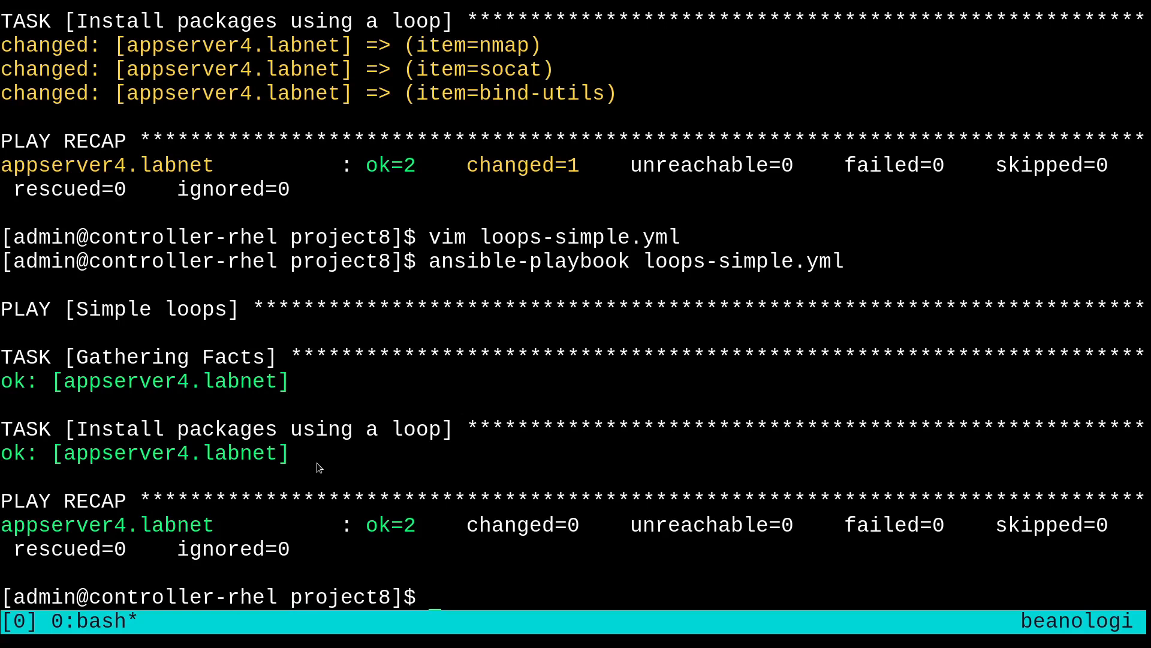
mouse_move(358, 475)
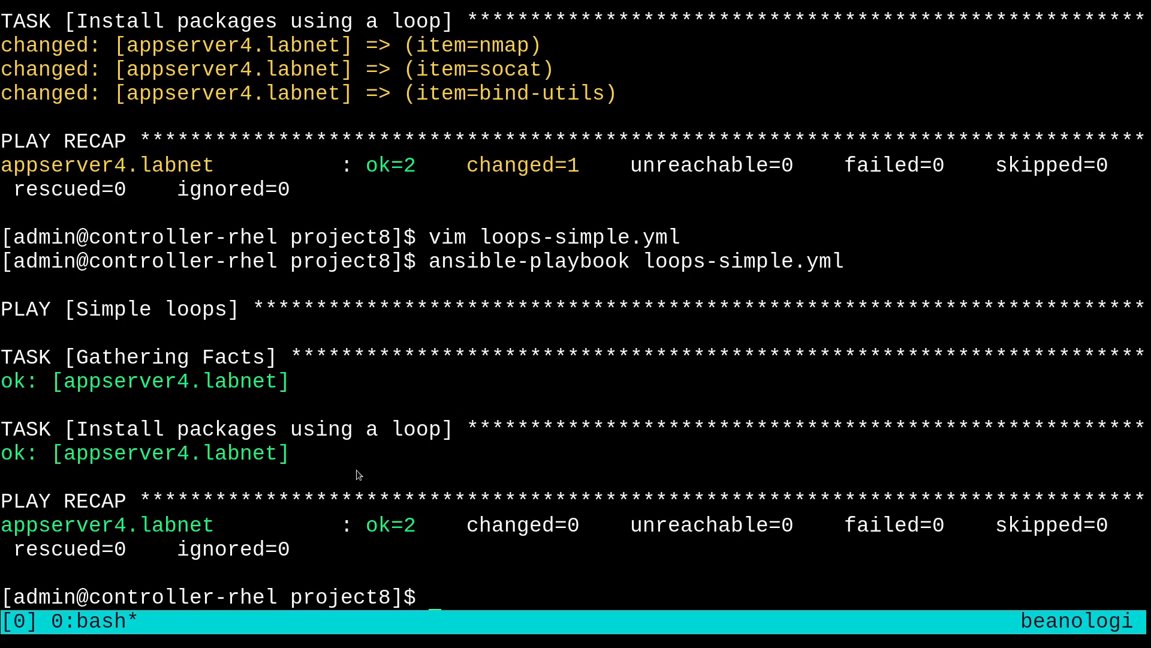
mouse_move(397, 488)
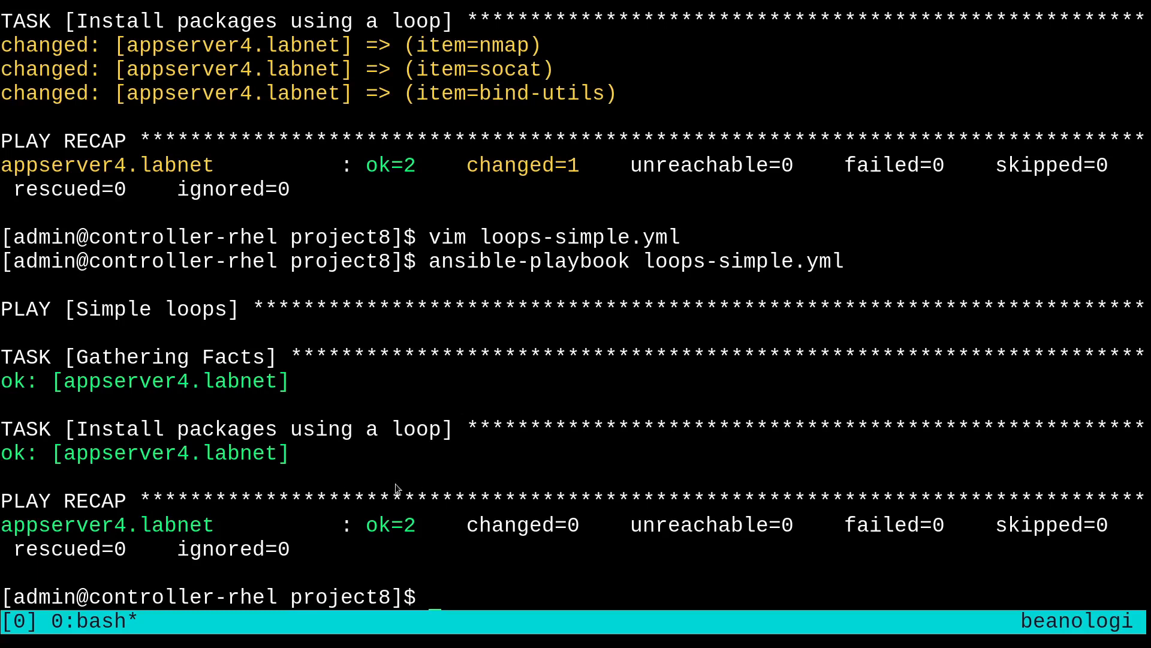
mouse_move(18, 461)
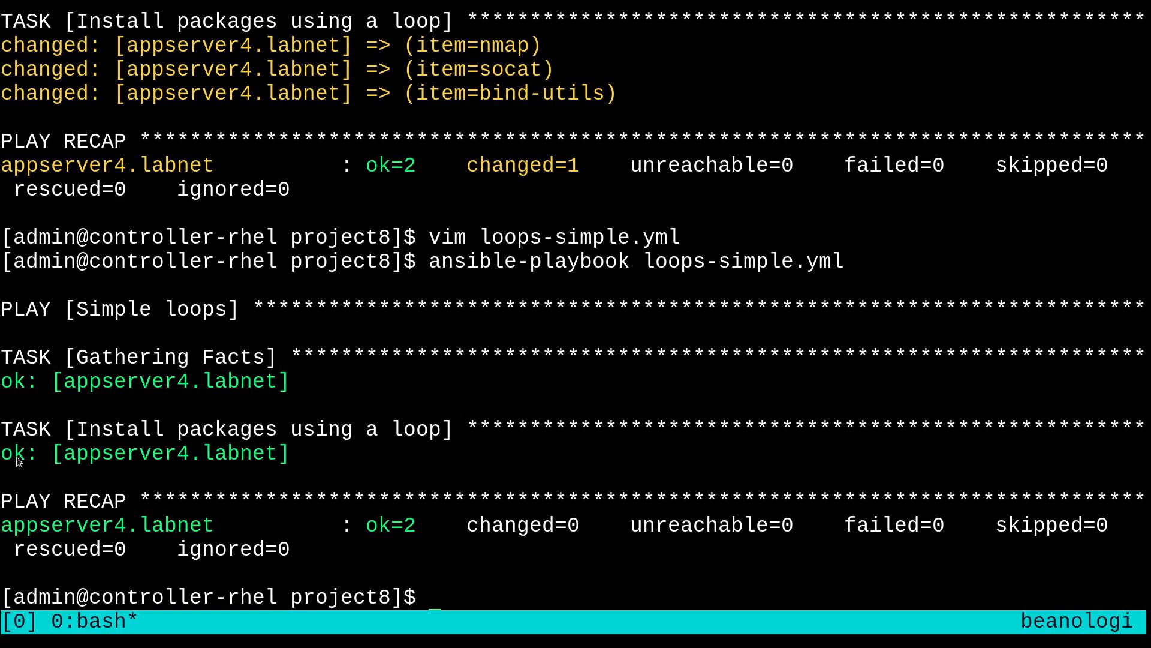
mouse_move(454, 572)
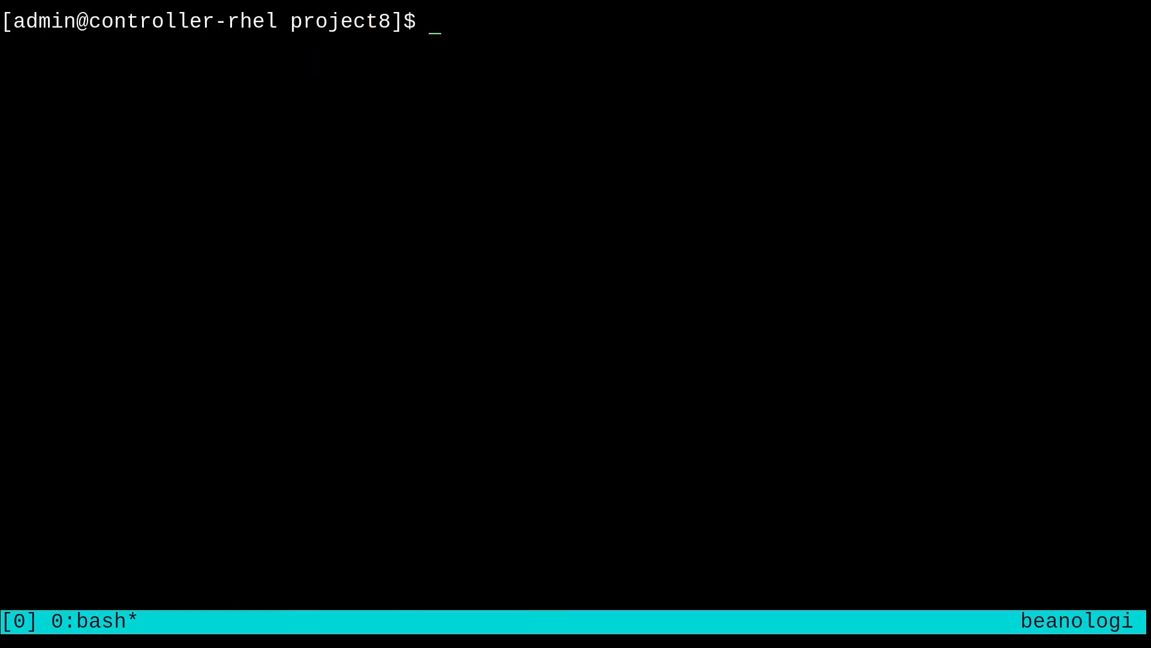
Review loops-more.yml, run it with ansible-playbook to create the groups and users, then reopen it in vim.
text(vim loops-more.yml)
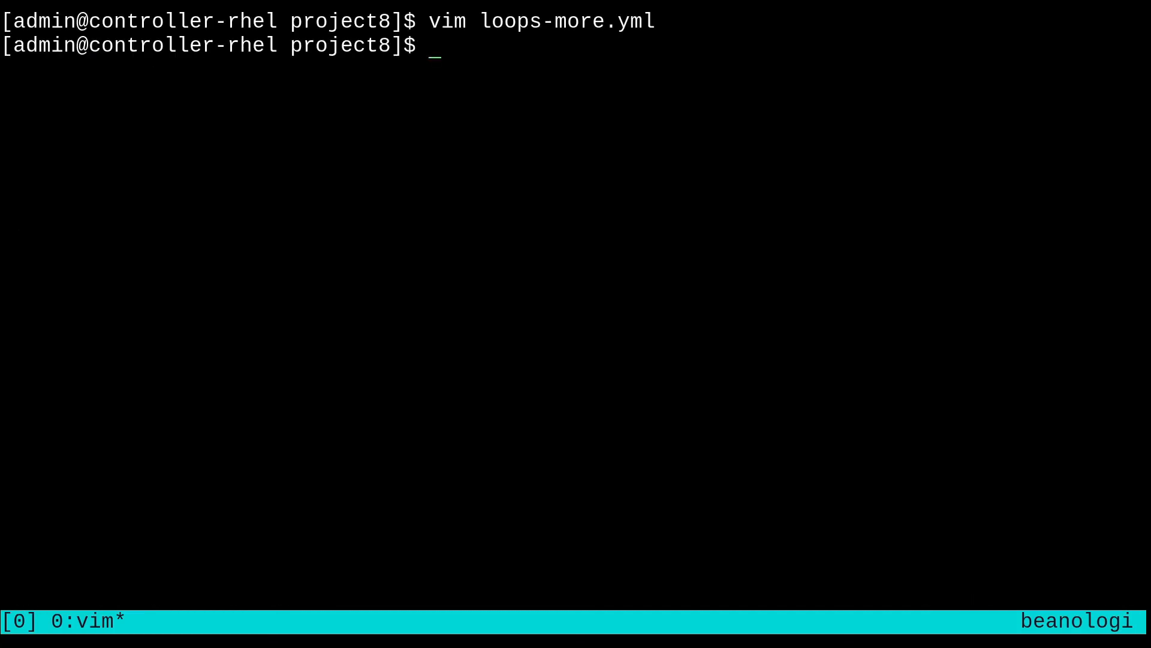
text(ansible)
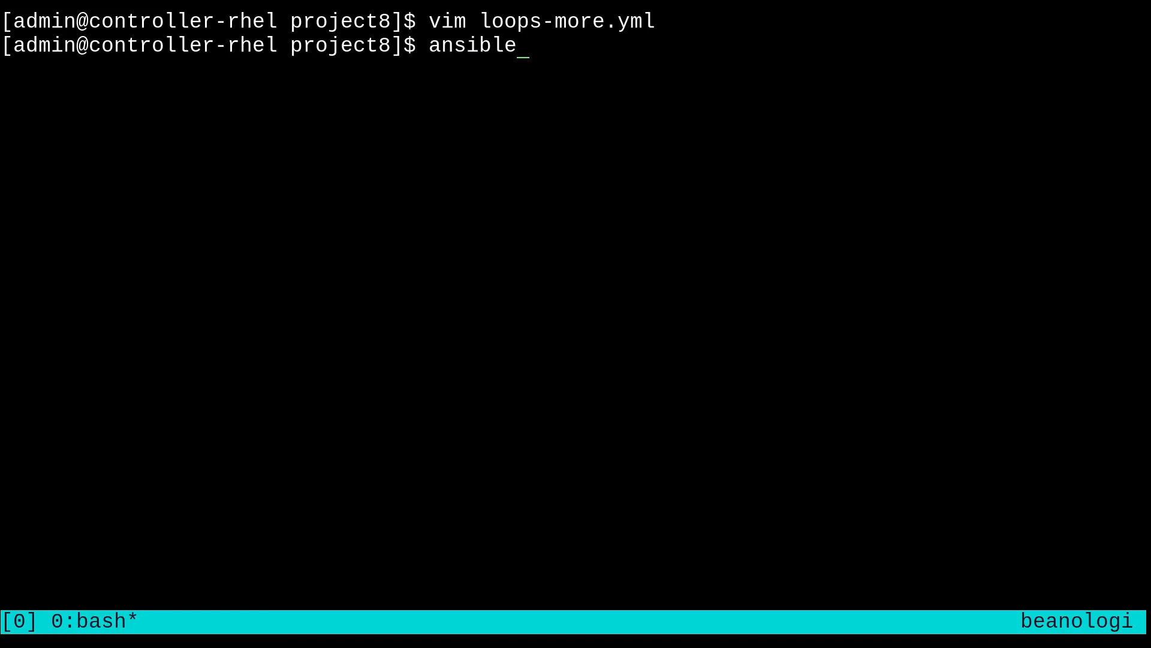
text(-playbook loops-more.yml)
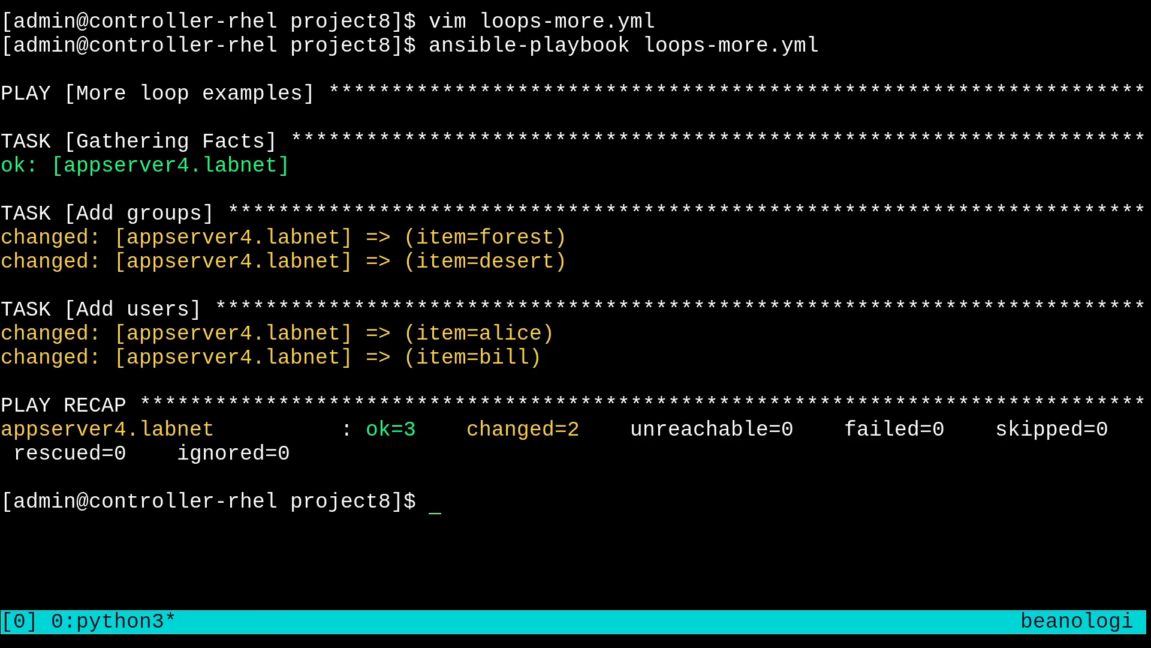
text(vim loops-more.yml)
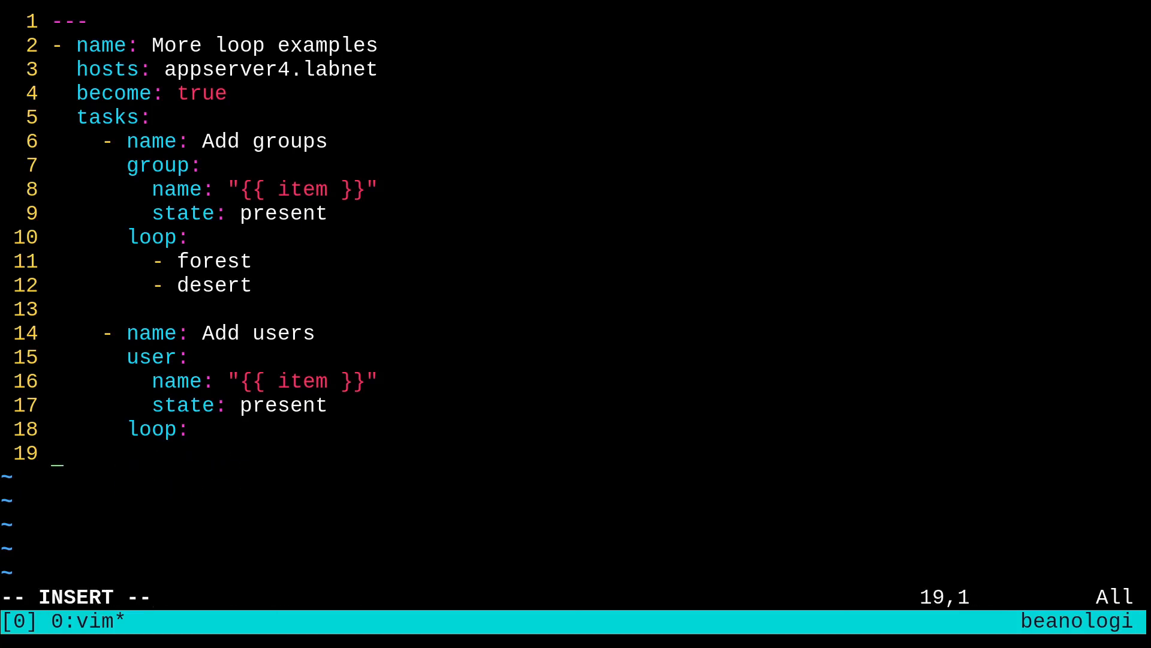
Set loop: "{{ users }}" and add a vars: users: list with name entries alice and bill.
text("")
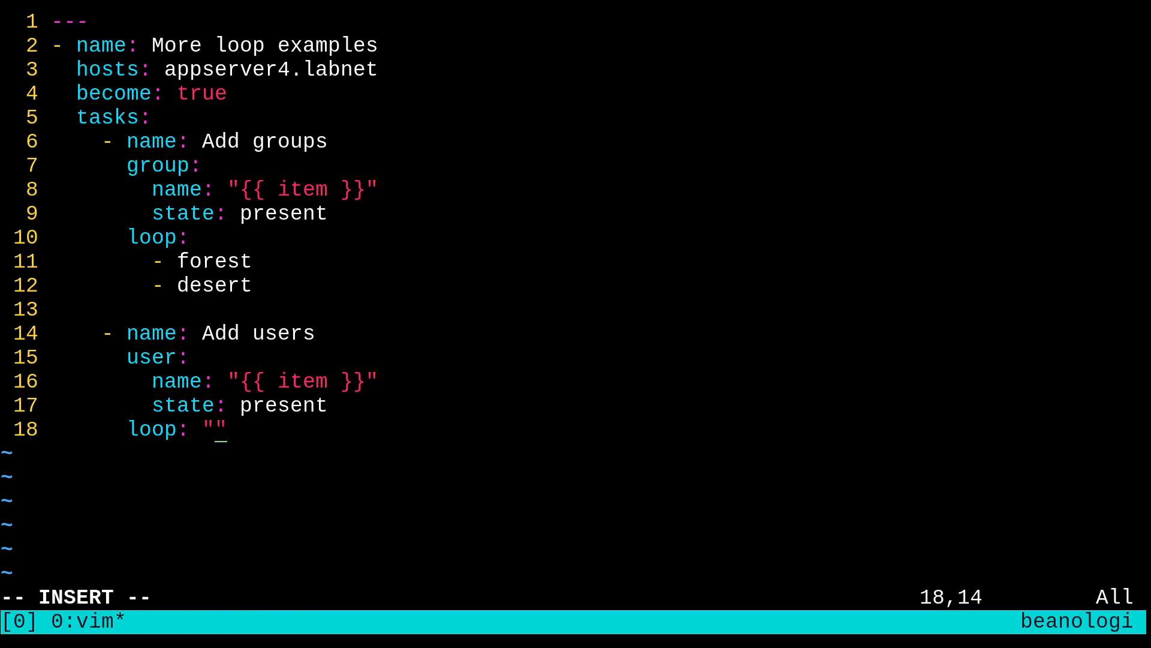
text({{ users }})
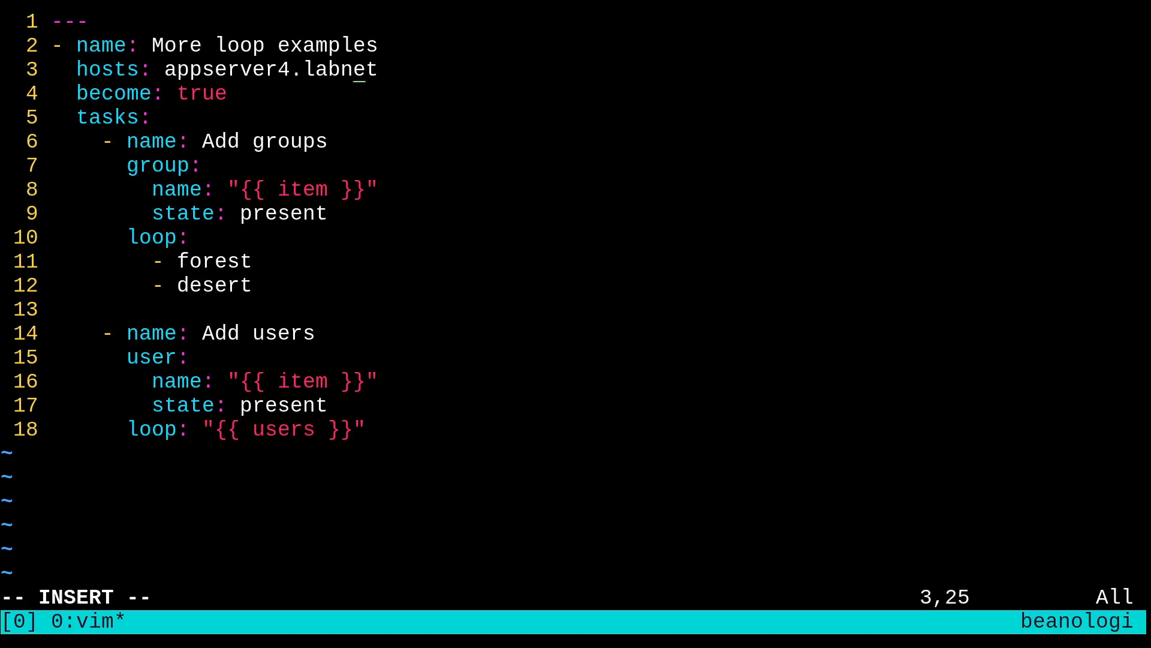
text(vars:)
text(users)
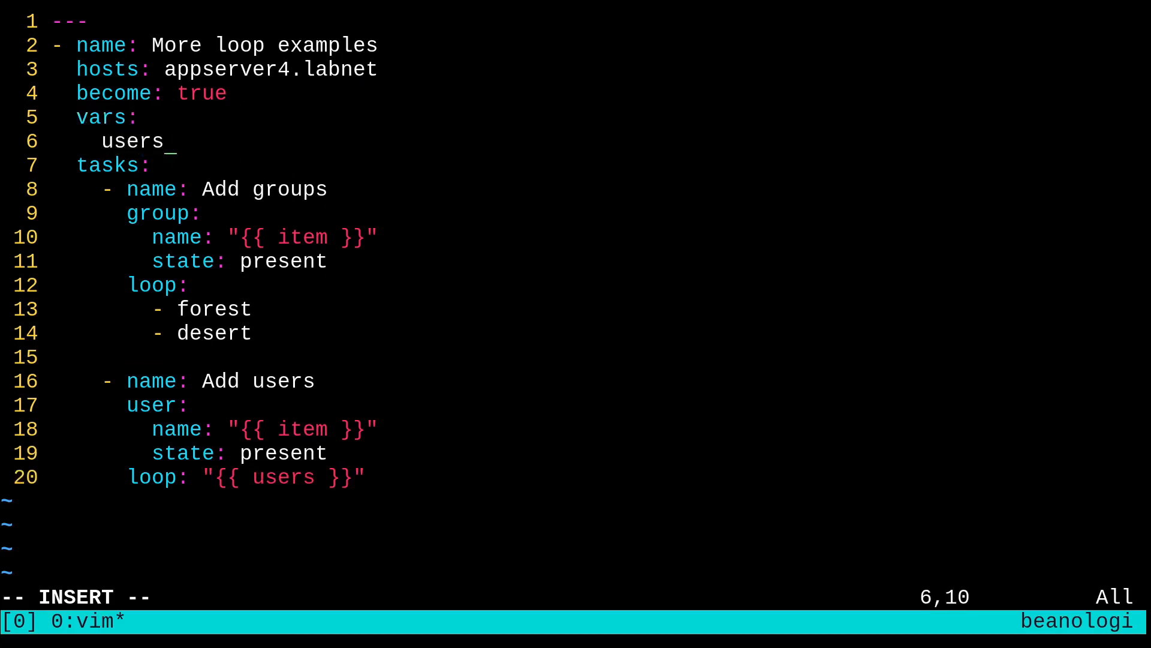
key(Return)
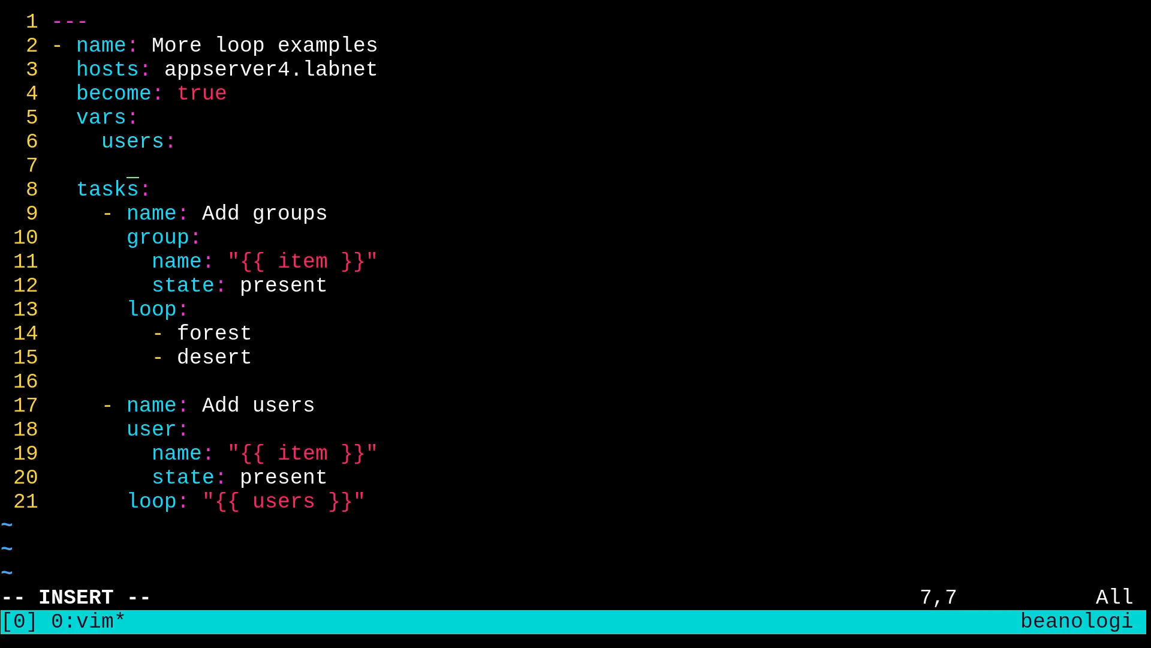
text(- name:)
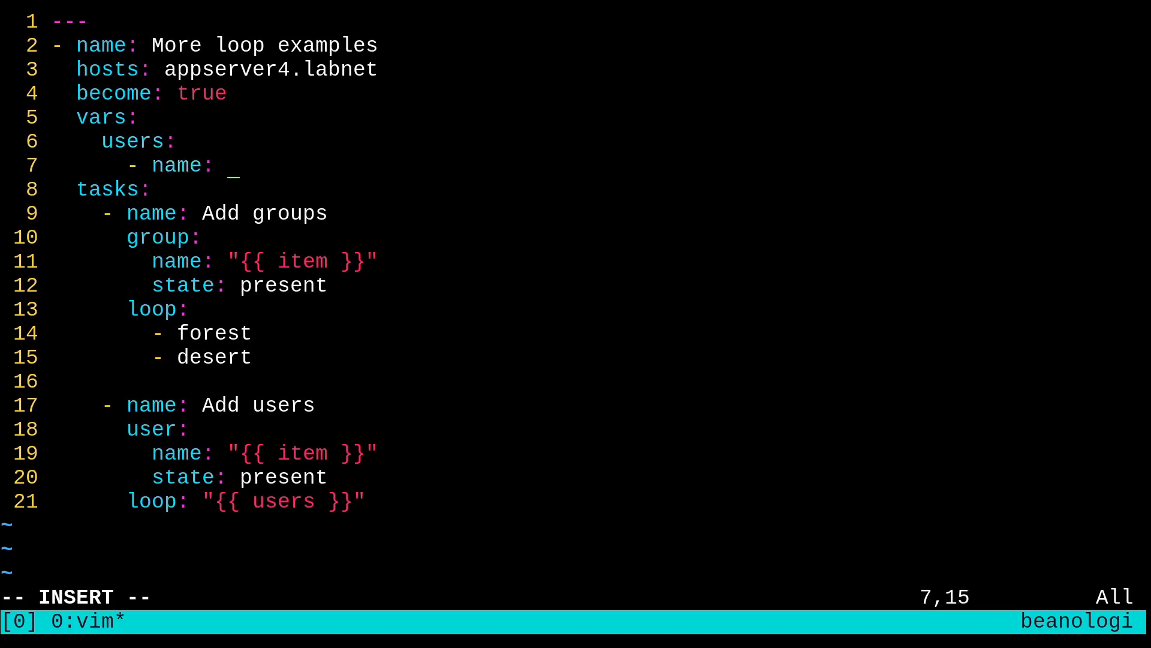
text(alice)
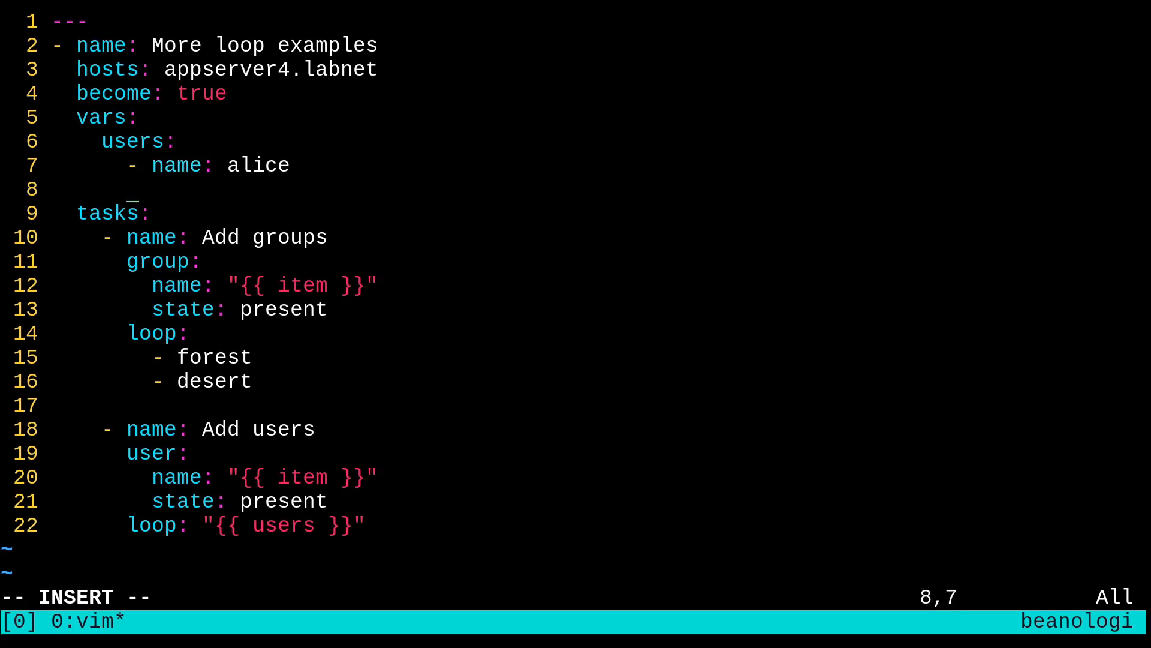
text(- name:)
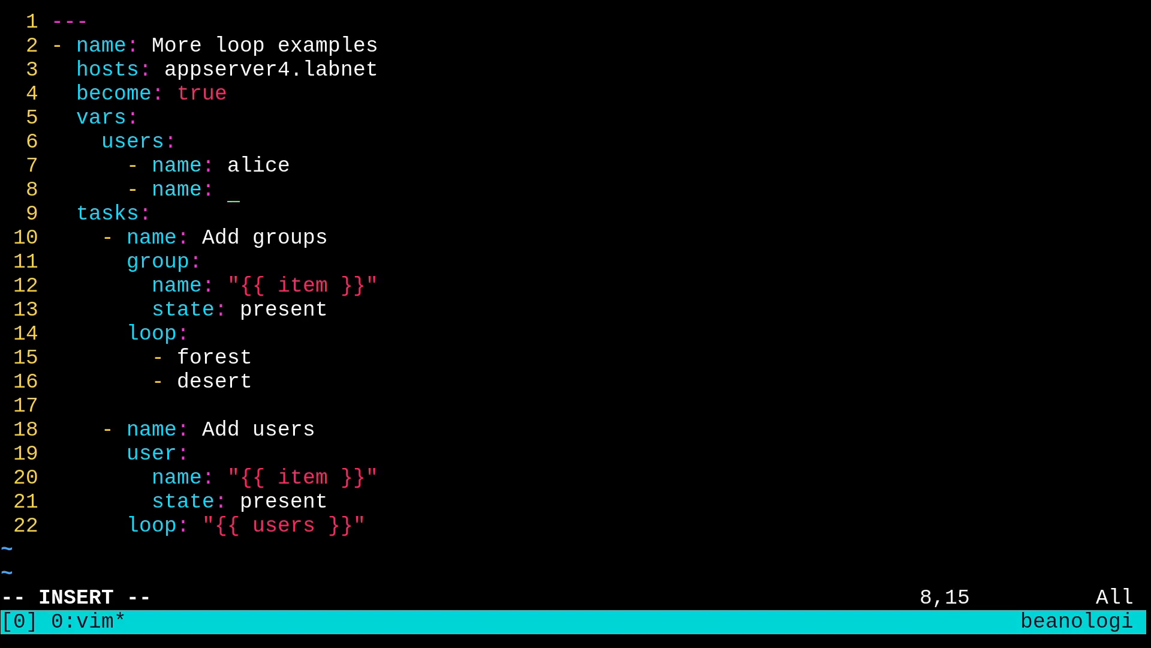
text(bill)
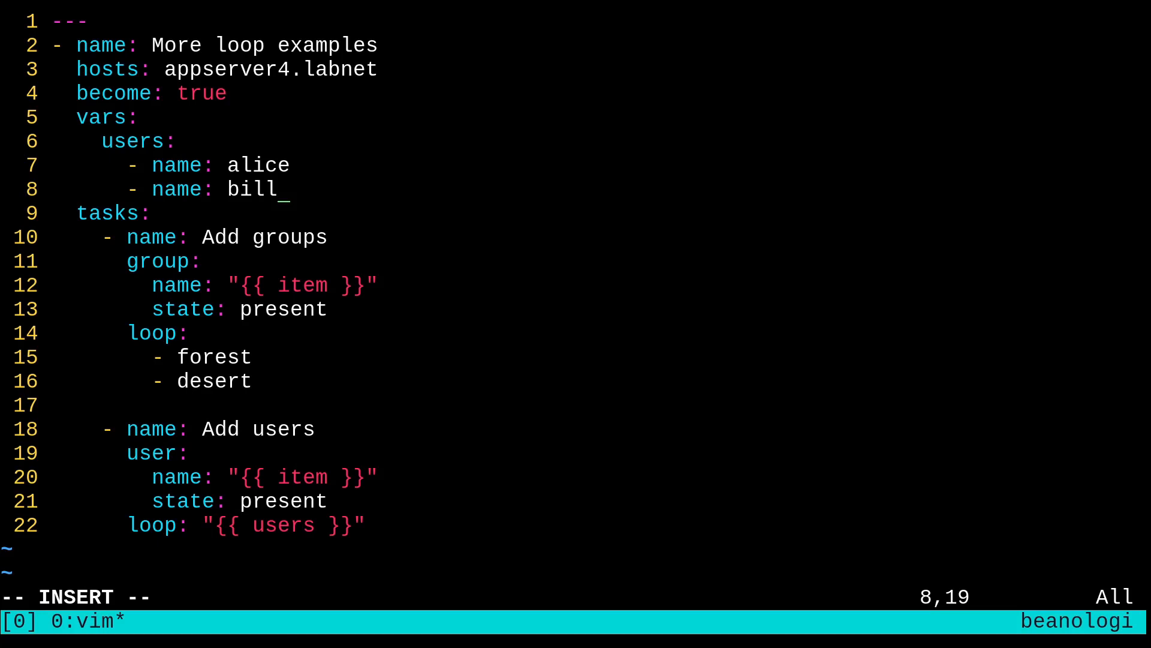
Give alice a membership list of forest and desert, and bill a membership list of forest.
key(Enter)
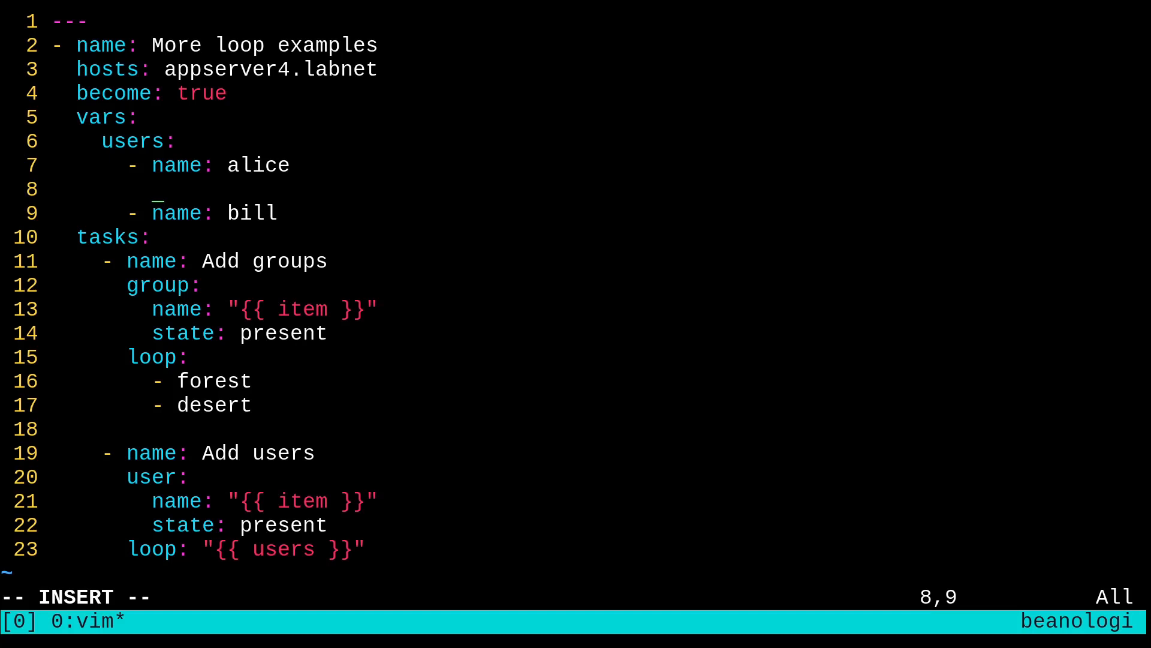
text(membership:)
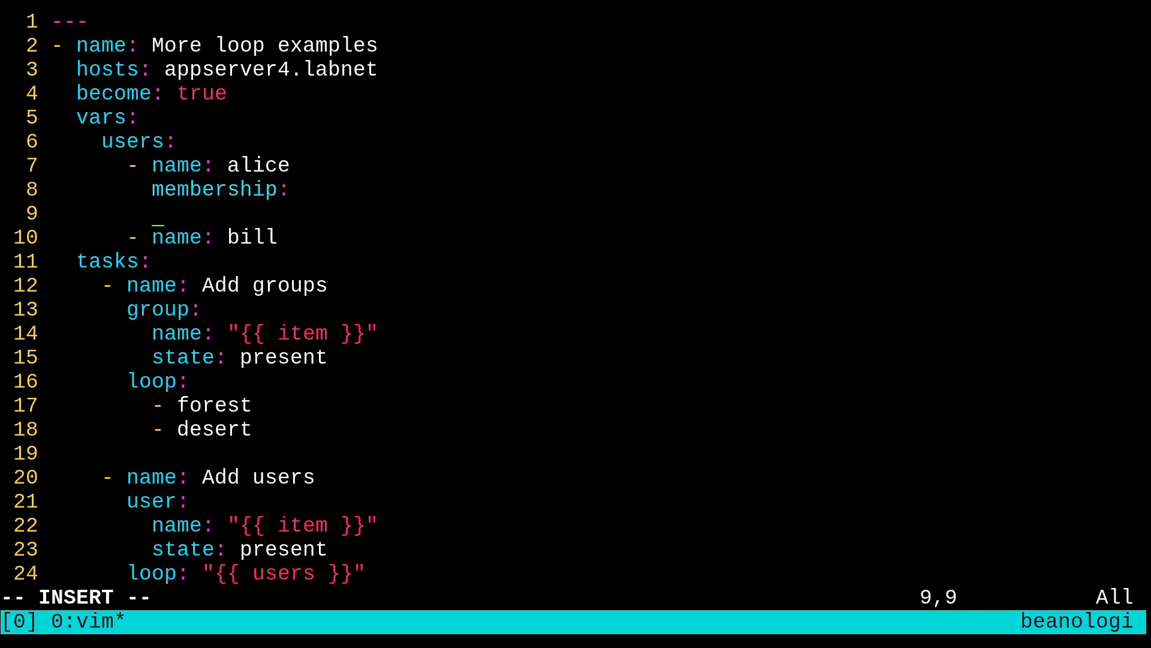
text(-)
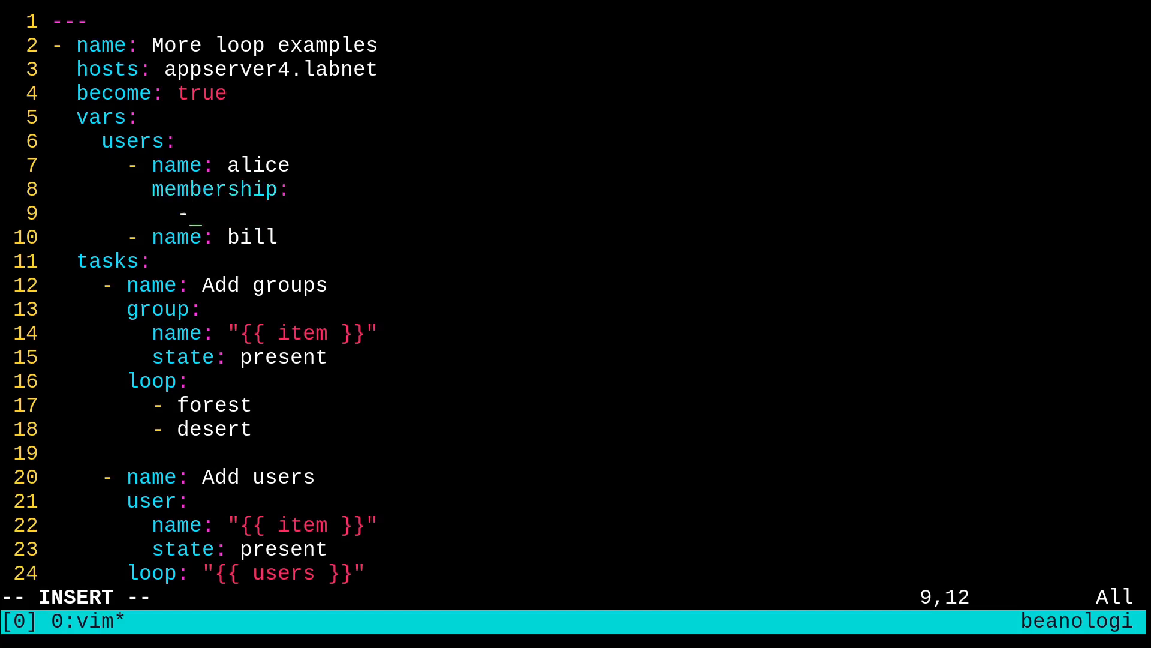
text(forest)
text(- desert)
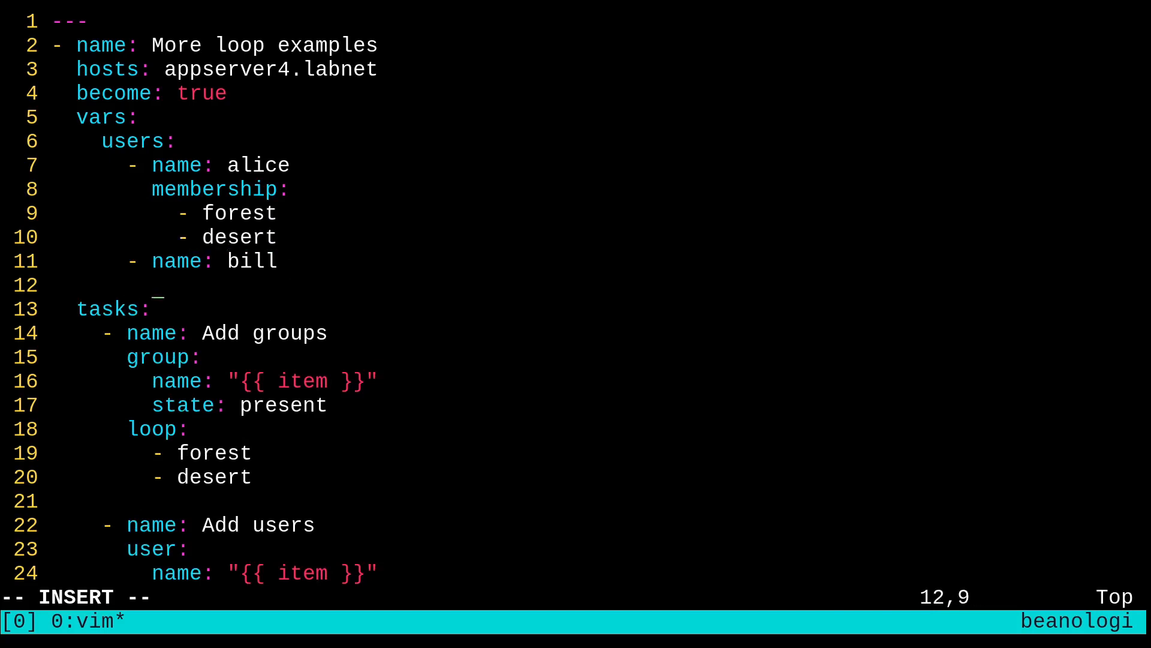
text(membership:)
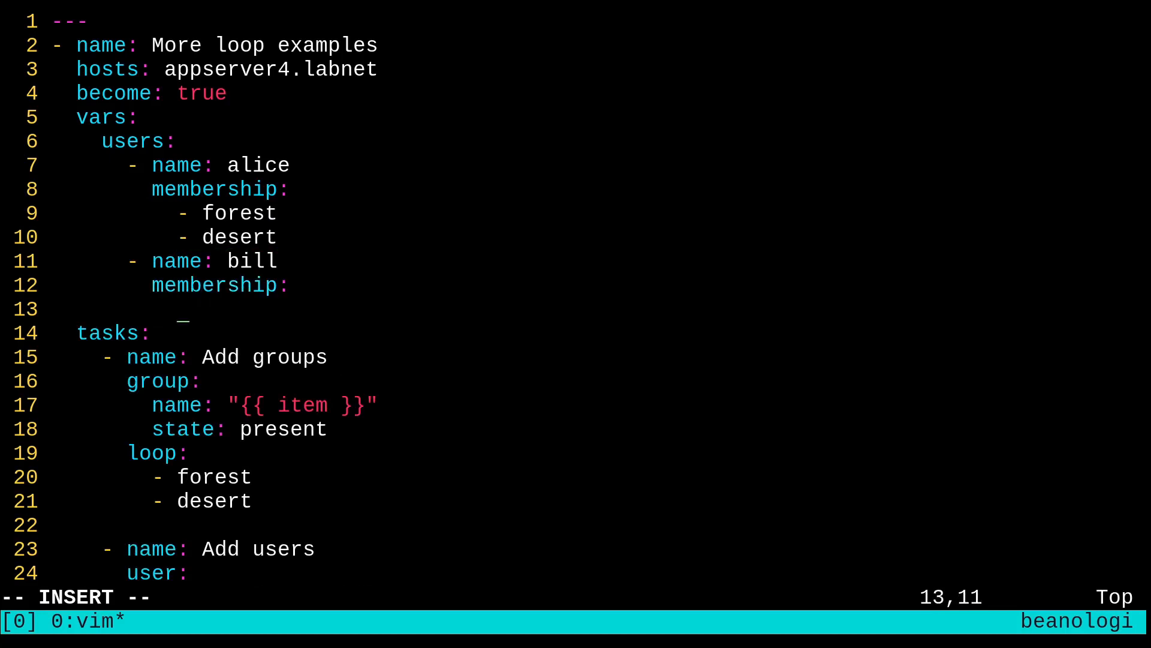
text(- fores)
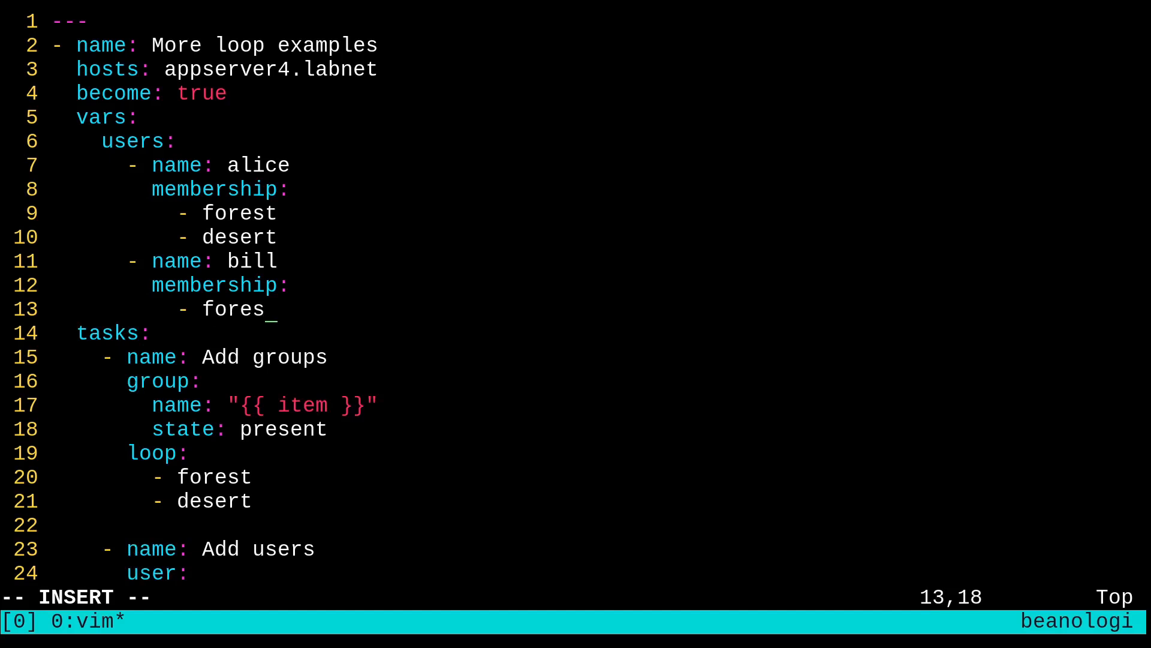
text(t)
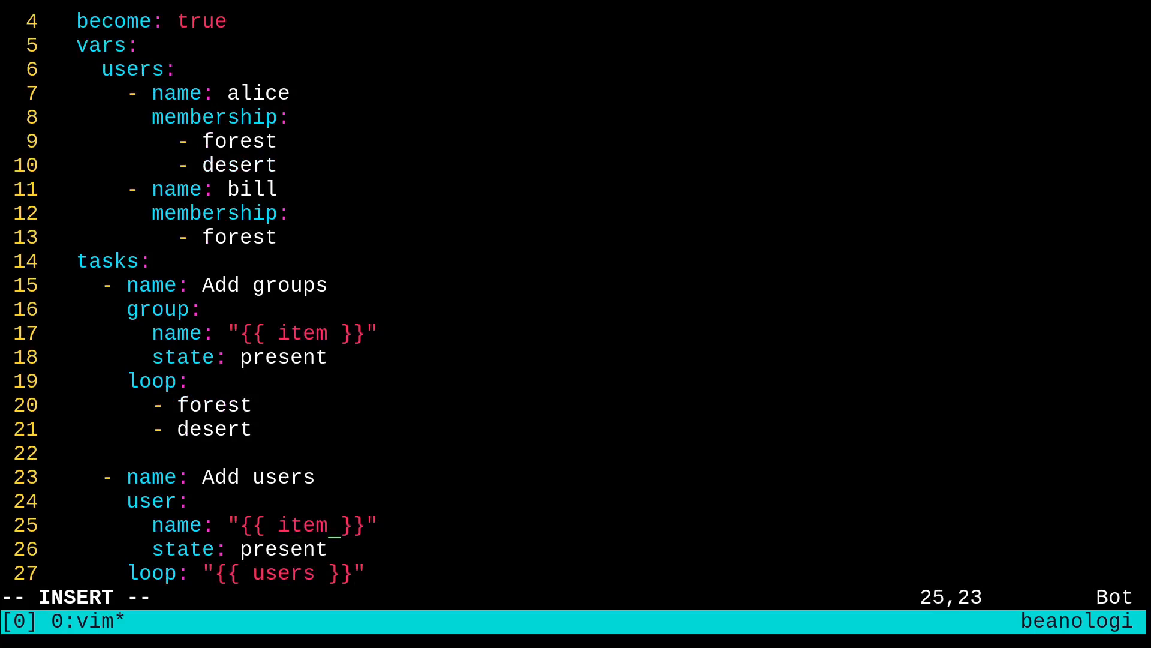
Set the user task's groups to "{{ item['membership'] }}" with append: true.
text(['name)
text(g)
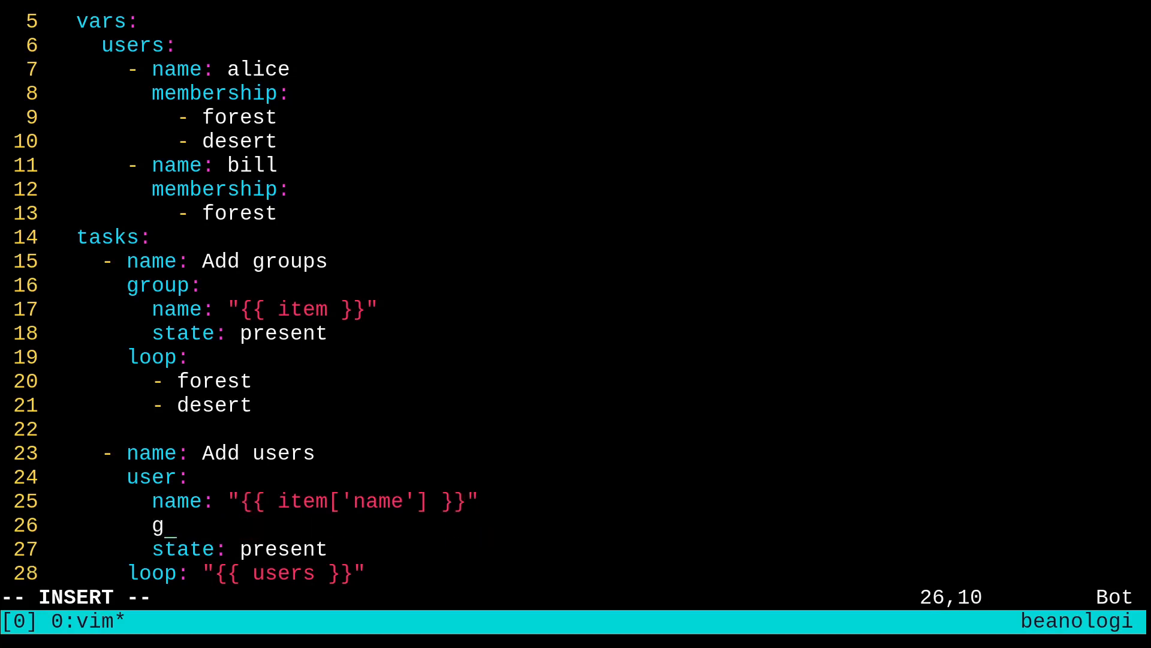
text(roups:)
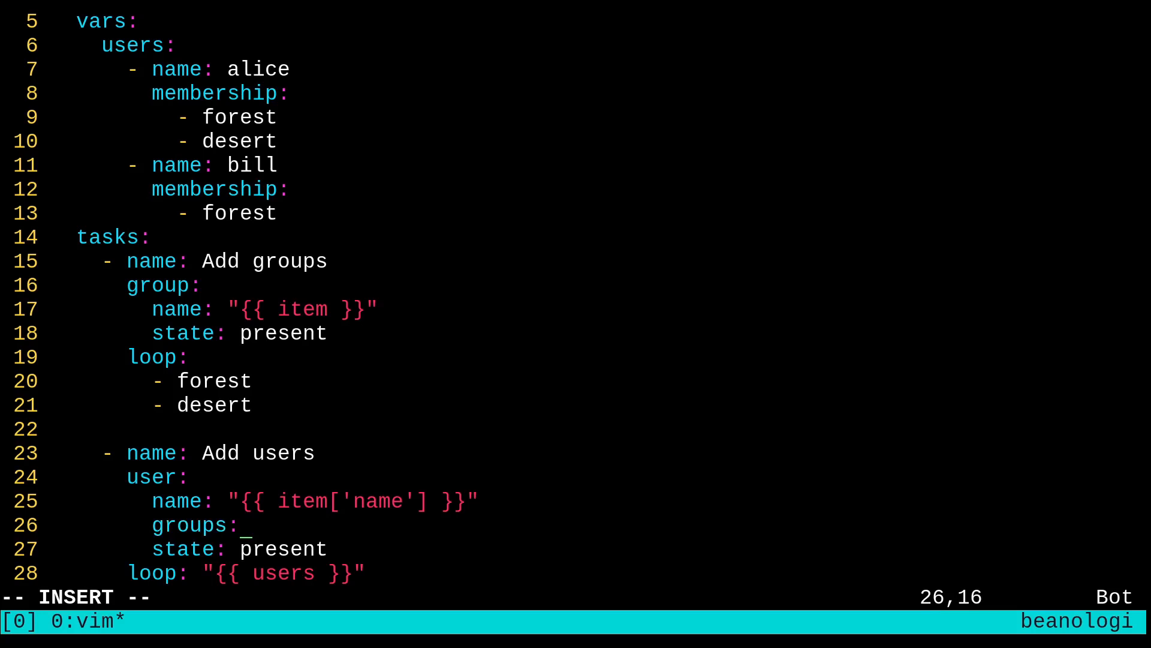
text(")
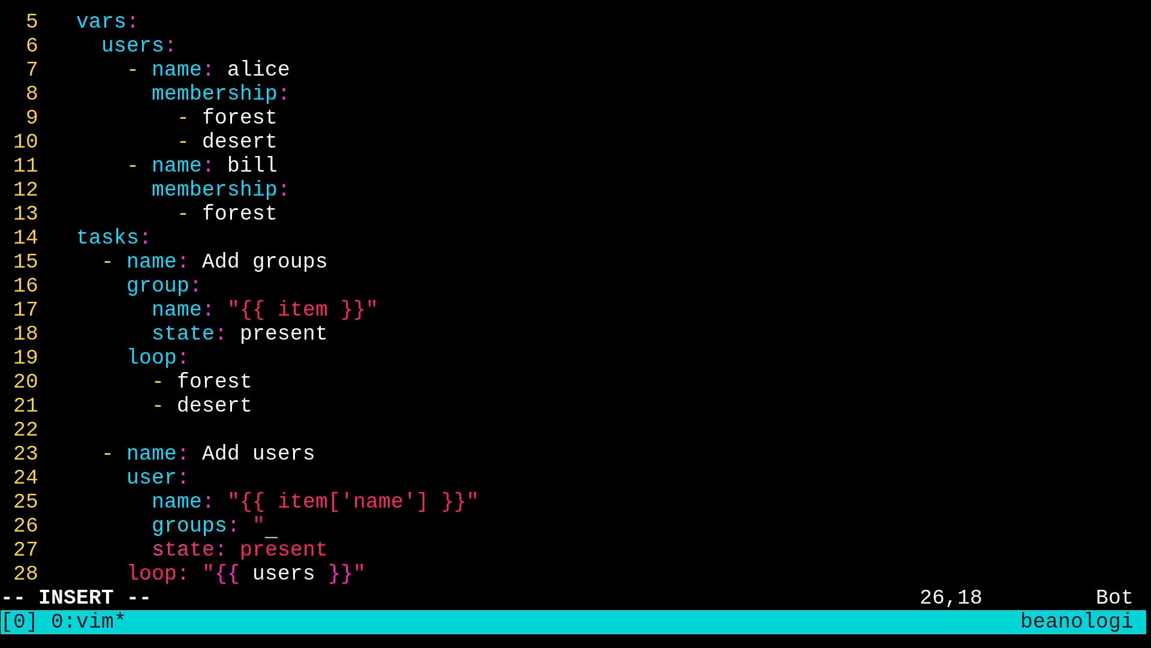
text({{)
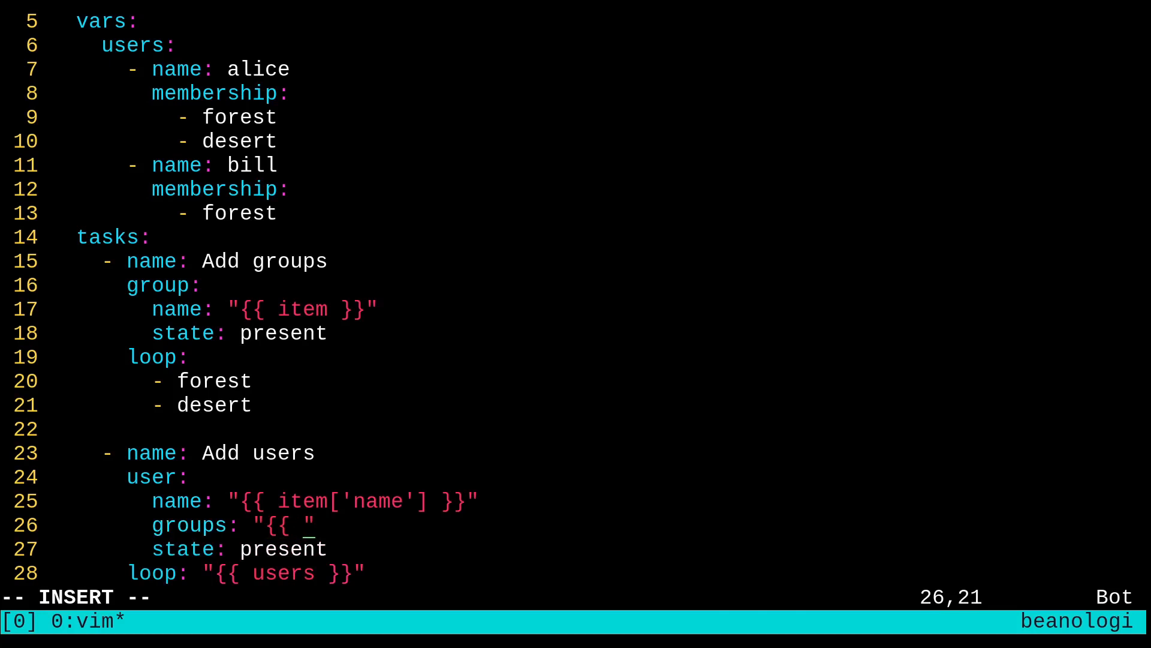
text(item[)
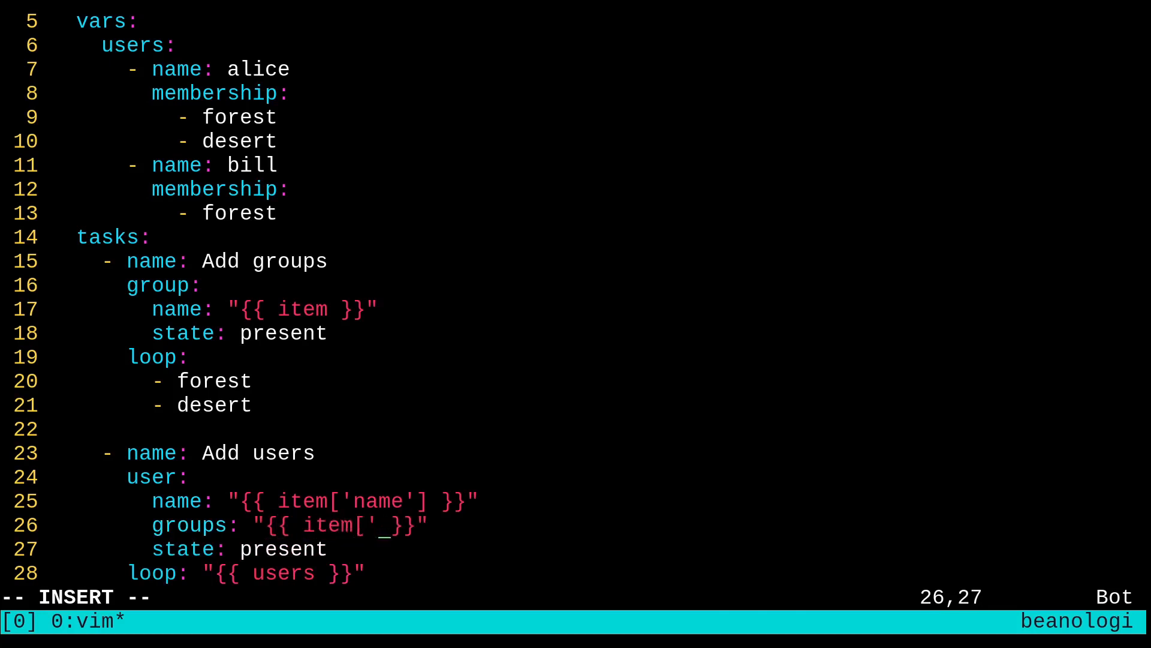
text(membership)
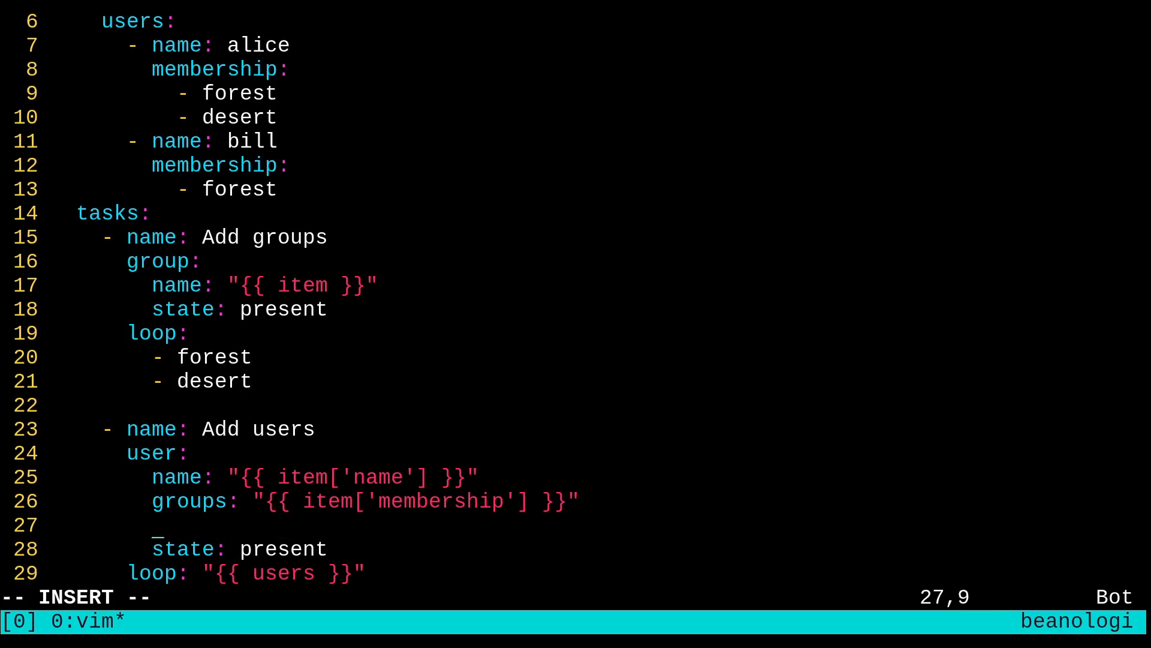
text(append:)
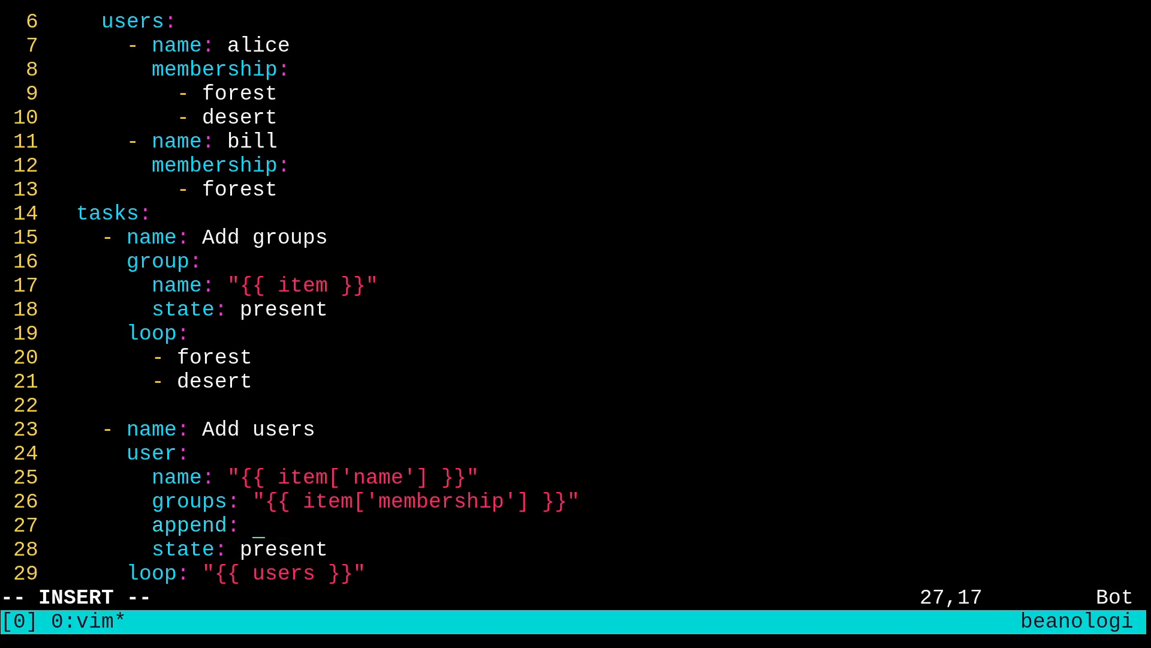
text(true)
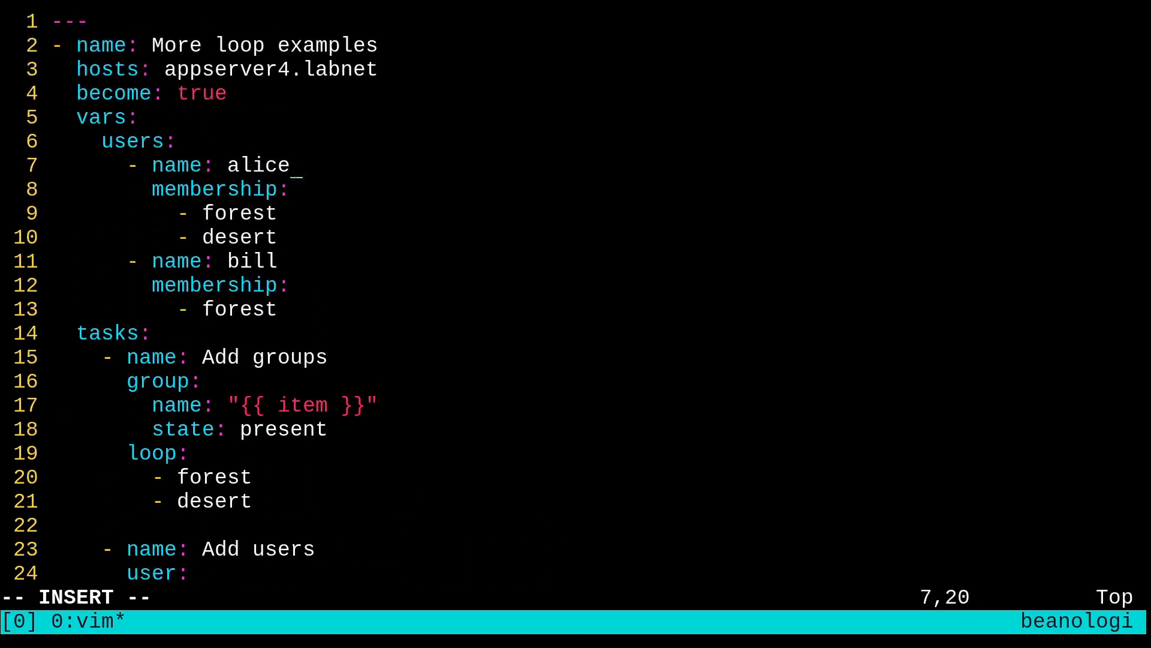
Set the user task's name to "{{ item['name'] }}" after checking the users variable.
key(Down)
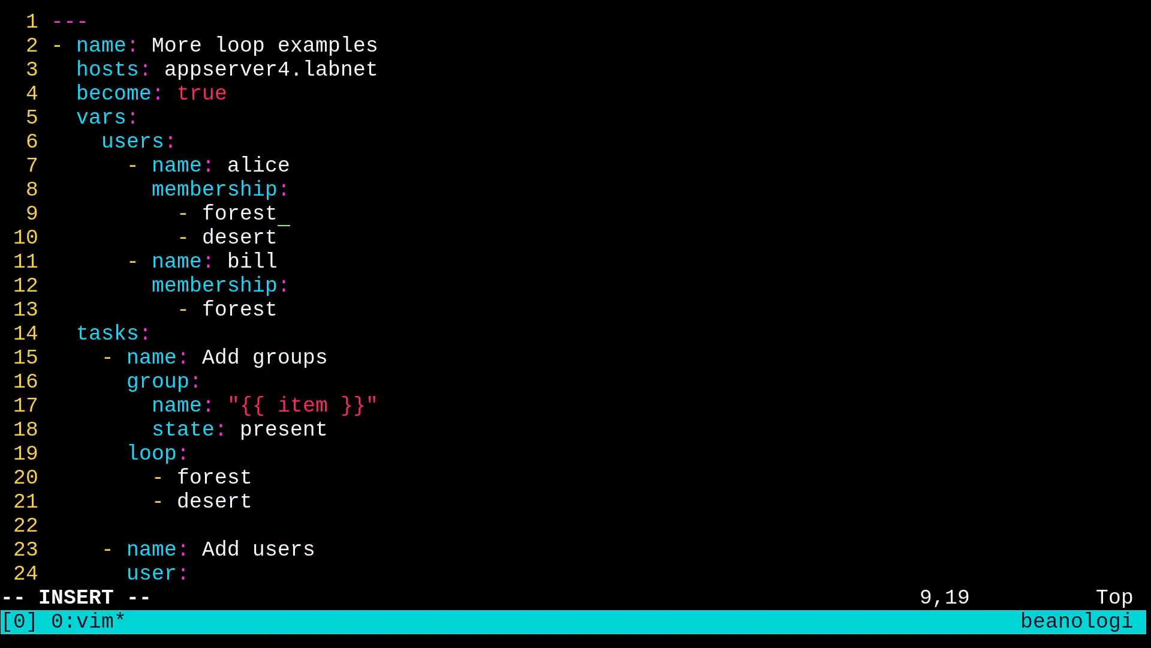
key(Down)
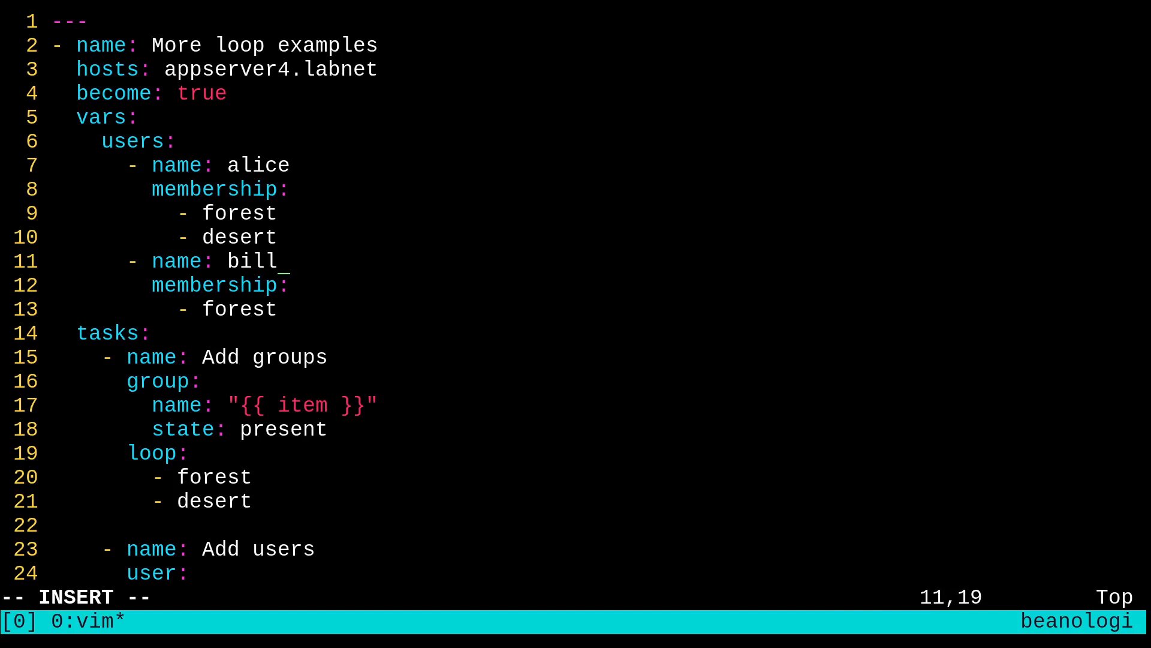
text(name: "{{ item['name'] }}")
text(loop: "{{ users }}")
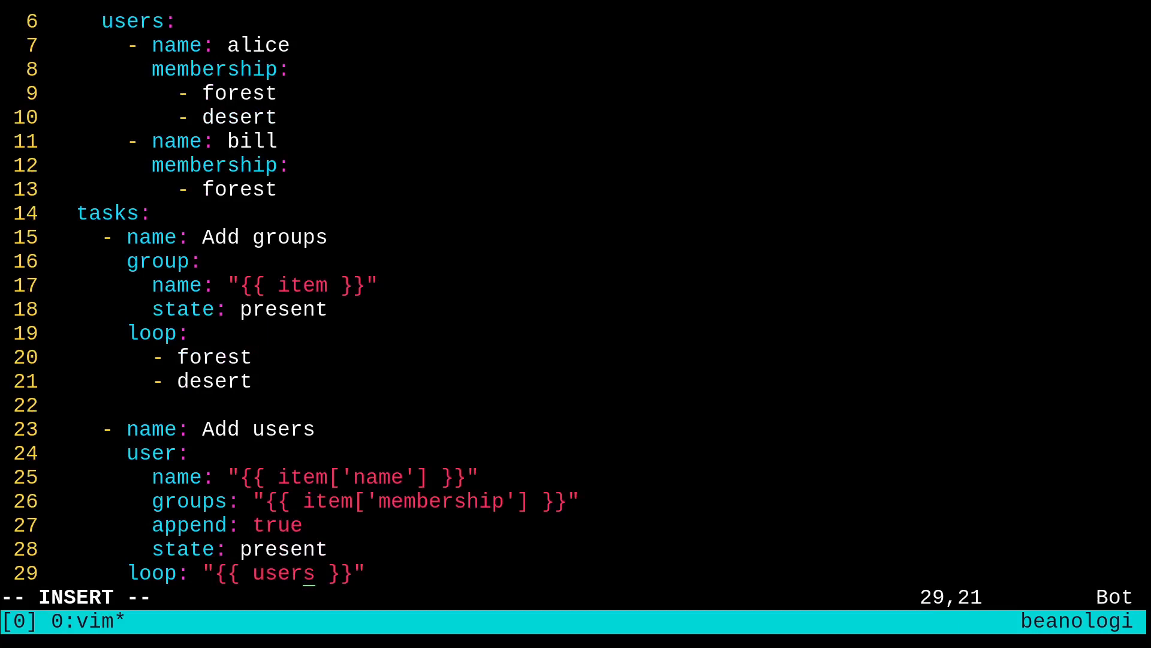
mouse_move(657, 564)
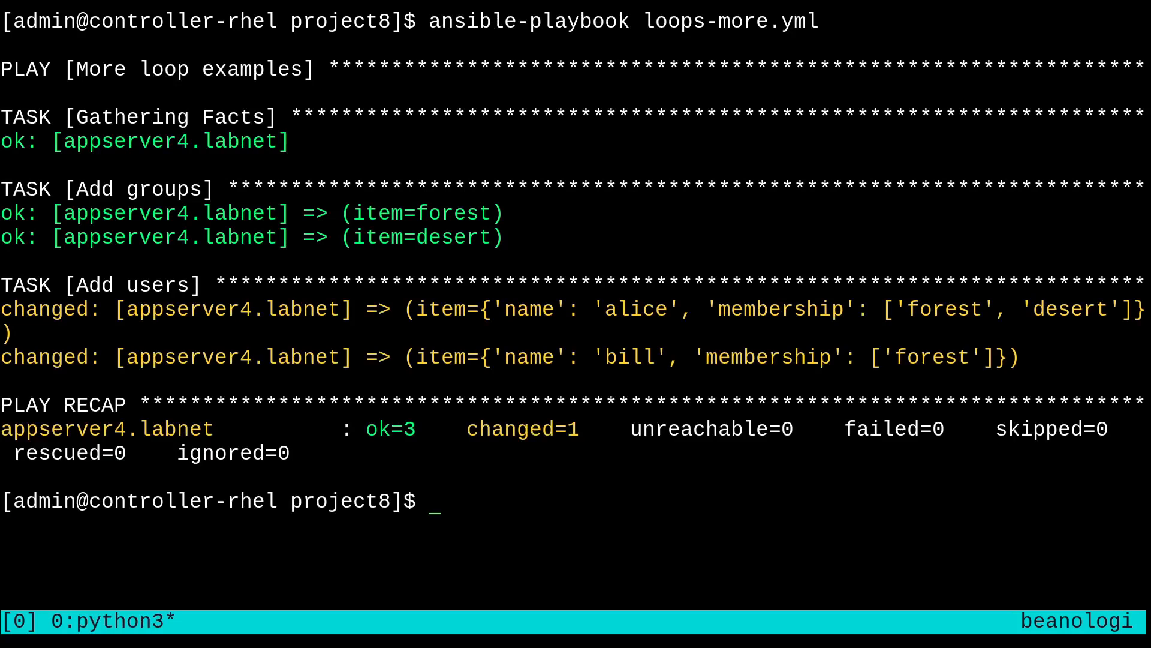
mouse_move(419, 468)
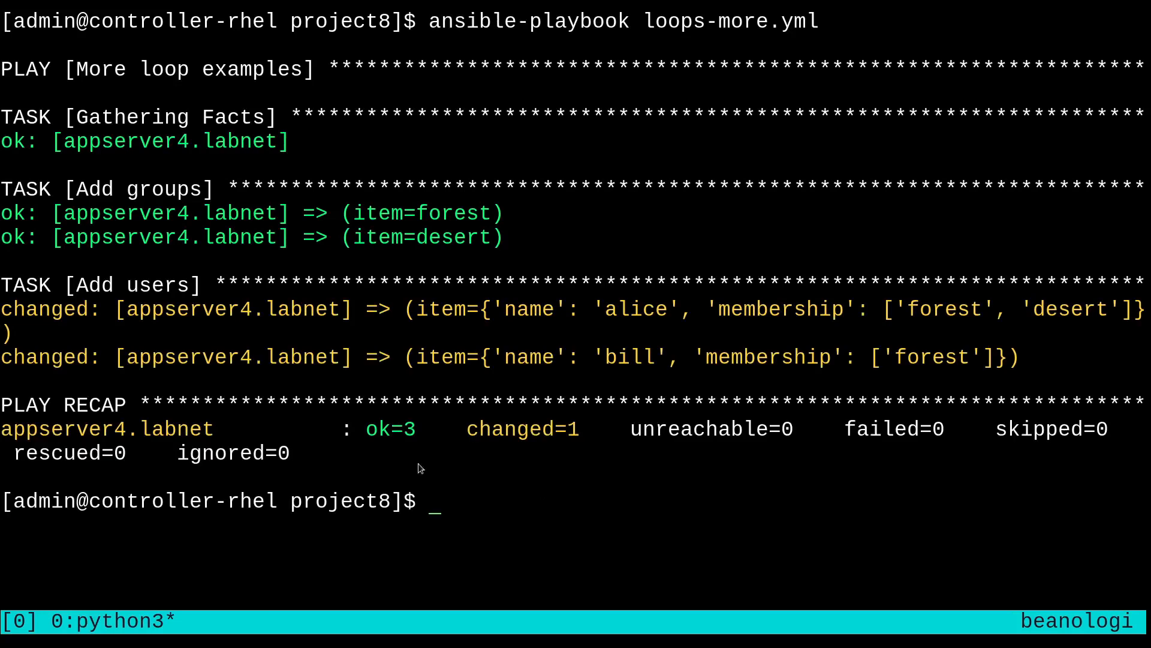
mouse_move(415, 253)
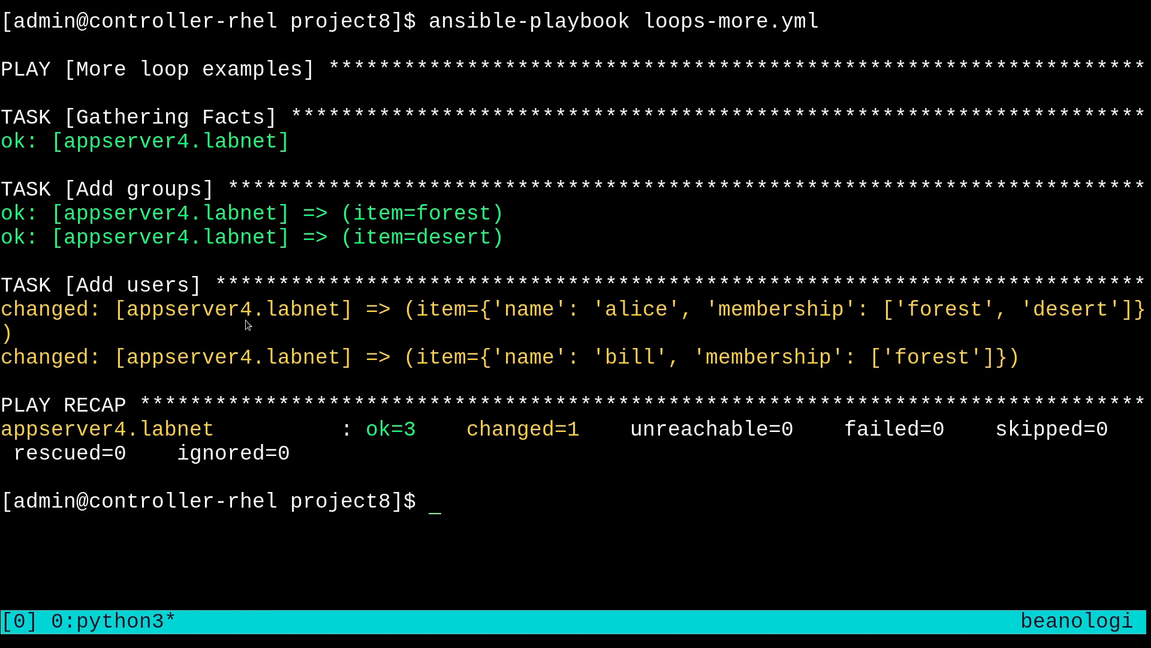
mouse_move(29, 382)
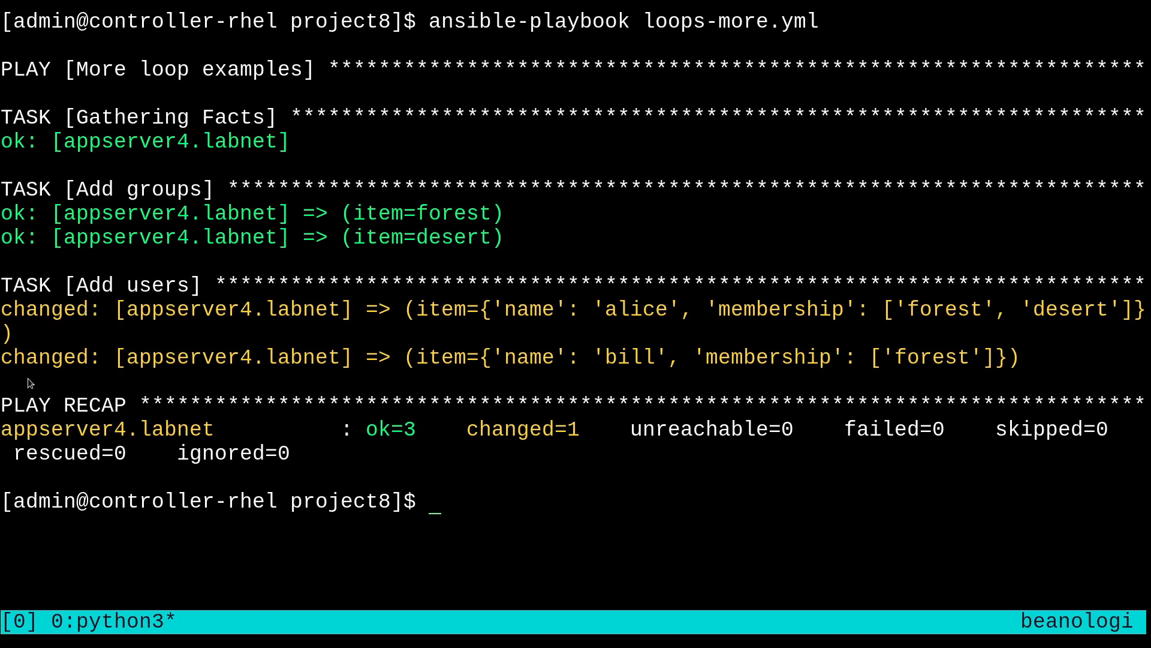
mouse_move(556, 570)
text(vim l)
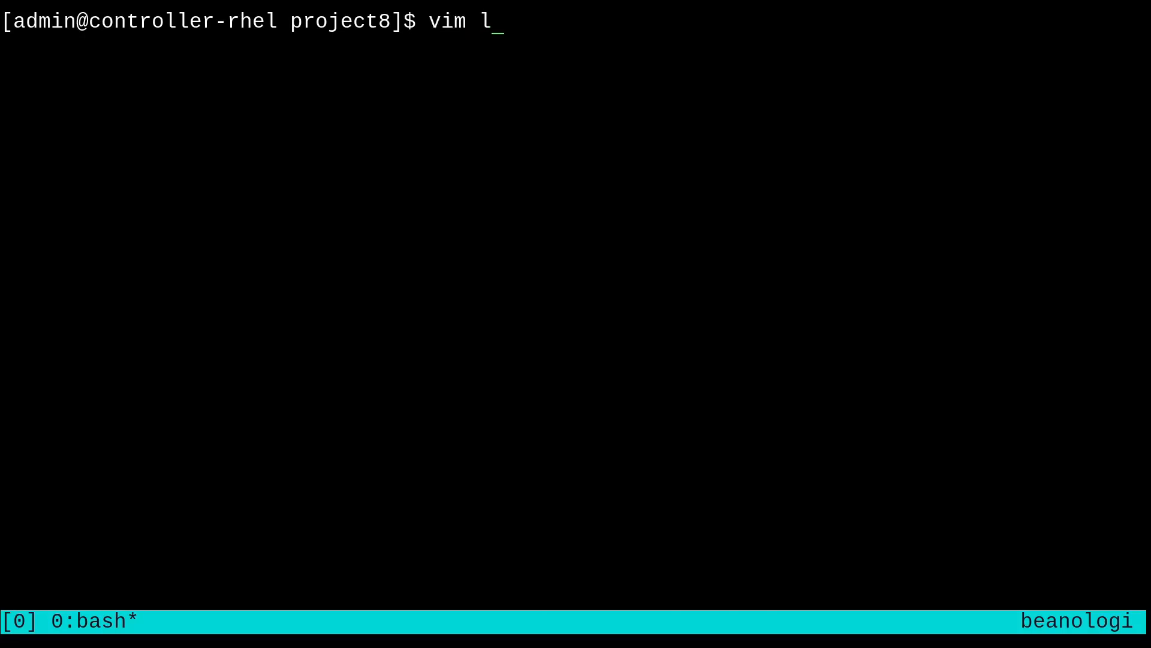
Open loops-dict.yml in vim with the fruits dictionary and dict2items debug task.
key(Enter)
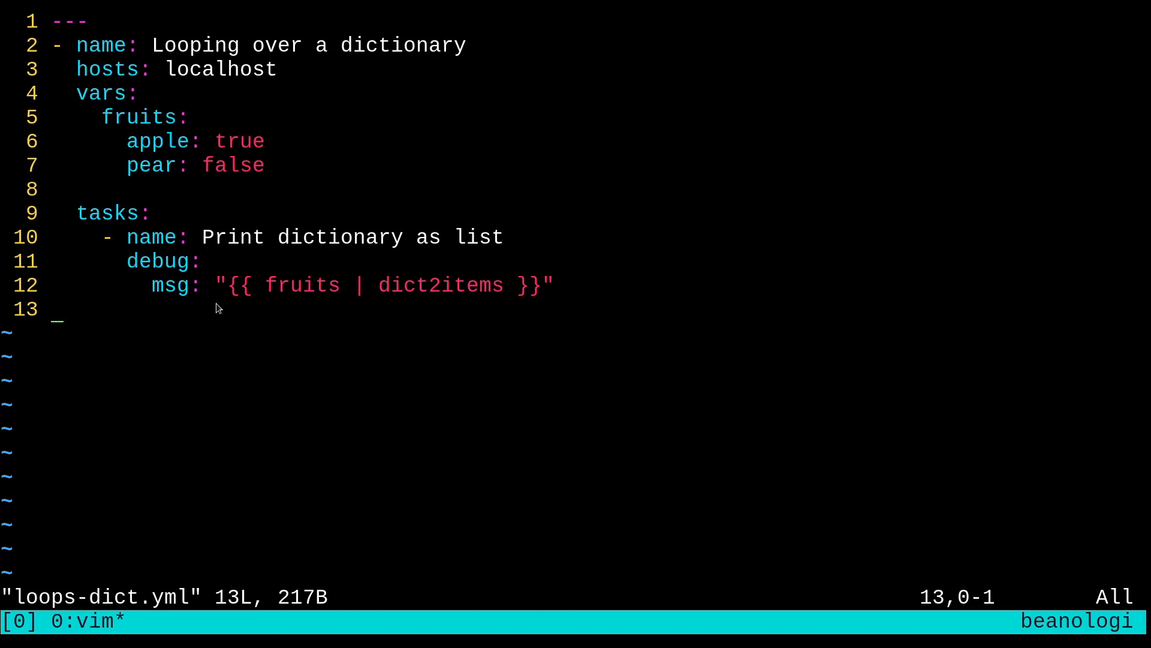
mouse_move(256, 315)
text(ansible-playbook)
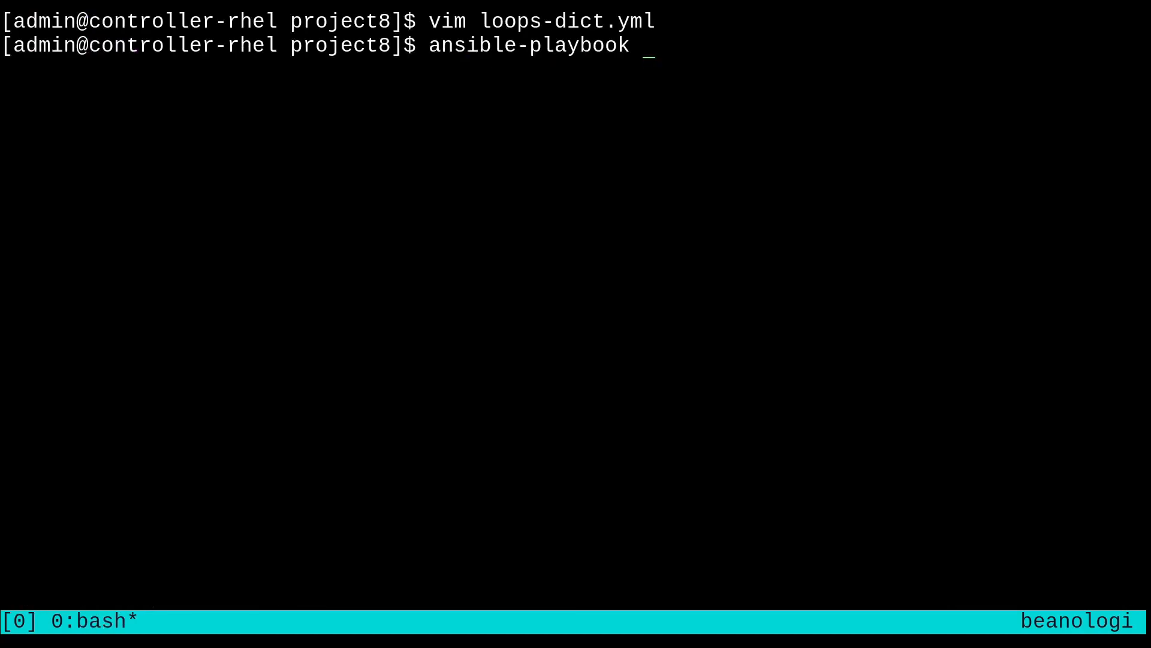
Run ansible-playbook loops-dict.yml and inspect the fruits key/value list for apple and pear.
text(loops-dict.yml)
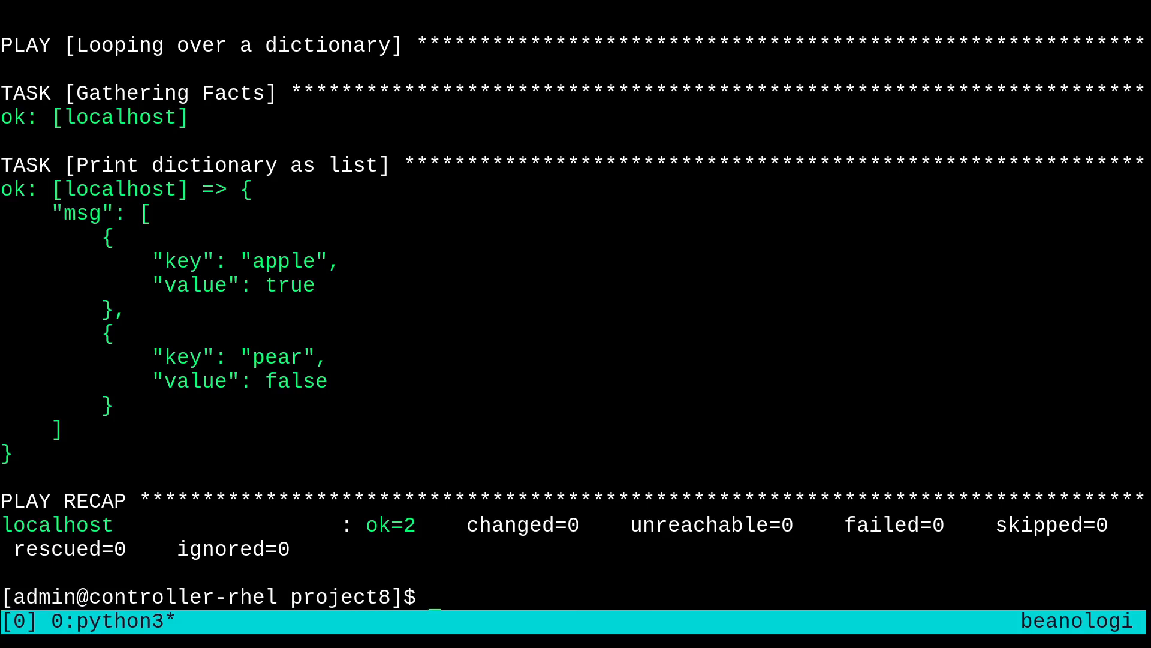
mouse_move(143, 227)
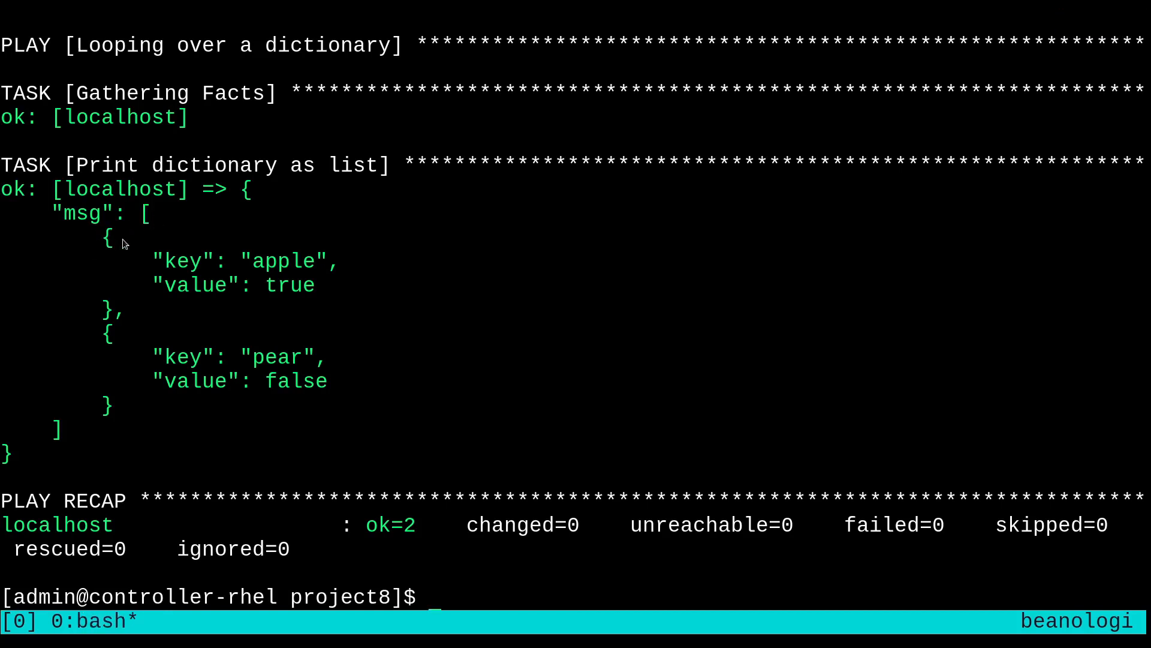
mouse_move(205, 286)
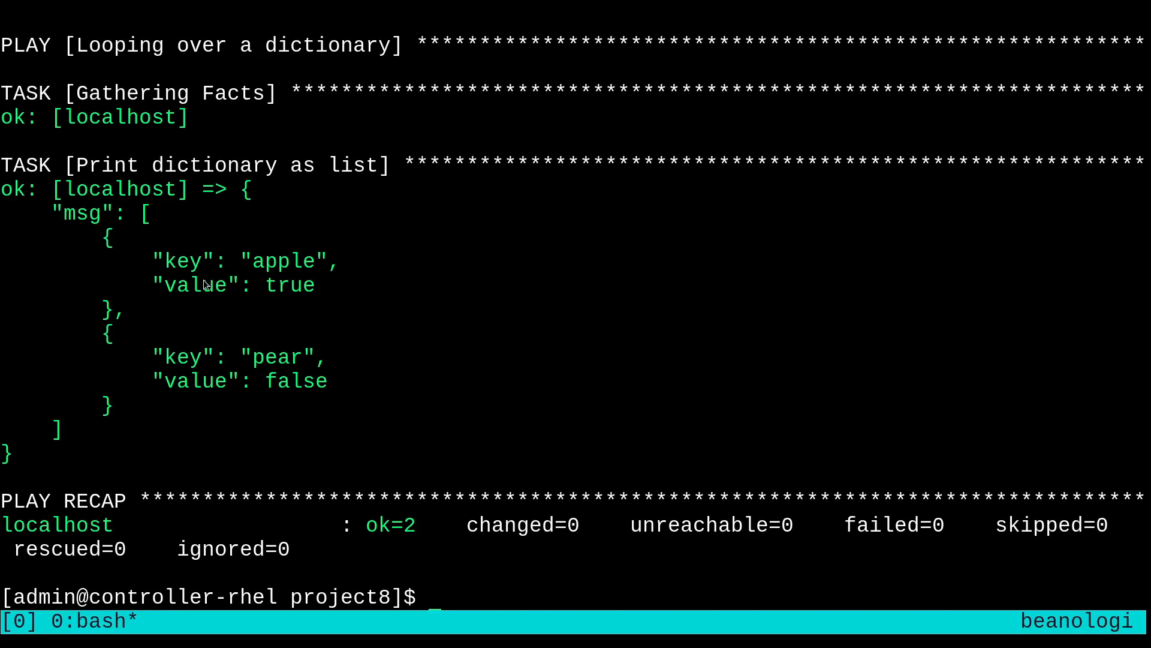
double_click(195, 285)
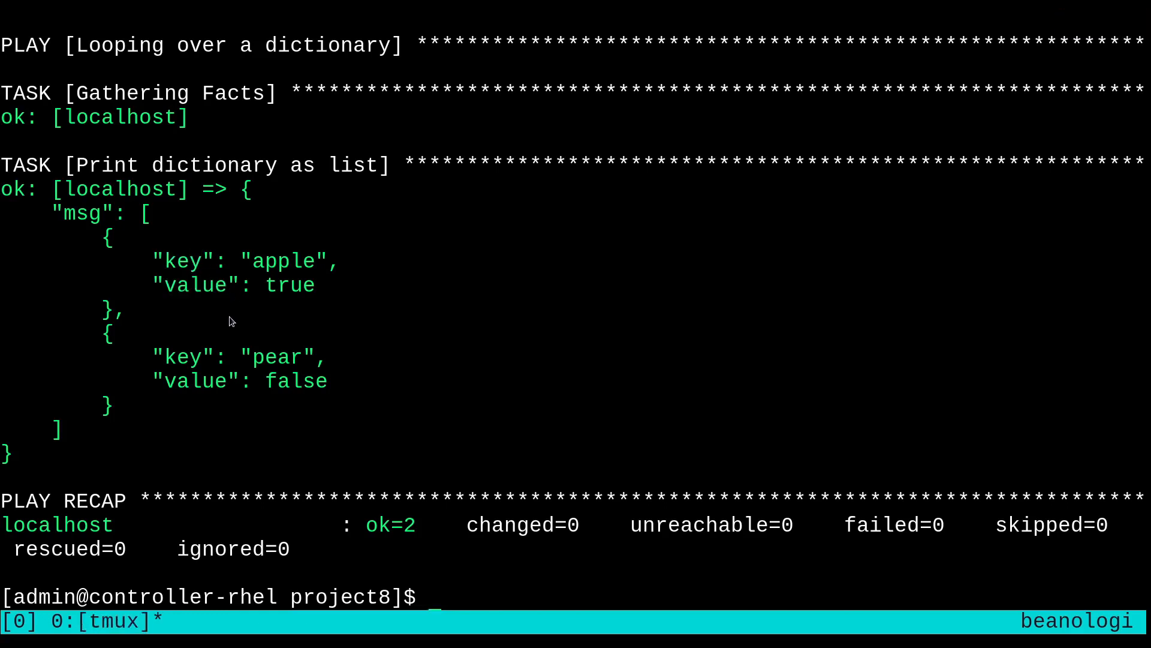
mouse_move(263, 324)
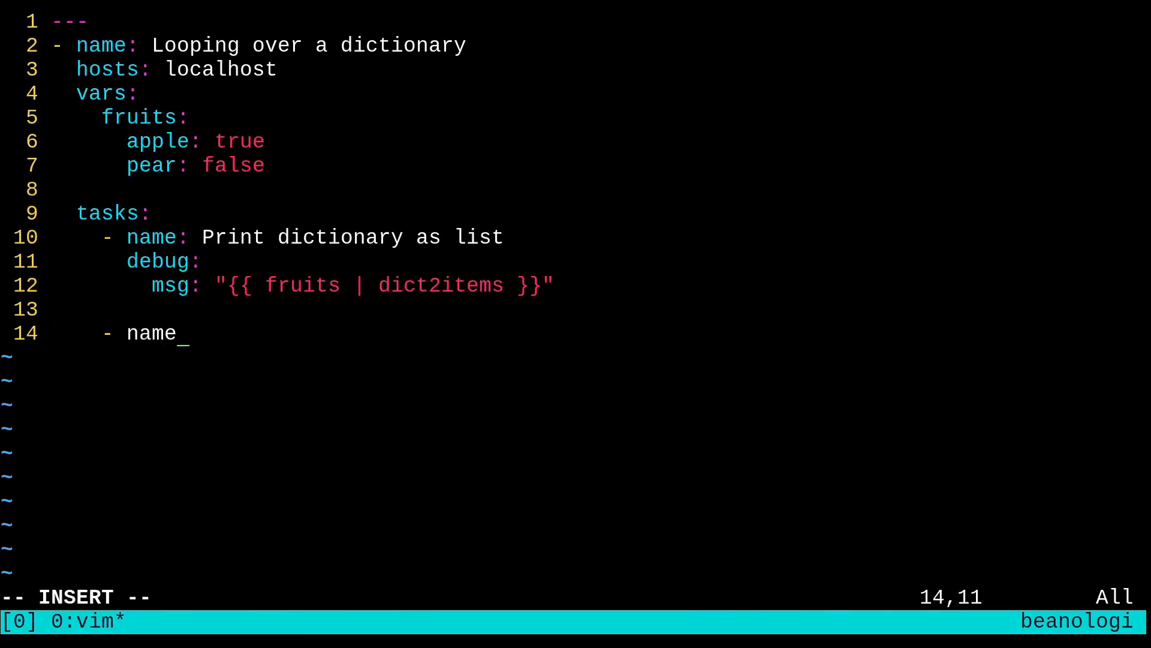
Add a 'Print dict values with loop' task looping over "{{ fruits | dict2items }}".
text(: Print)
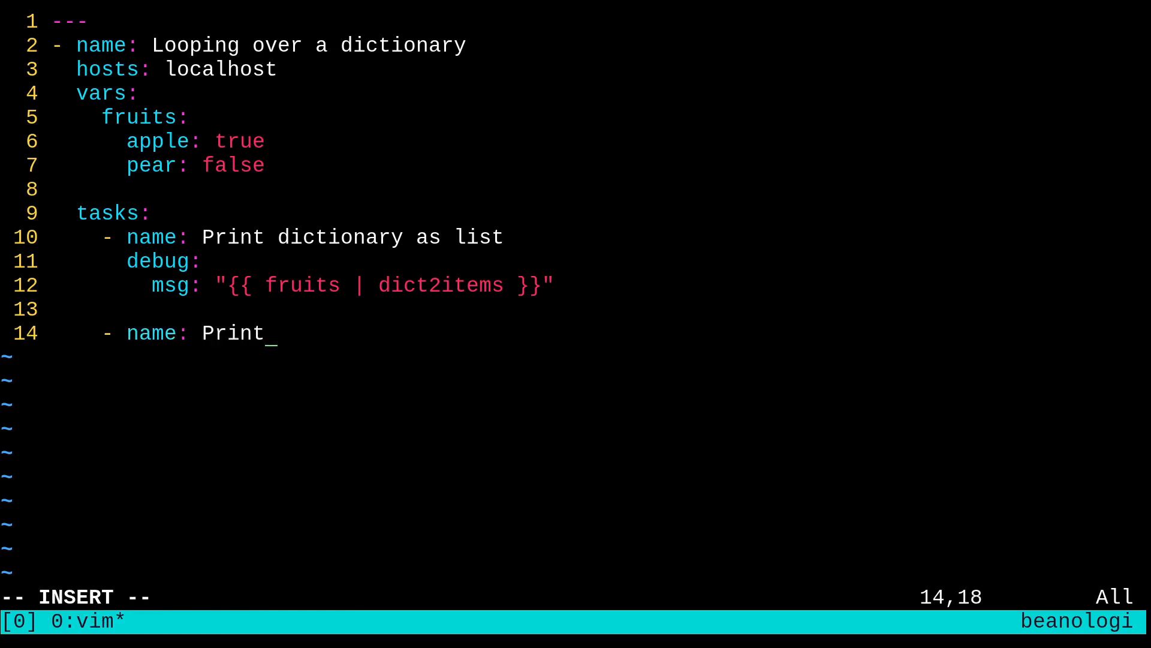
text(dict valyu)
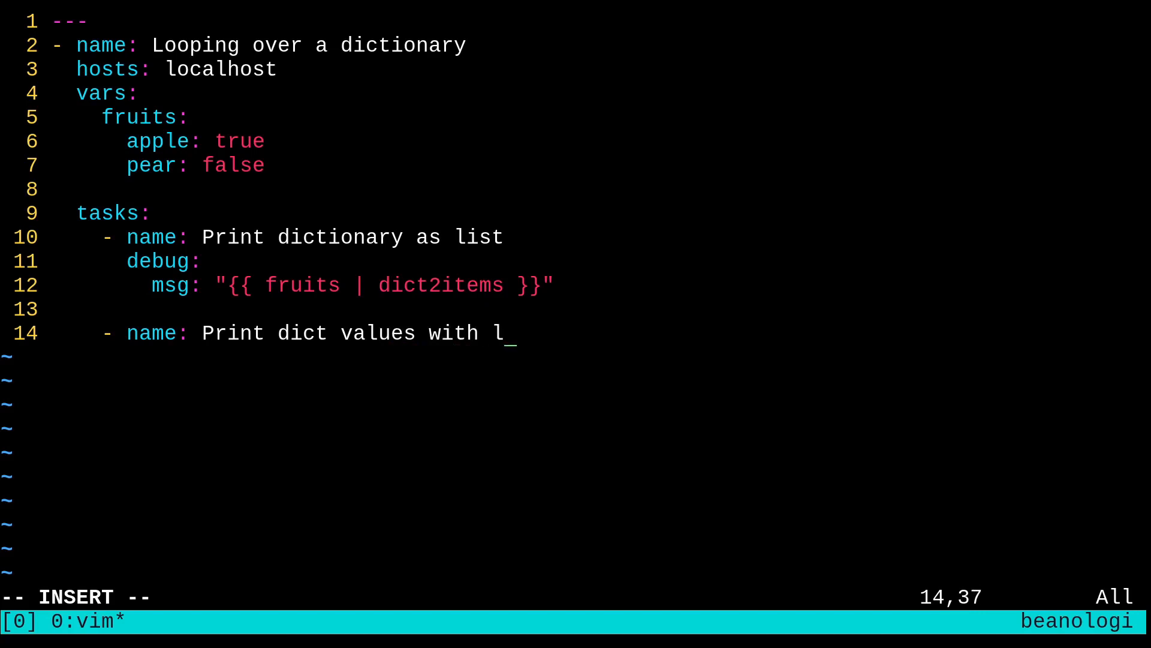
text(oop)
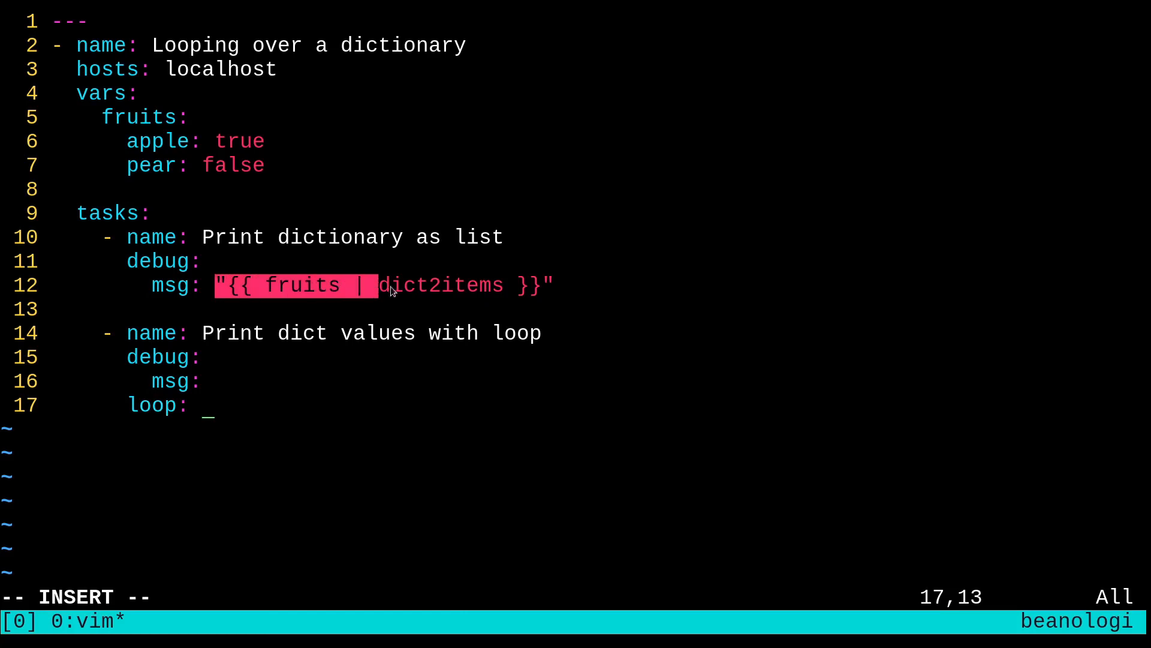
text("{{ fruits | dict2items }}")
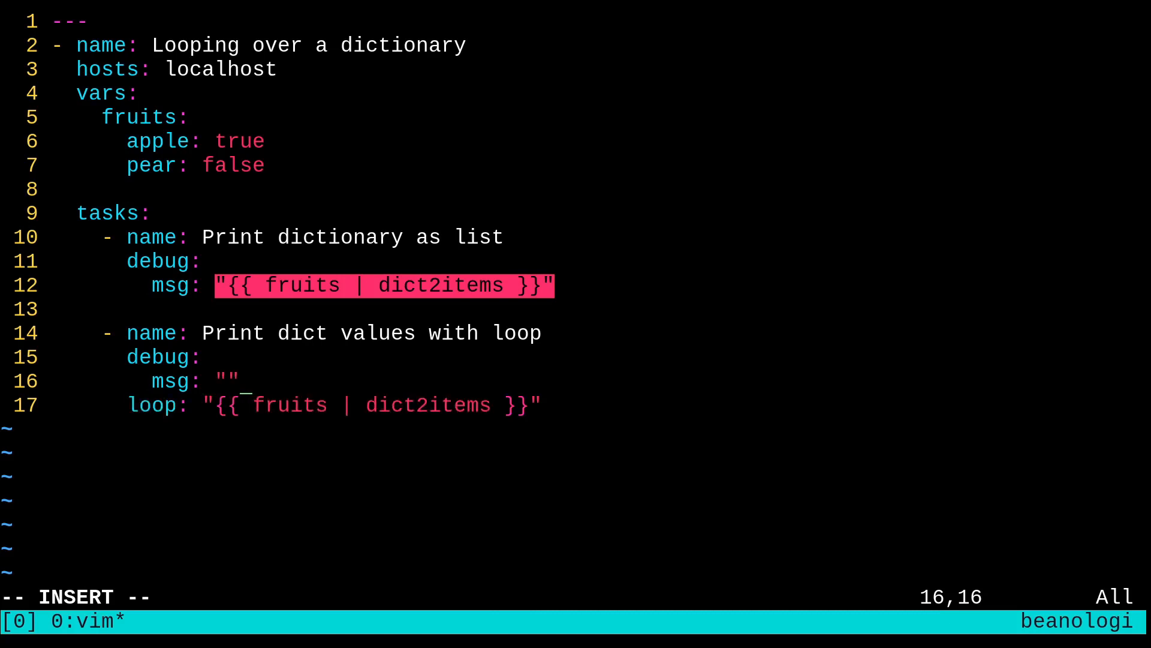
Set its debug msg to "{{ item['value'] }}" and save the file with :wq.
text({{ it)
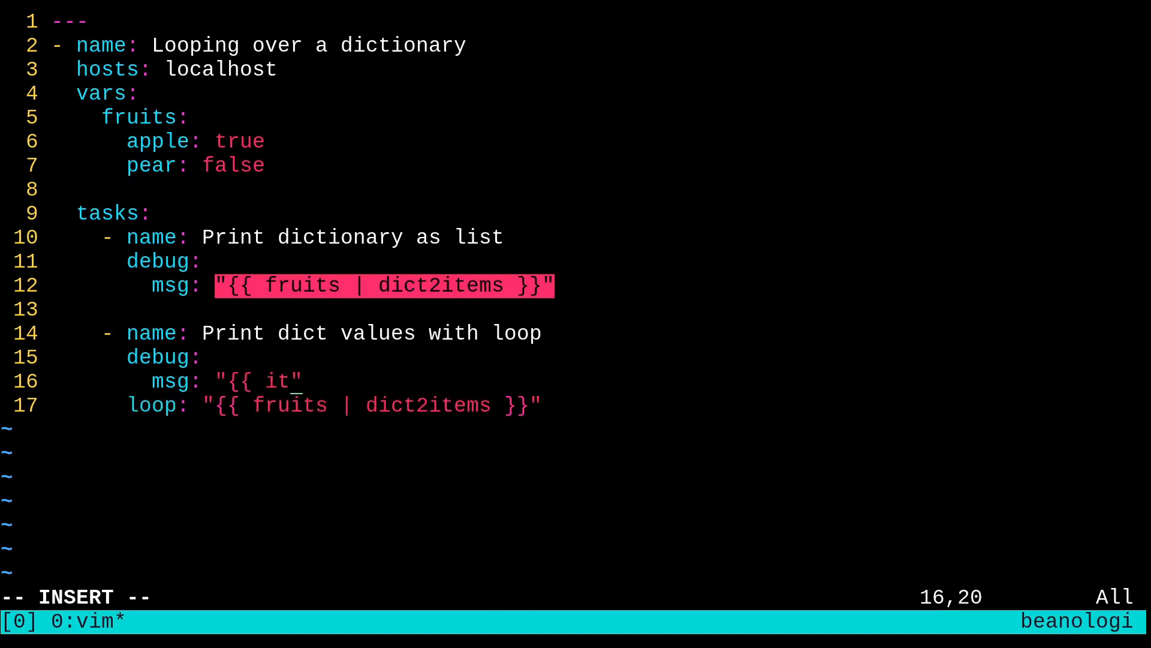
text(em['value'])
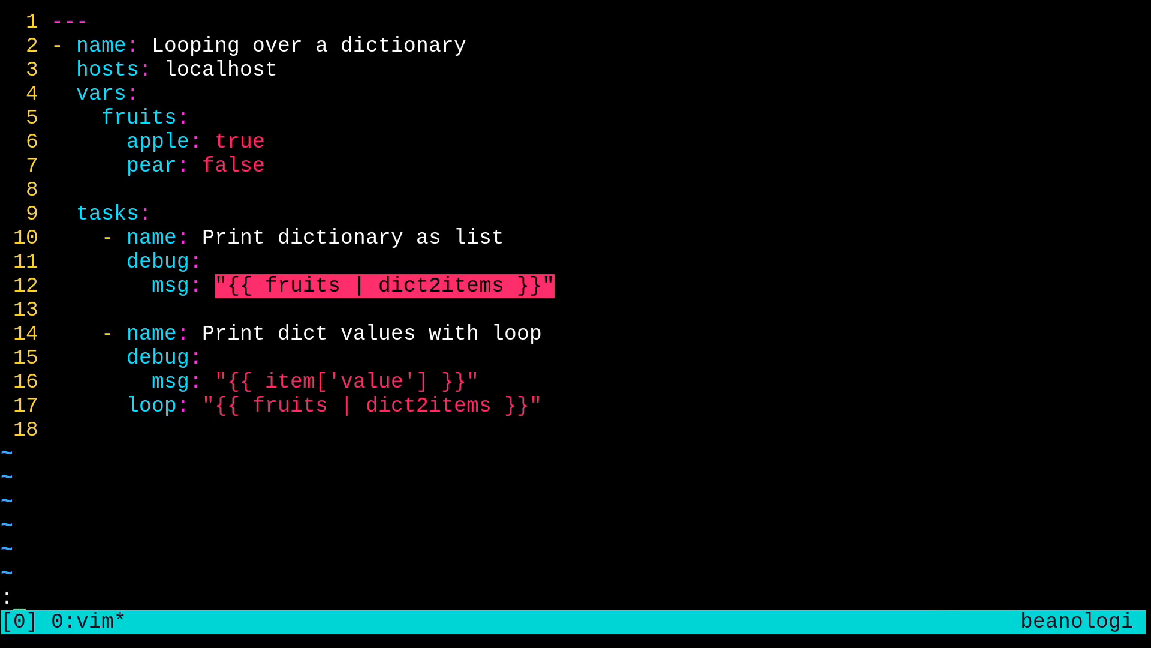
text(wq)
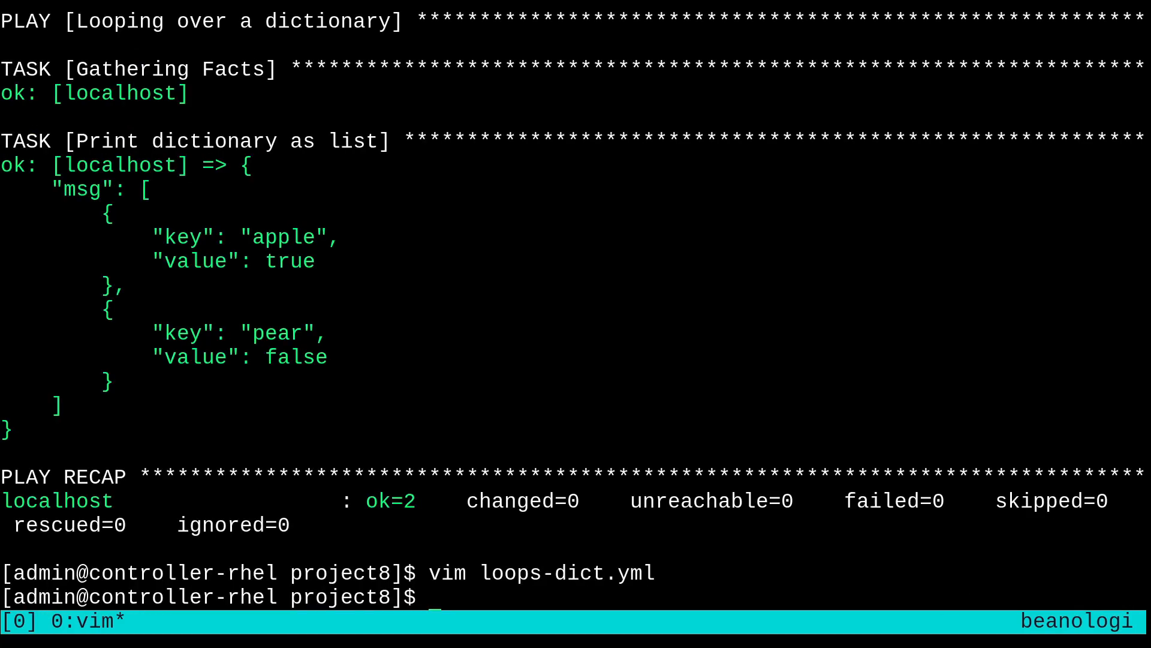
Run ansible-playbook loops-dict.yml, printing true for apple and false for pear.
text(ansible-playbook loops-dict.yml)
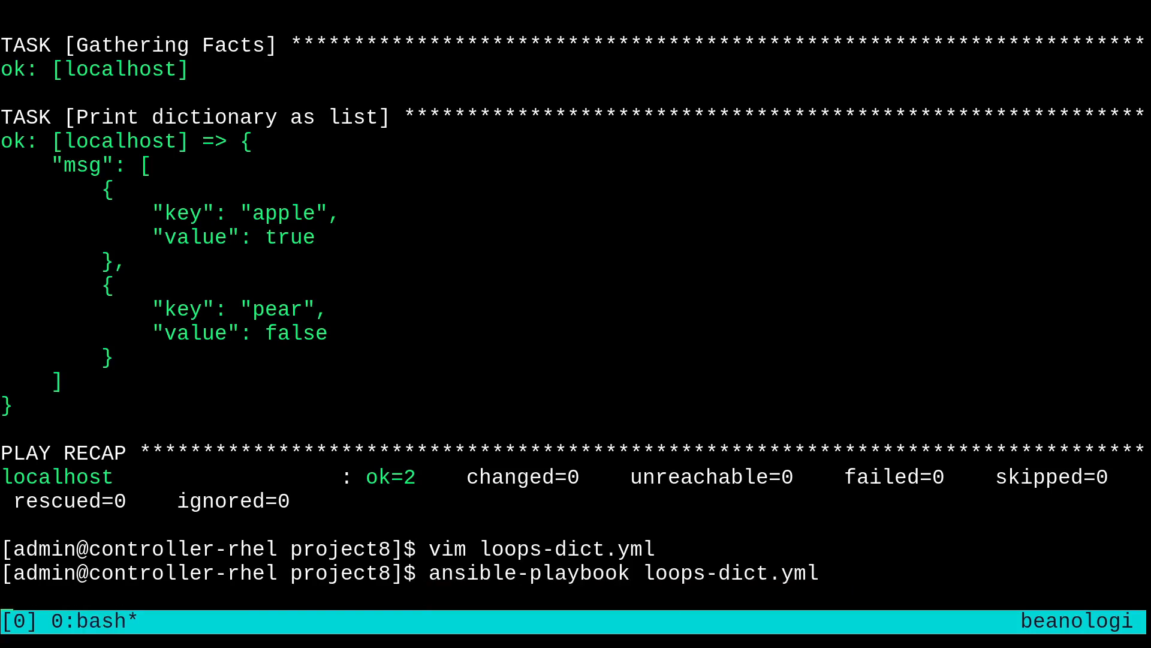
key(Return)
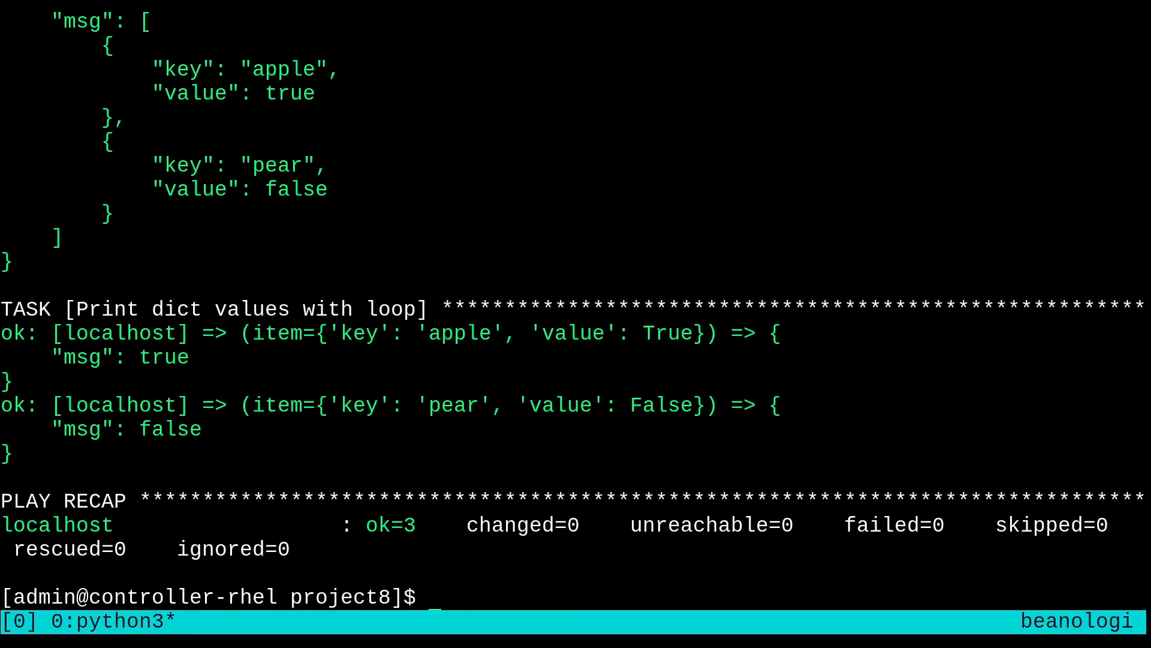
double_click(165, 358)
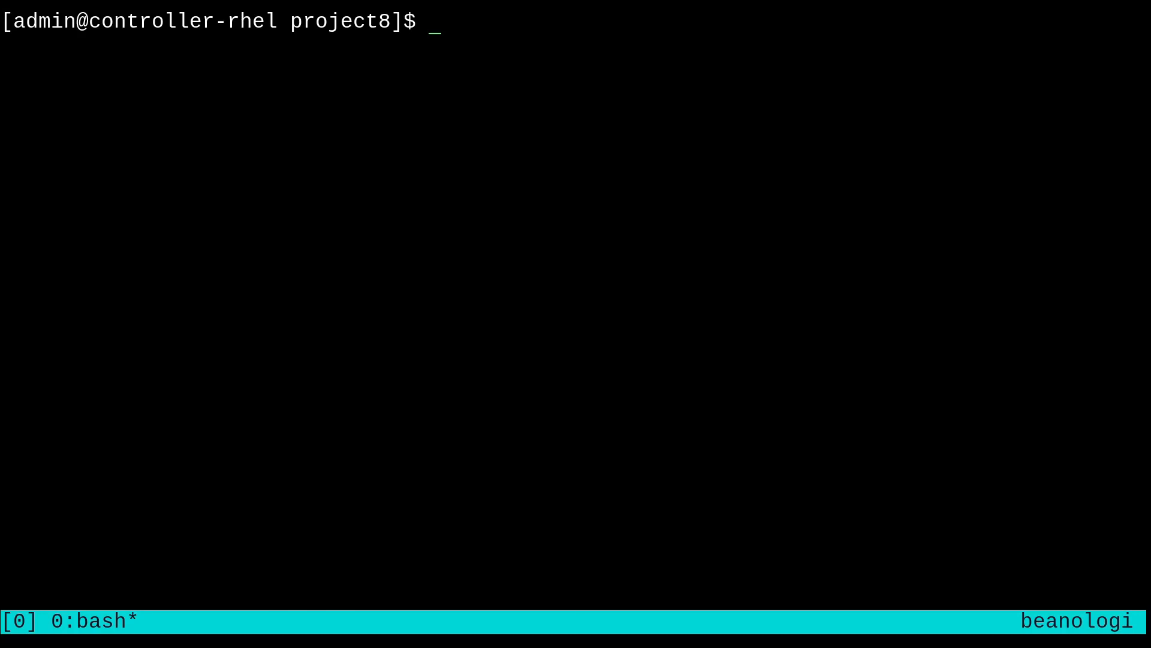
text(vim)
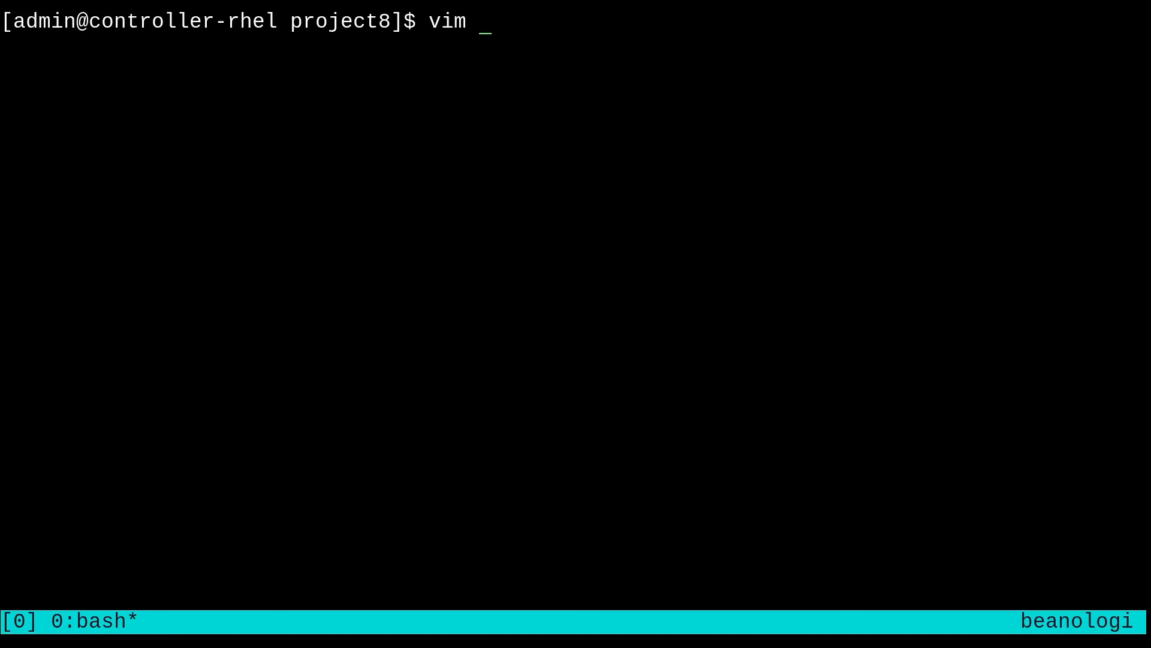
text(loops-reg.yml)
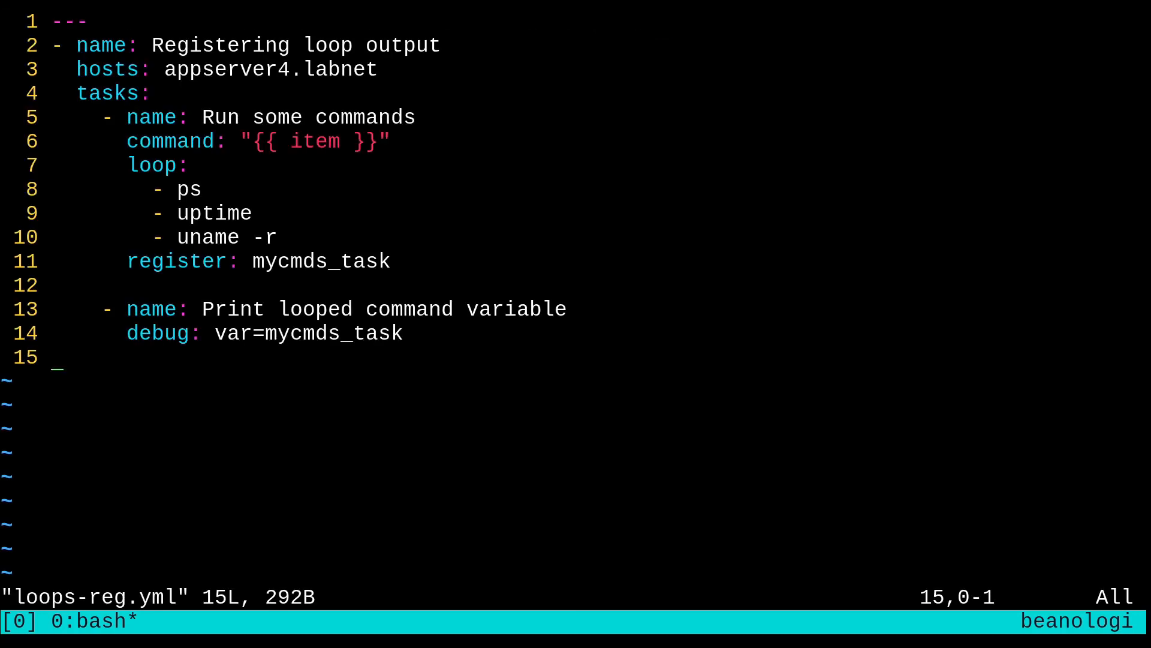
mouse_move(281, 204)
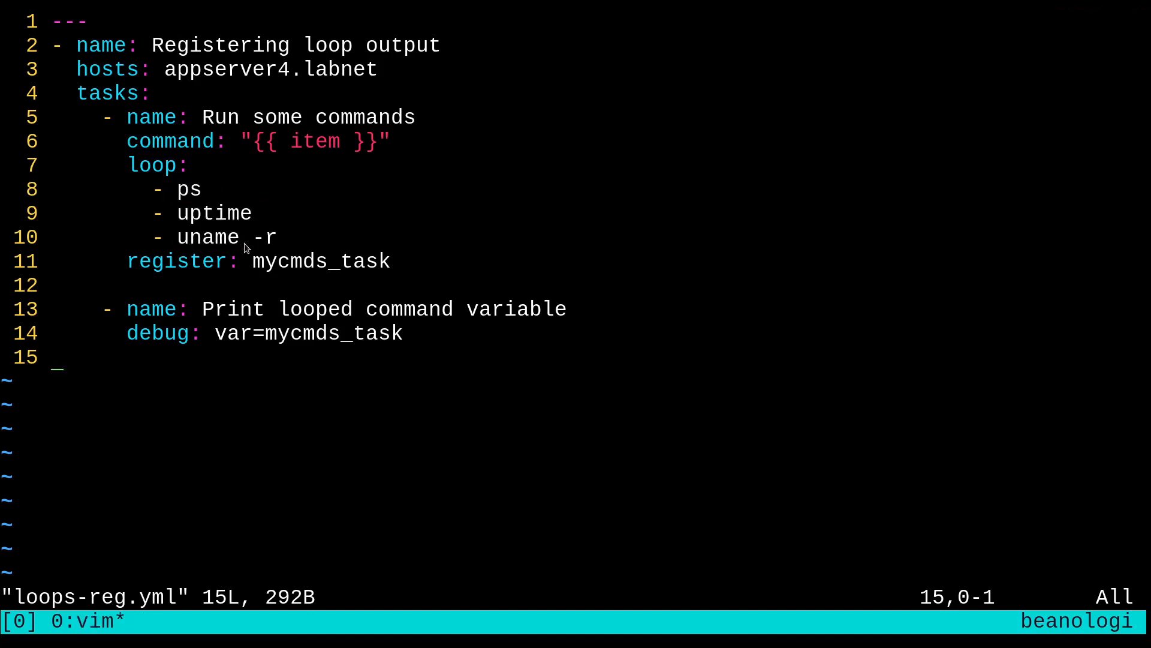
mouse_move(407, 254)
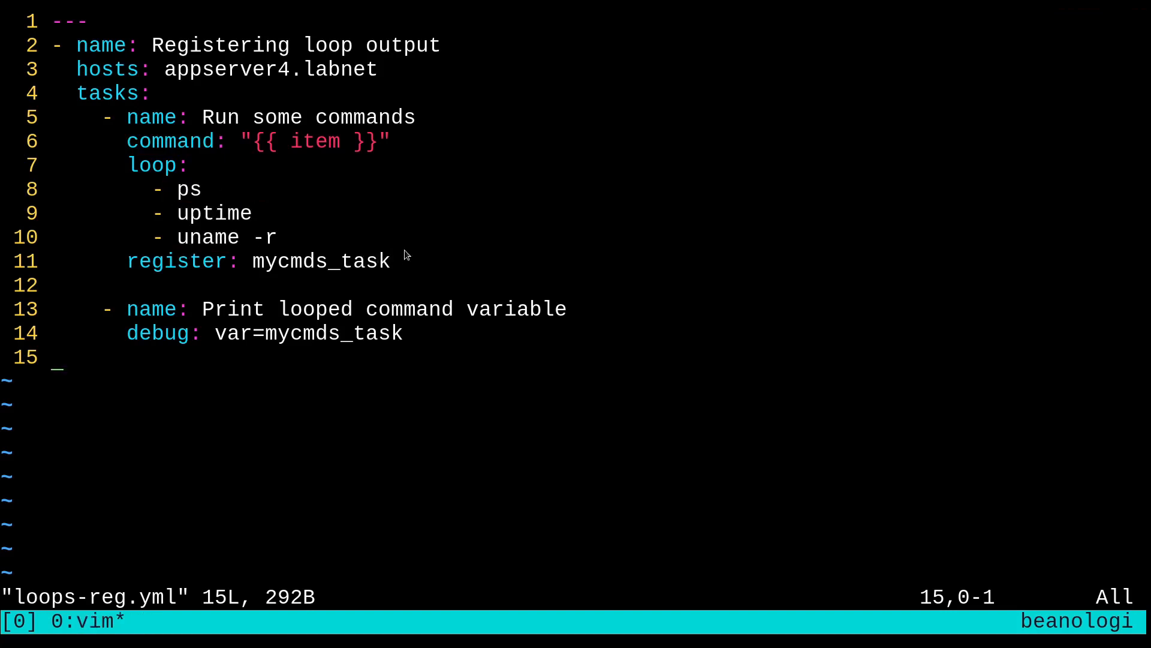
mouse_move(308, 253)
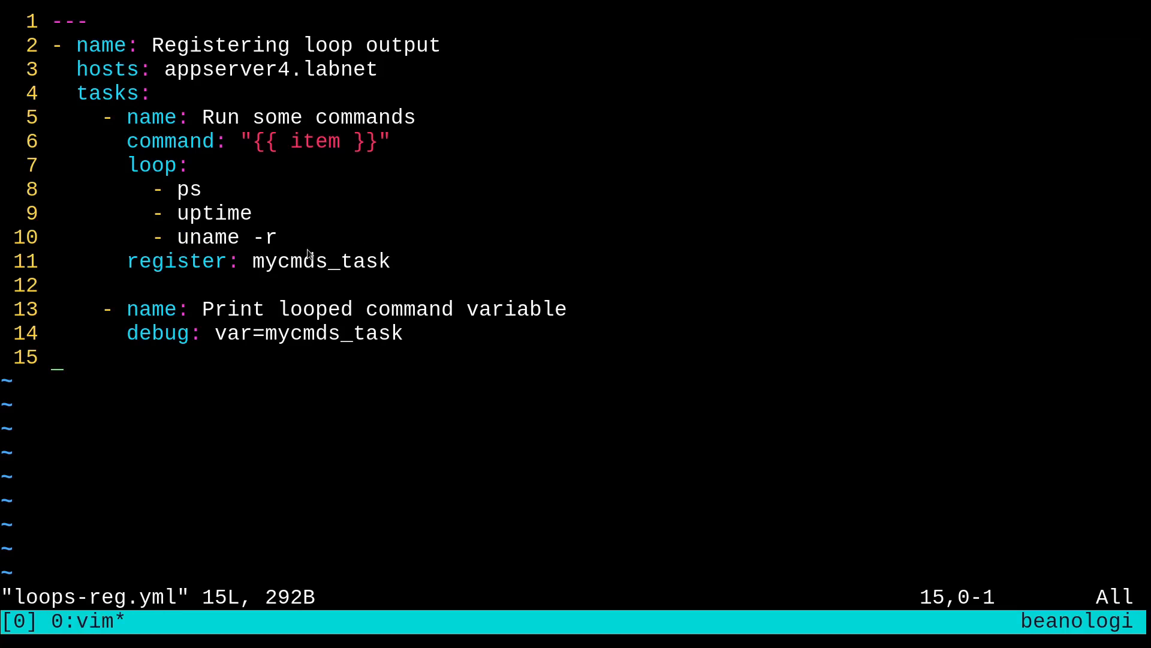
mouse_move(221, 281)
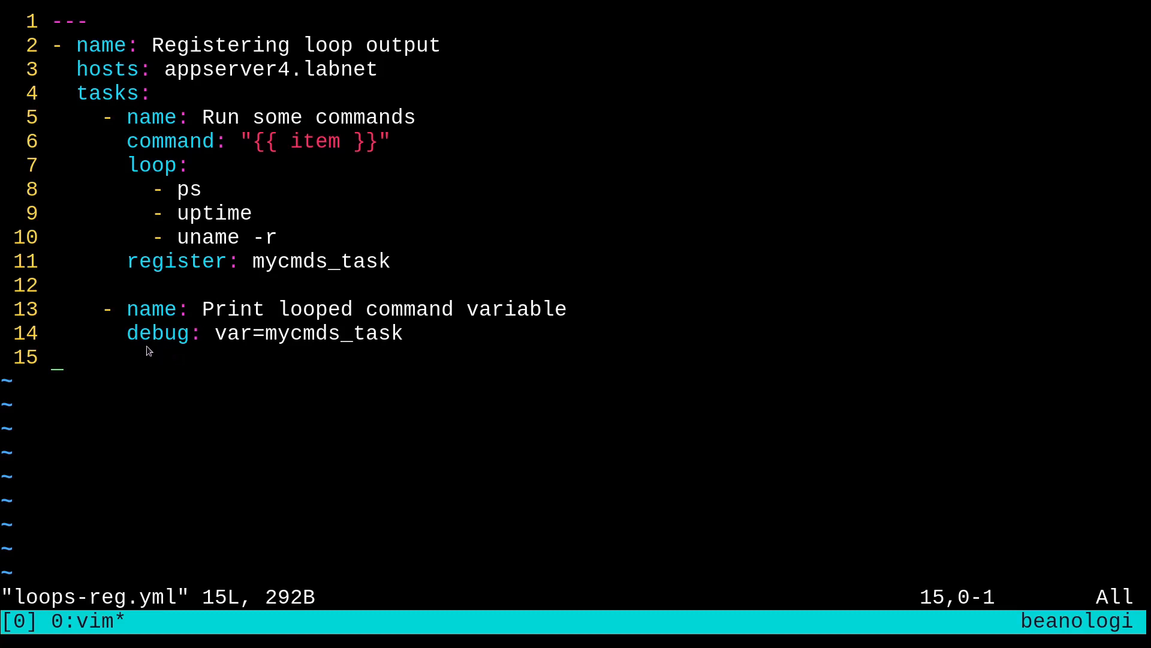
mouse_move(274, 351)
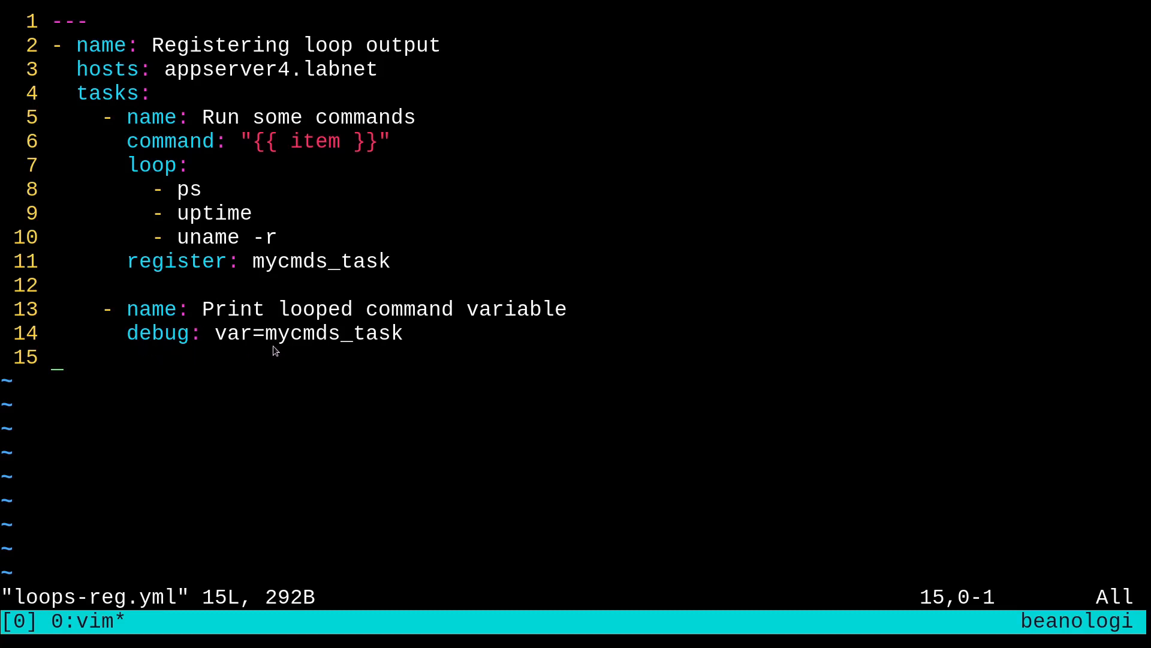
mouse_move(437, 355)
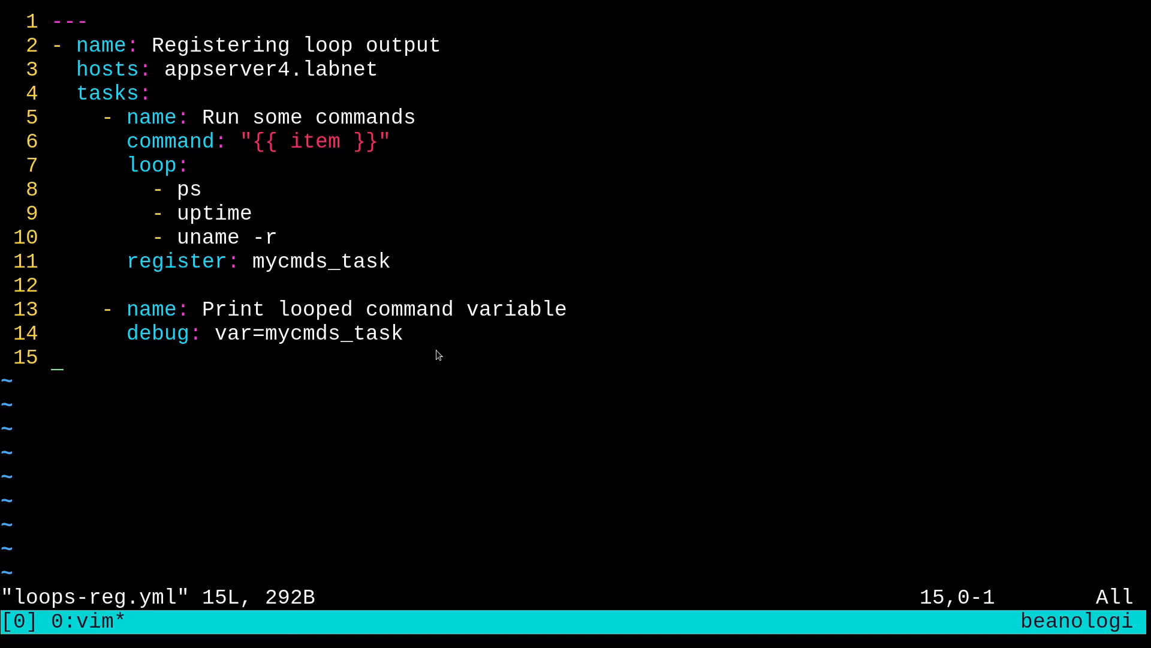
mouse_move(427, 383)
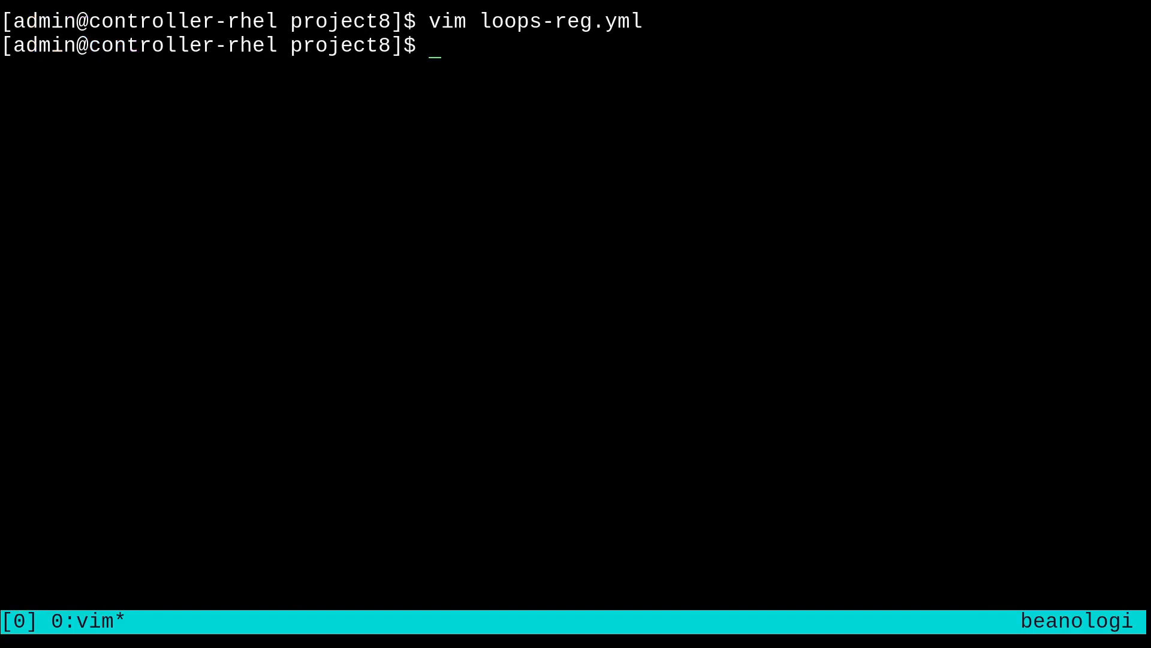
Run ansible-playbook loops-reg.yml and read through the registered ps, uptime and uname results.
text(ansible-playbook)
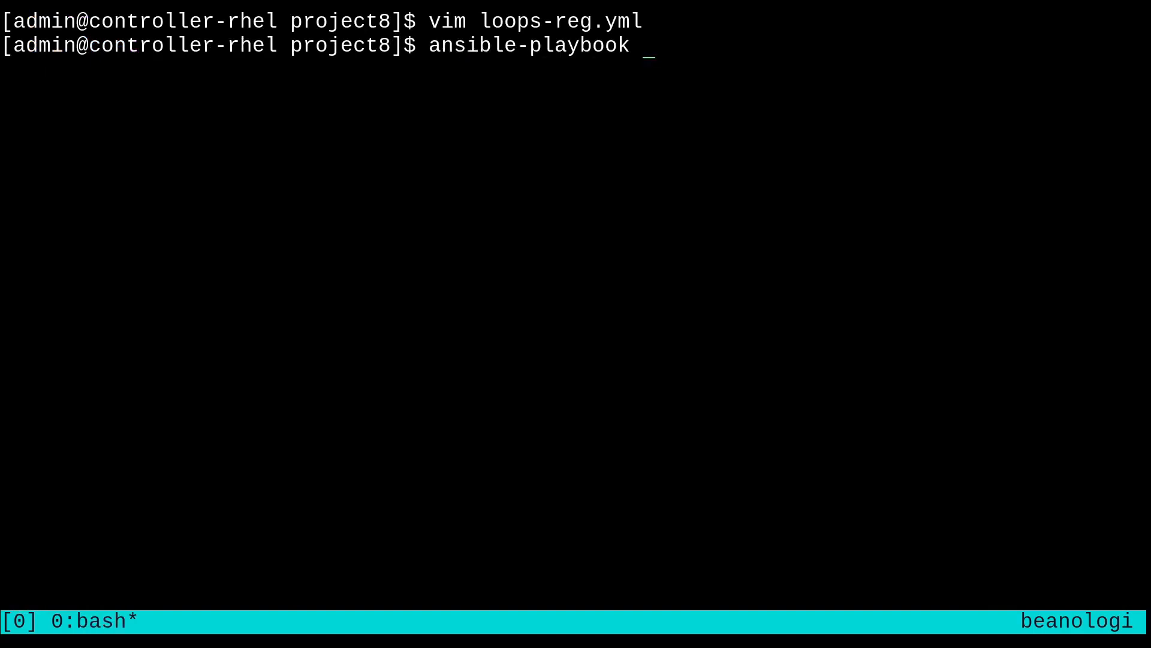
text(loops-reg.yml)
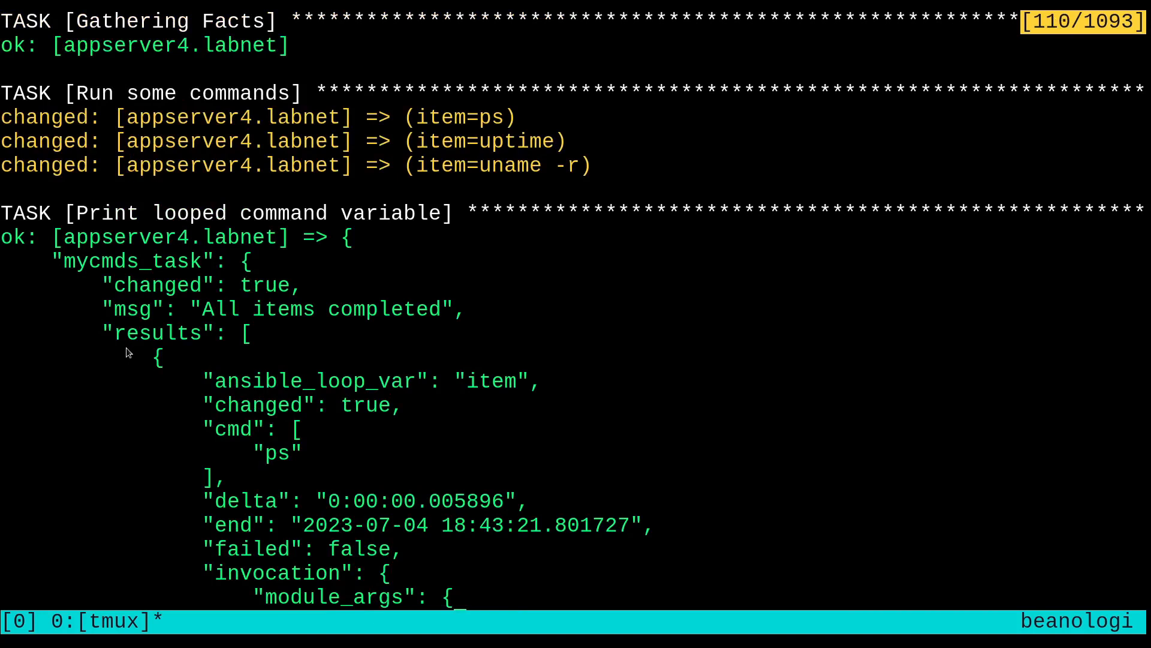
mouse_move(150, 353)
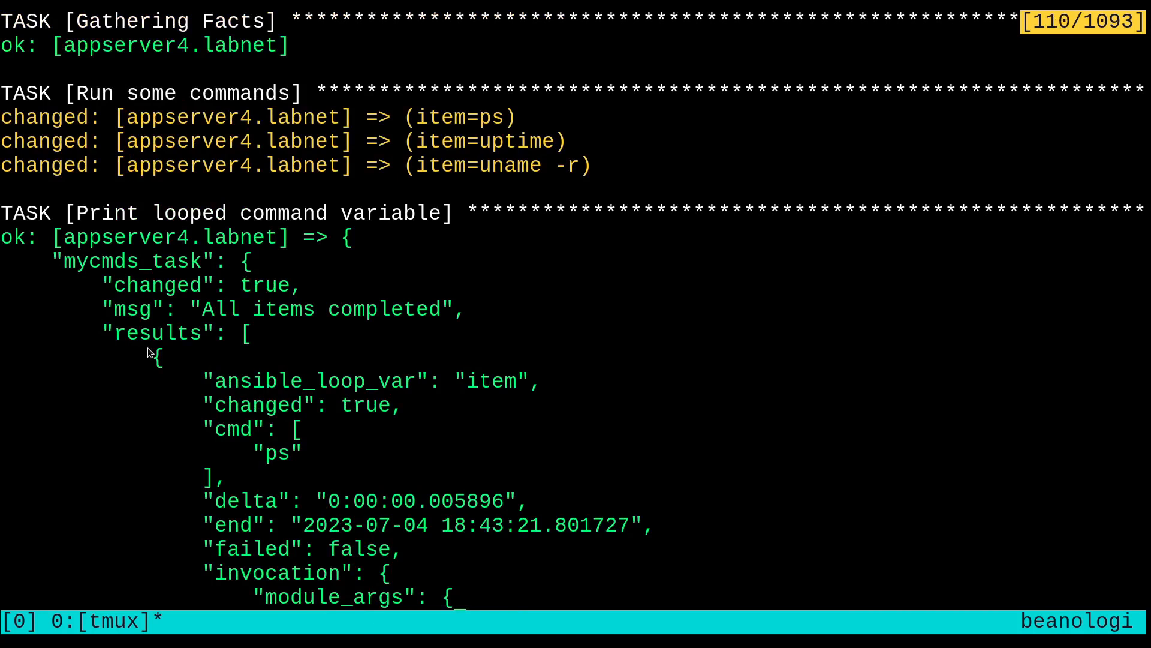
mouse_move(204, 353)
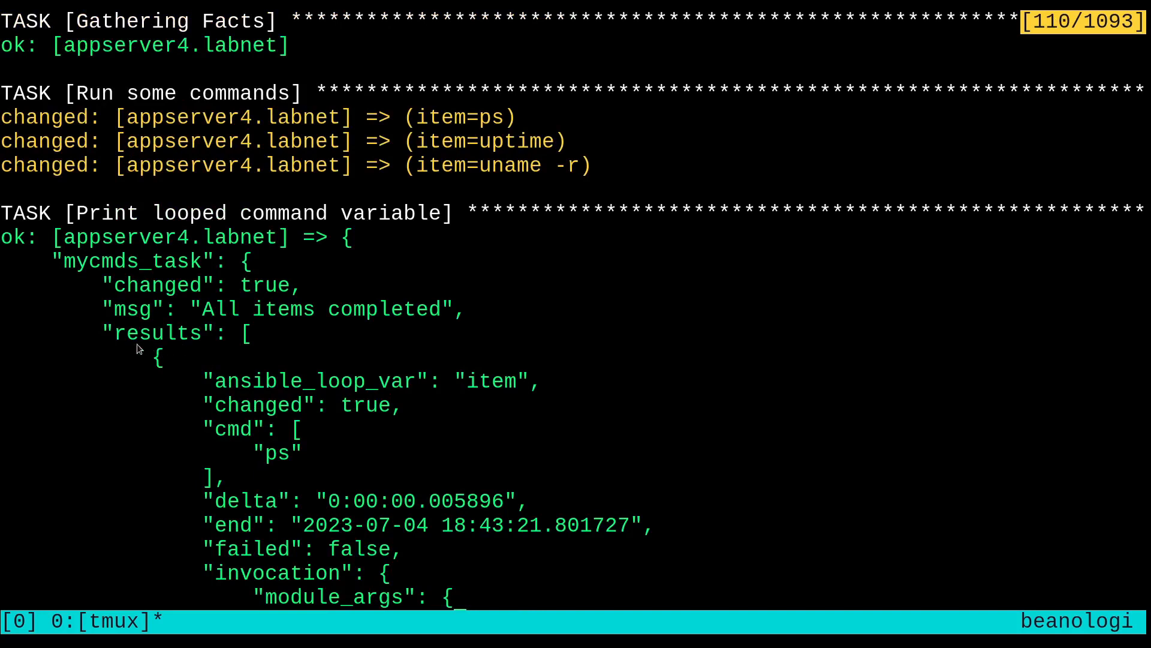
mouse_move(201, 350)
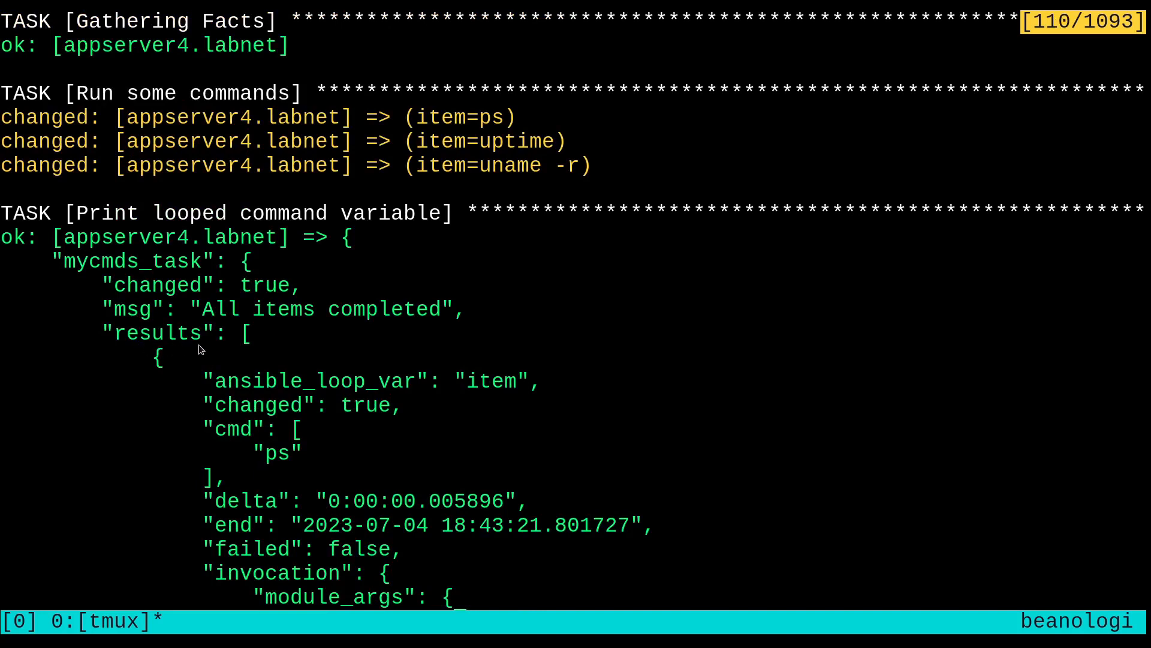
scroll(down, 3)
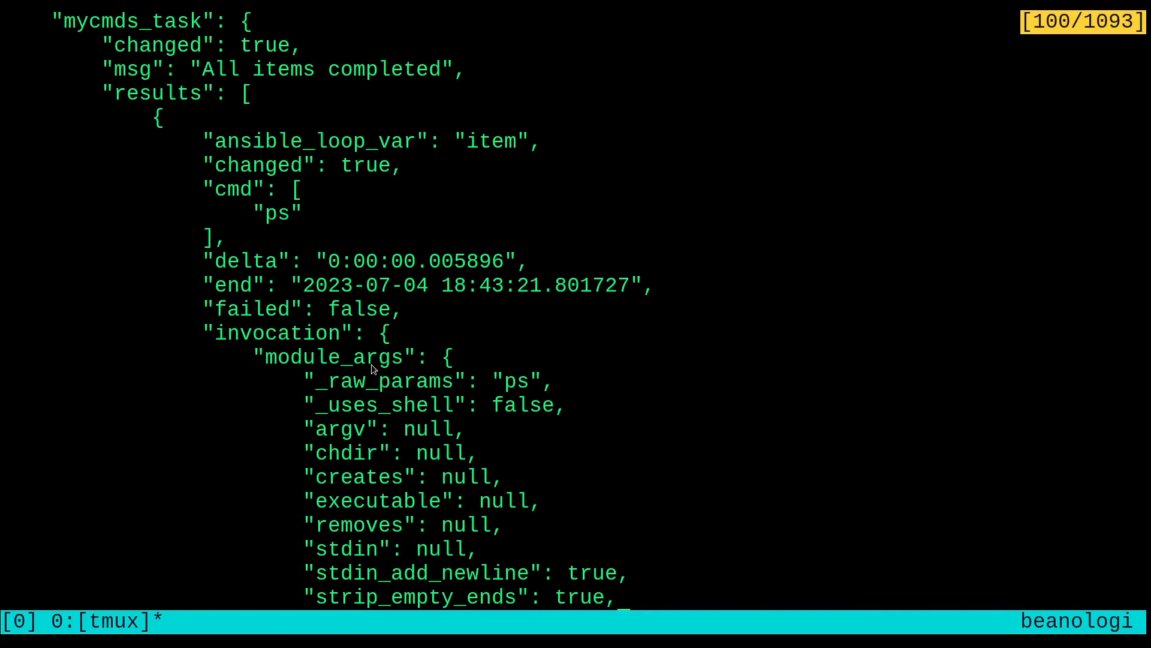
scroll(down, 3)
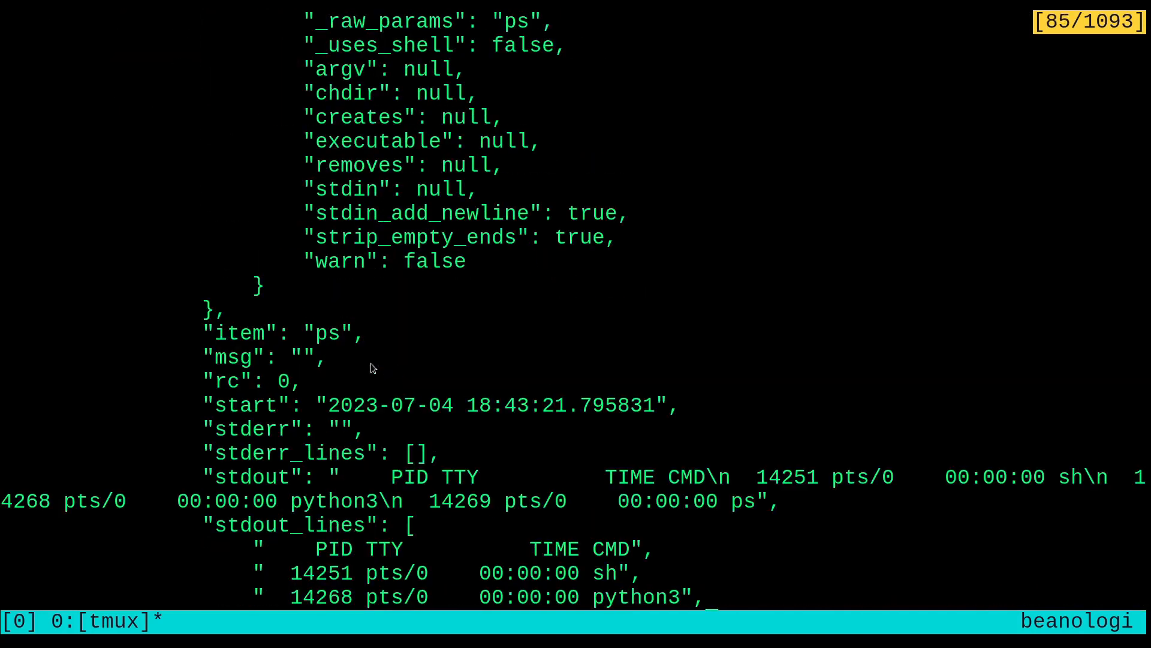
scroll(down, 3)
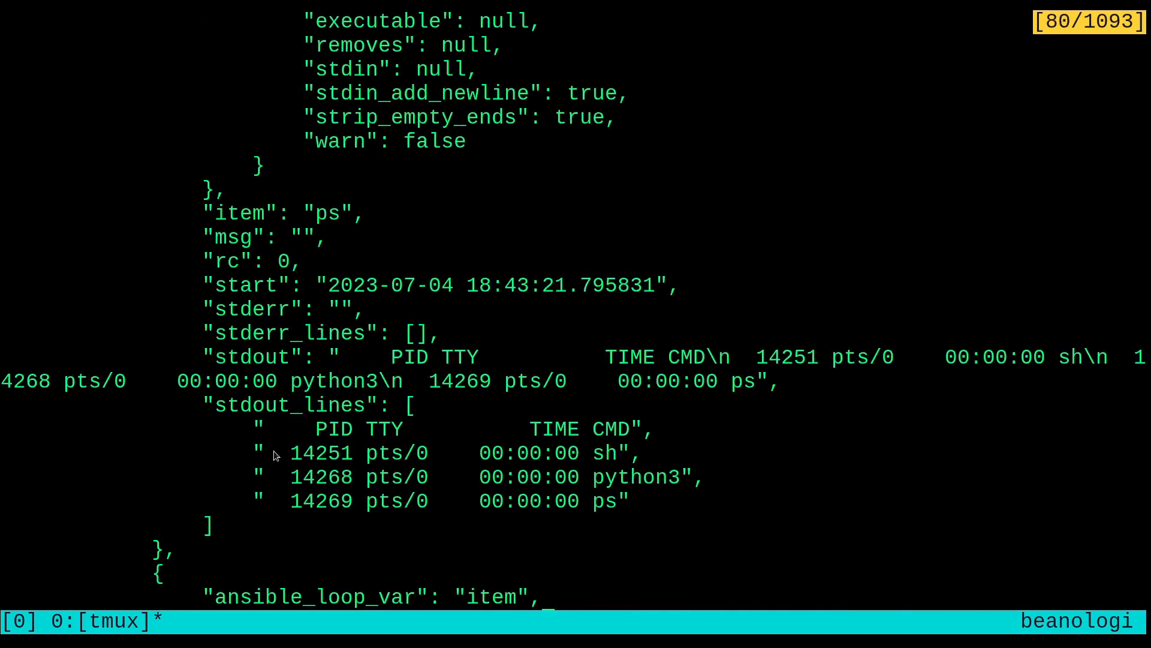
scroll(up, 3)
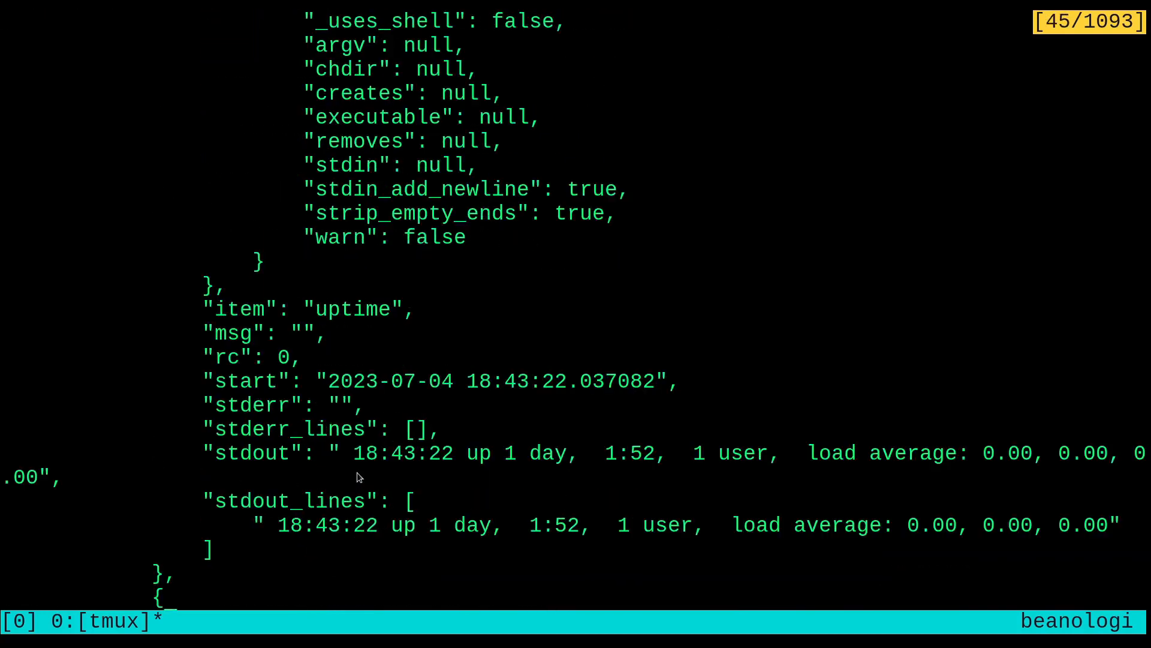
mouse_move(487, 483)
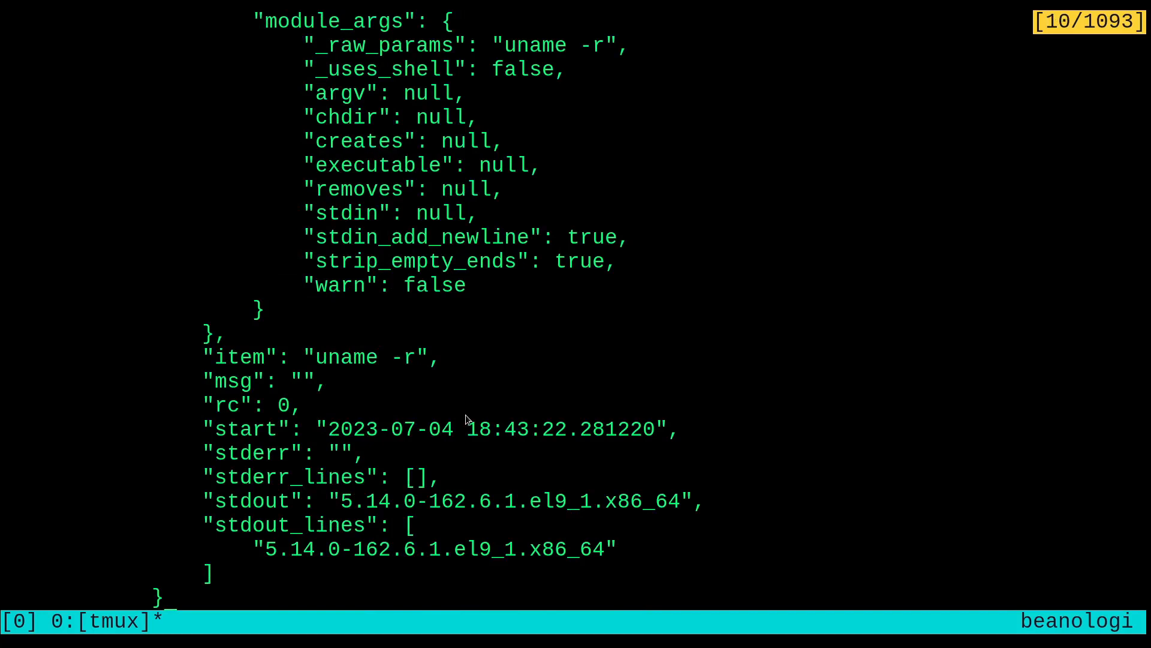
mouse_move(437, 514)
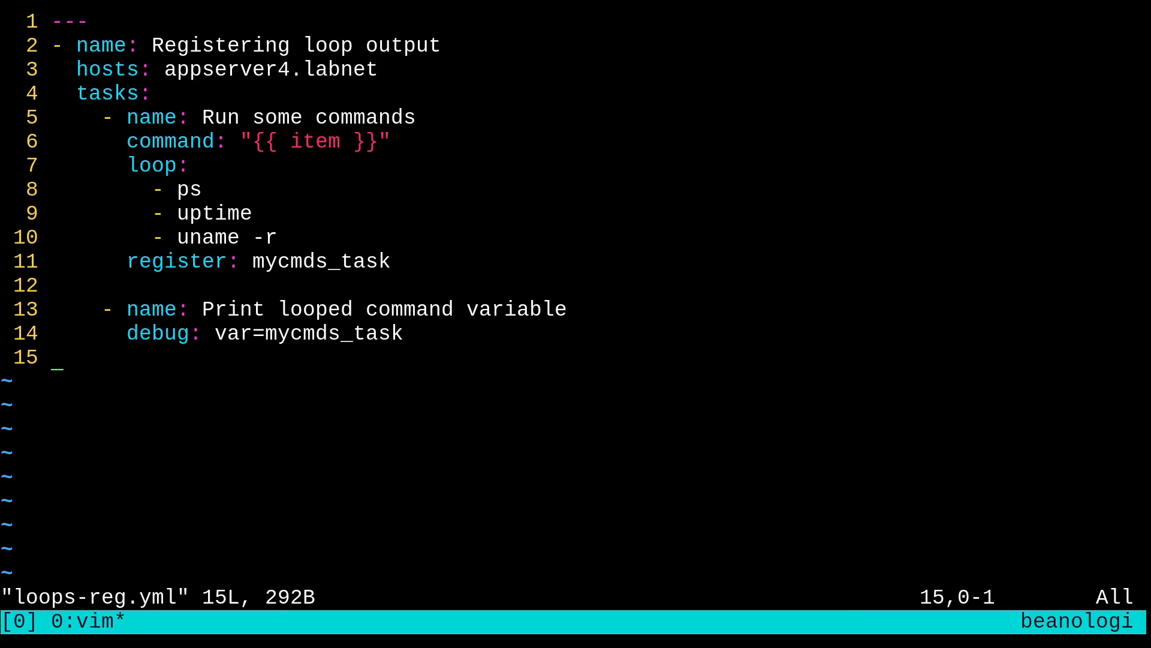
Add a debug task named 'What is the kernel release?' below the existing task.
key(o)
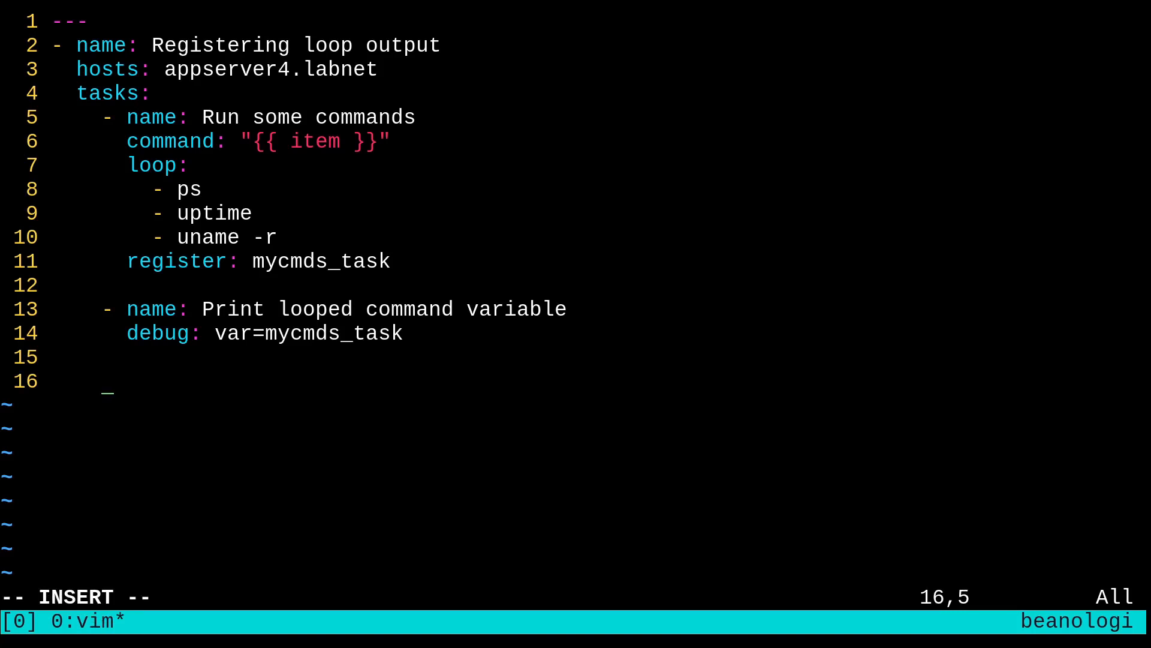
text(- name:)
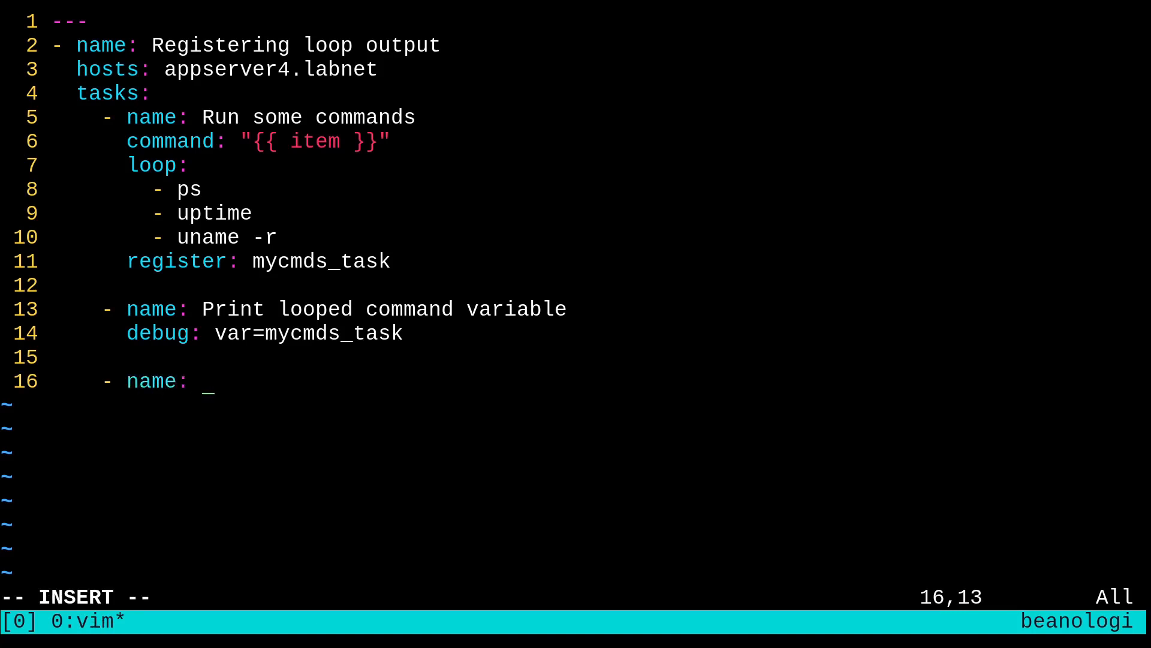
text(What is the ker)
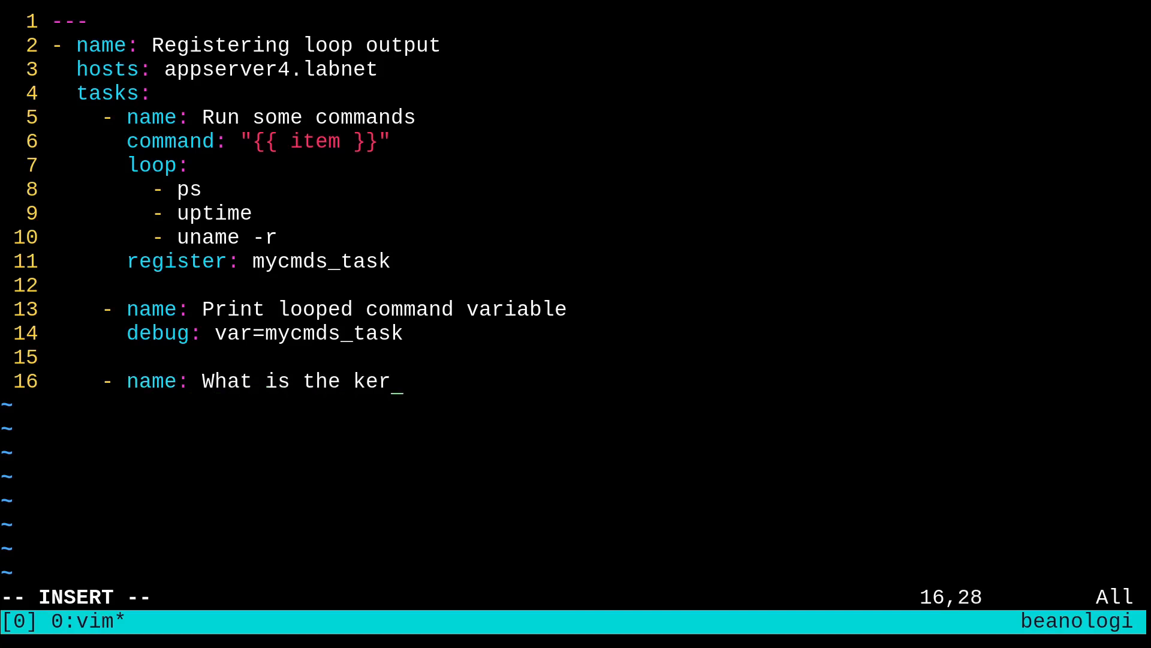
text(nel release)
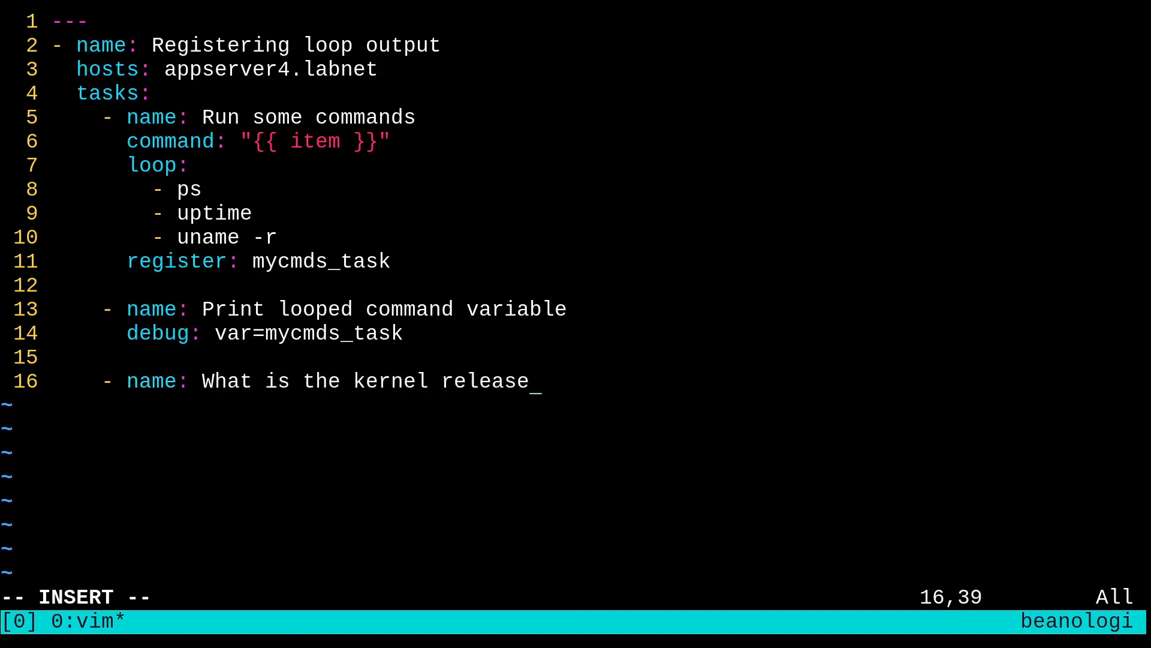
key(Enter)
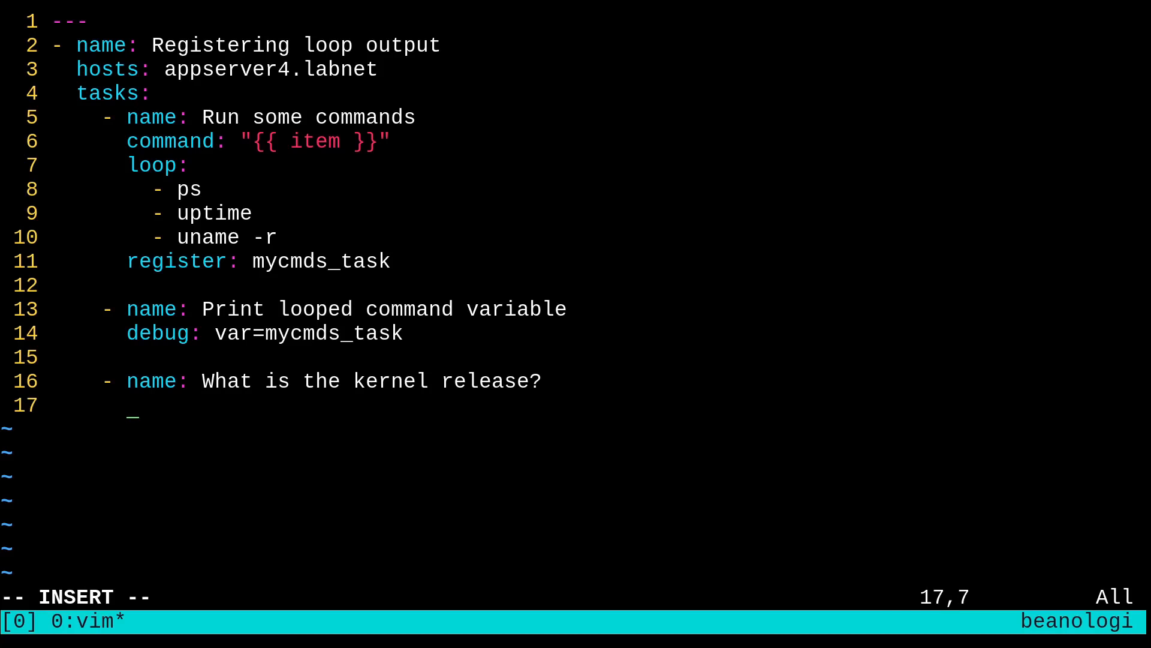
text(debug:)
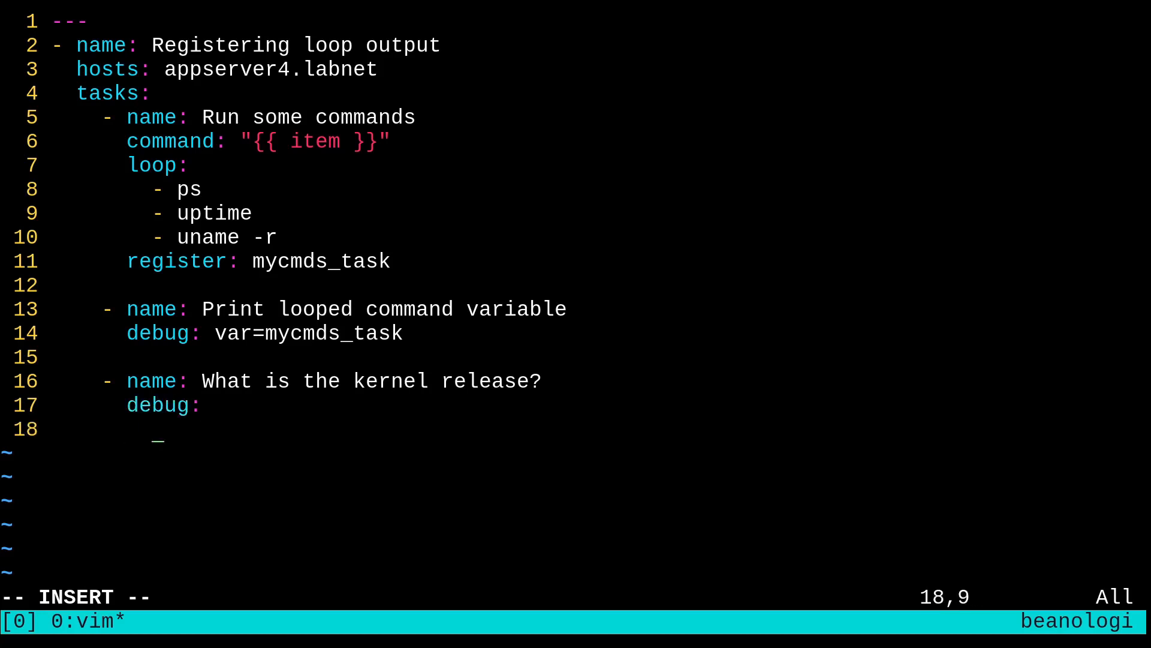
text(msg:)
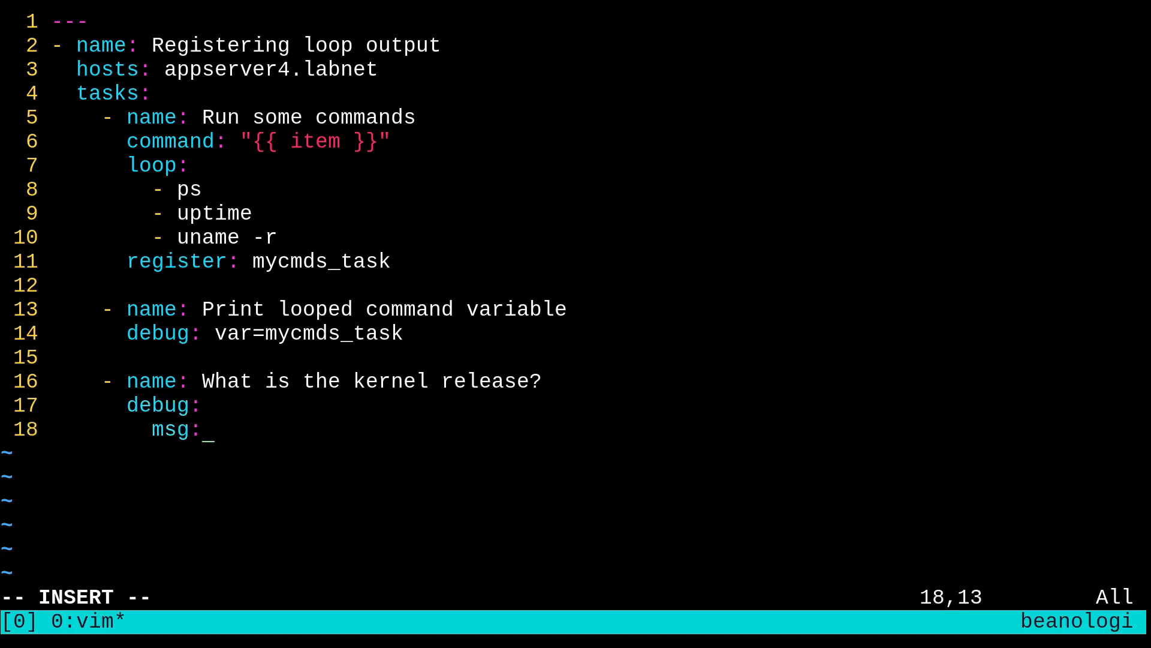
Write its msg as "{{ mycmds_task['results'][2]['stdout'] }}".
text("")
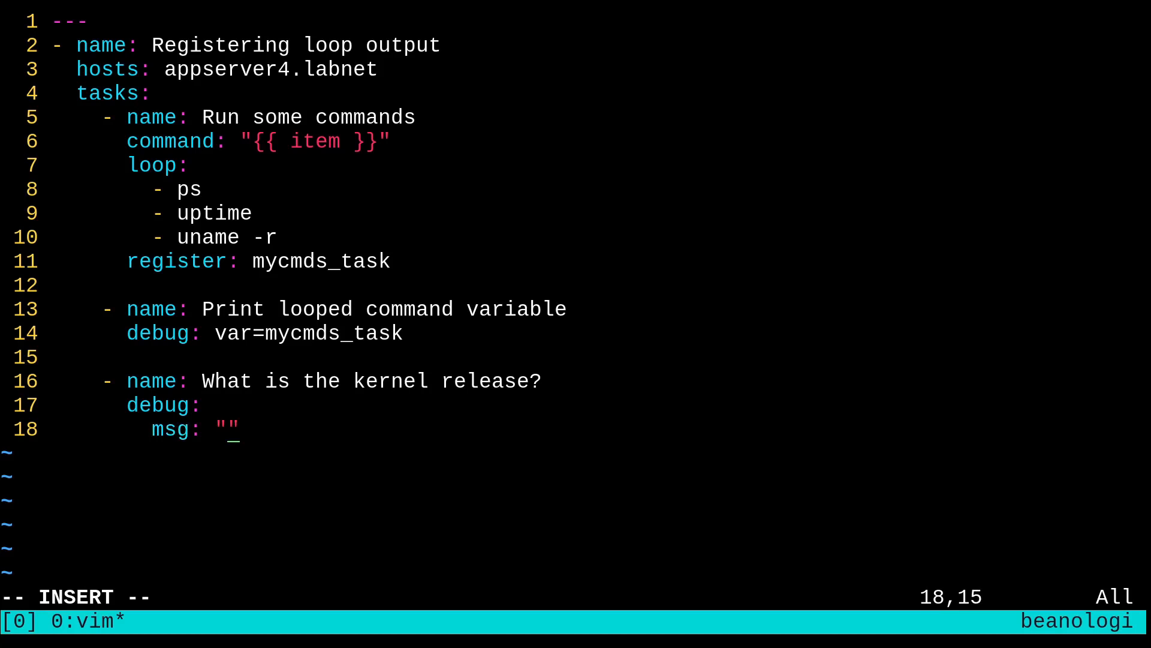
text({{  }})
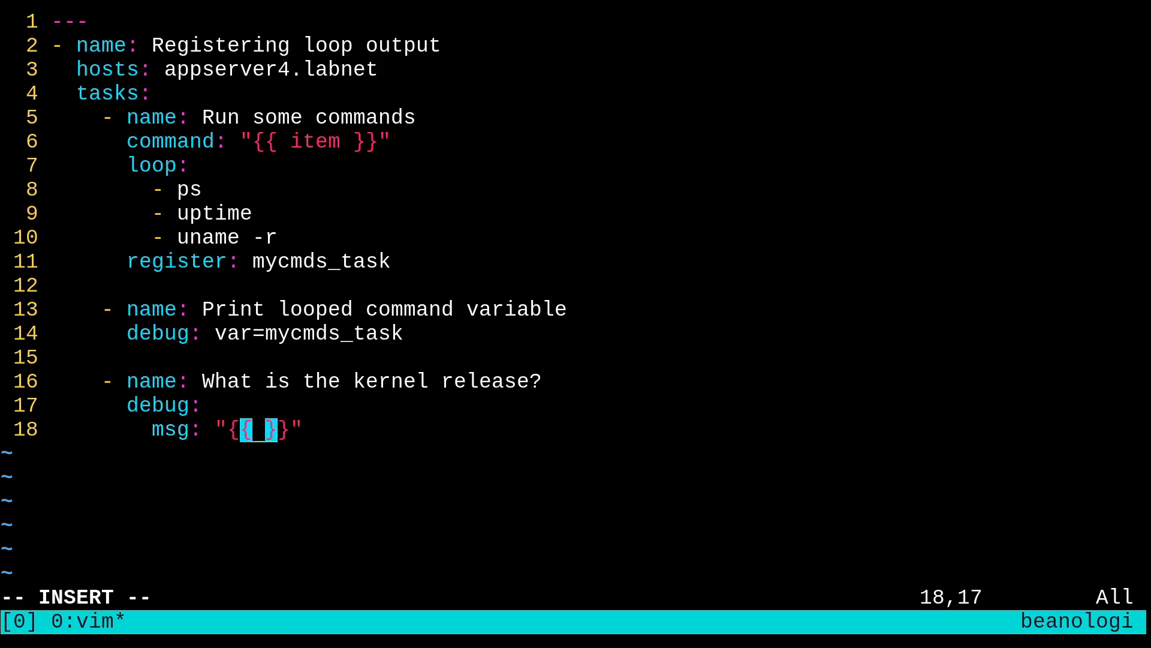
text(my_)
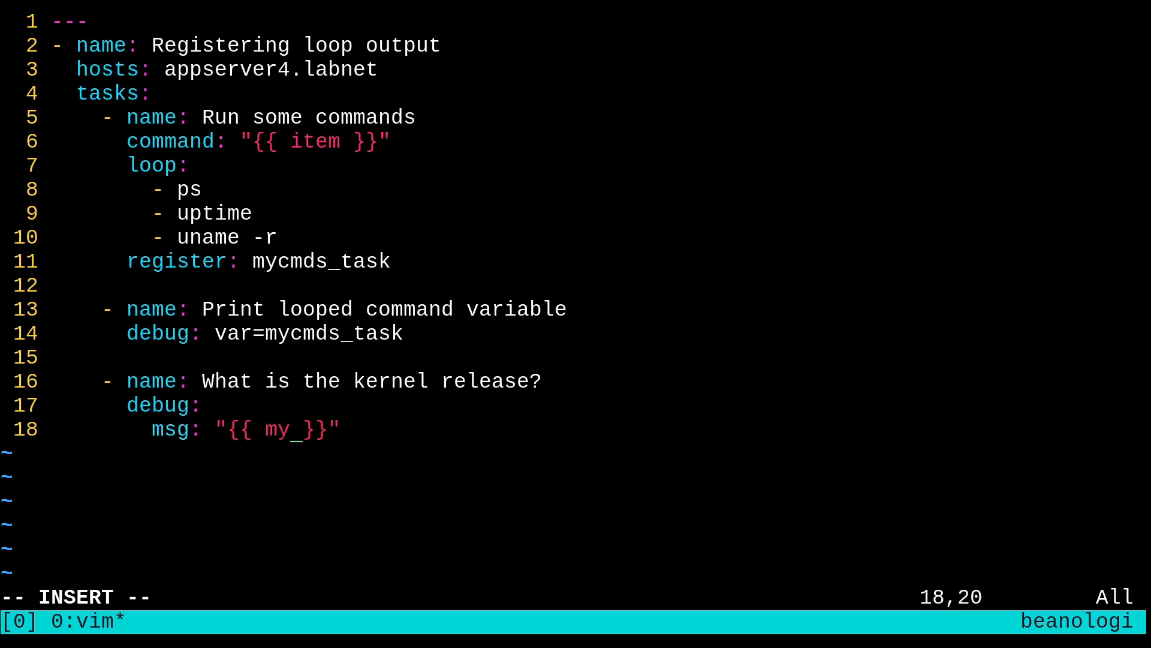
text(cmds_)
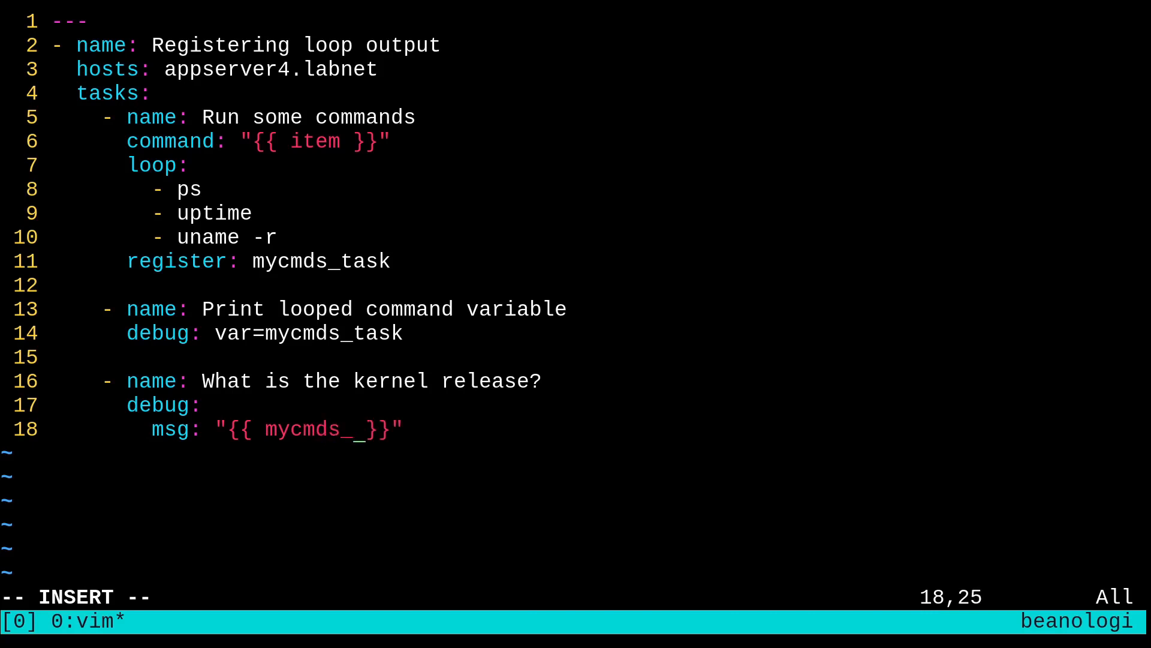
text(task)
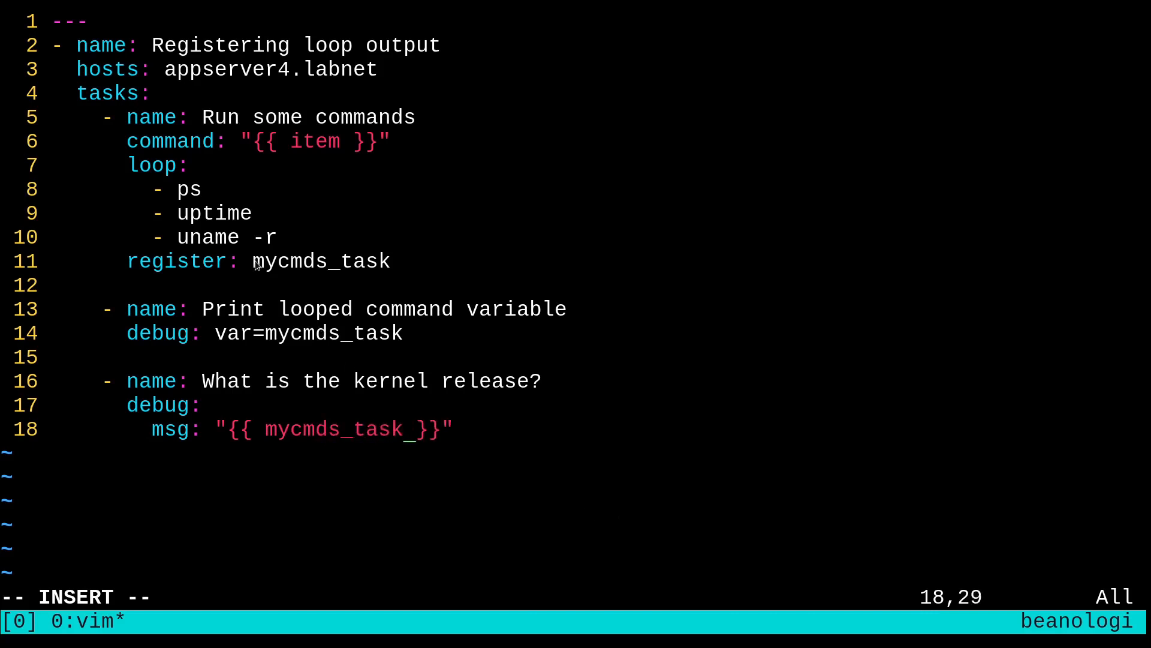
mouse_move(518, 458)
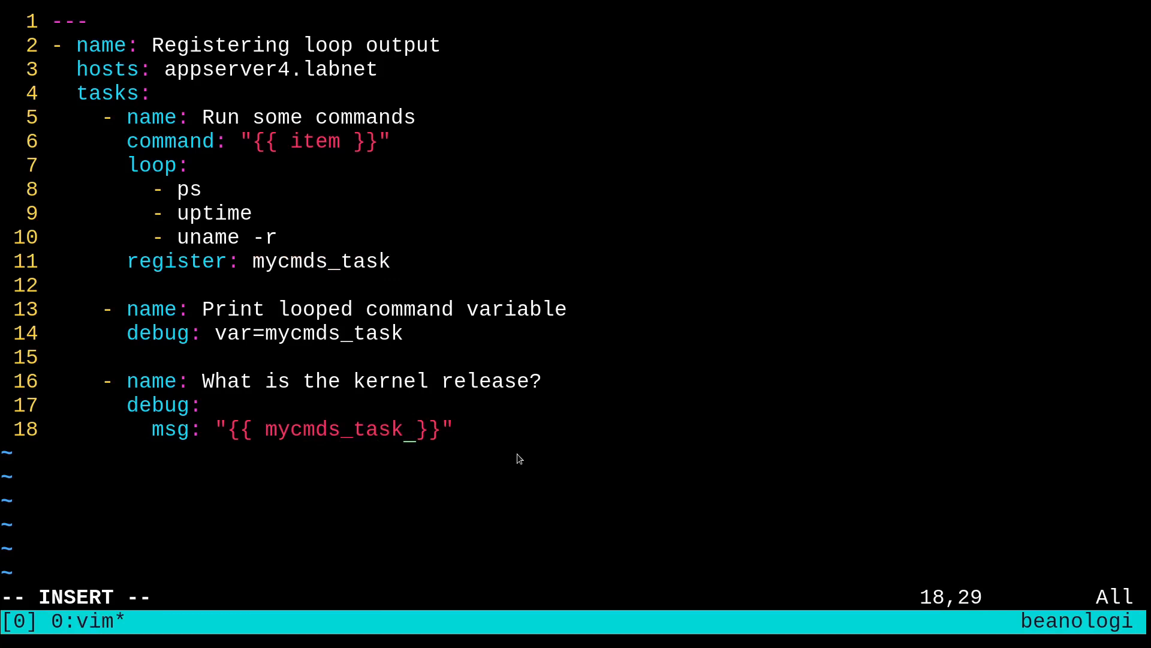
text(['results)
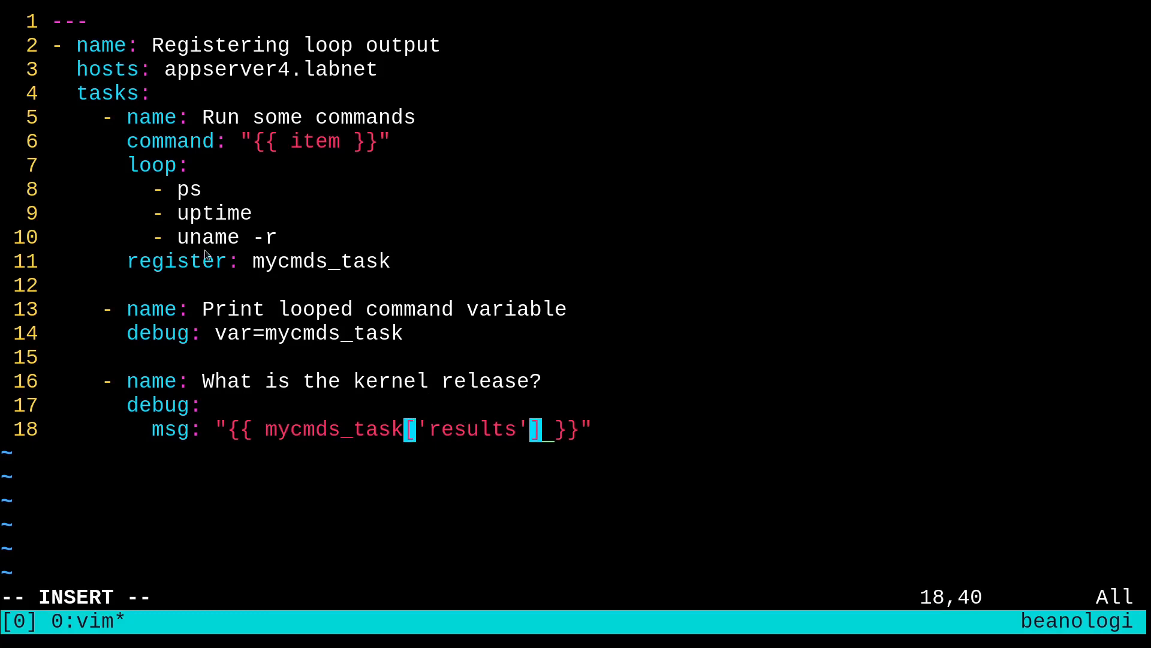
mouse_move(181, 245)
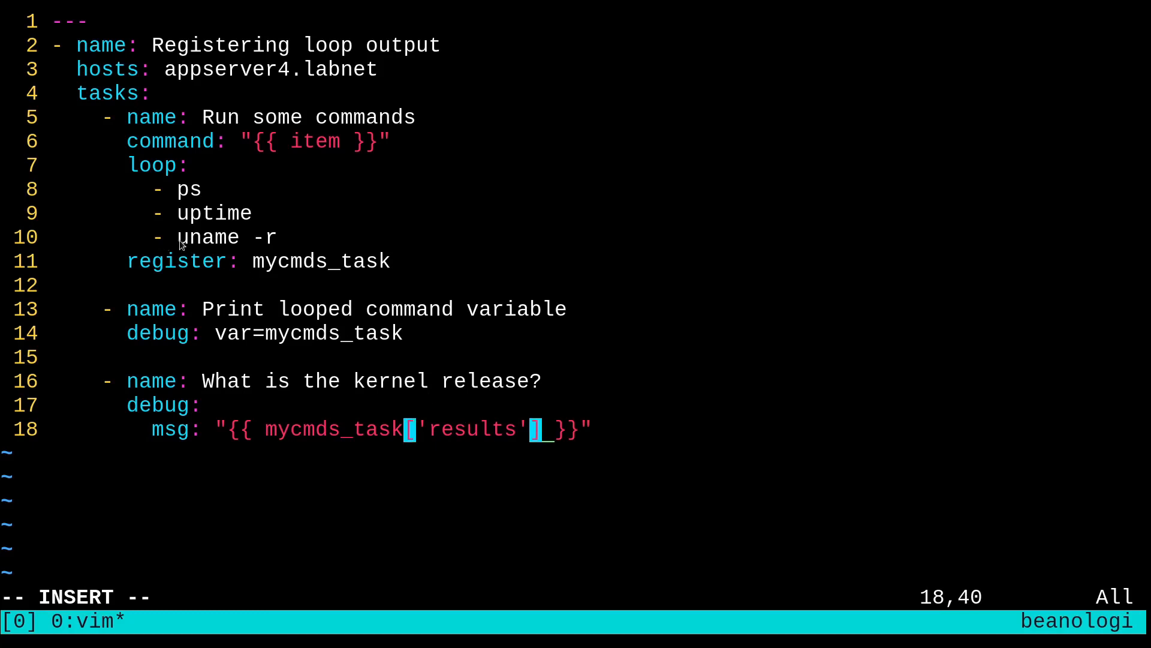
mouse_move(170, 190)
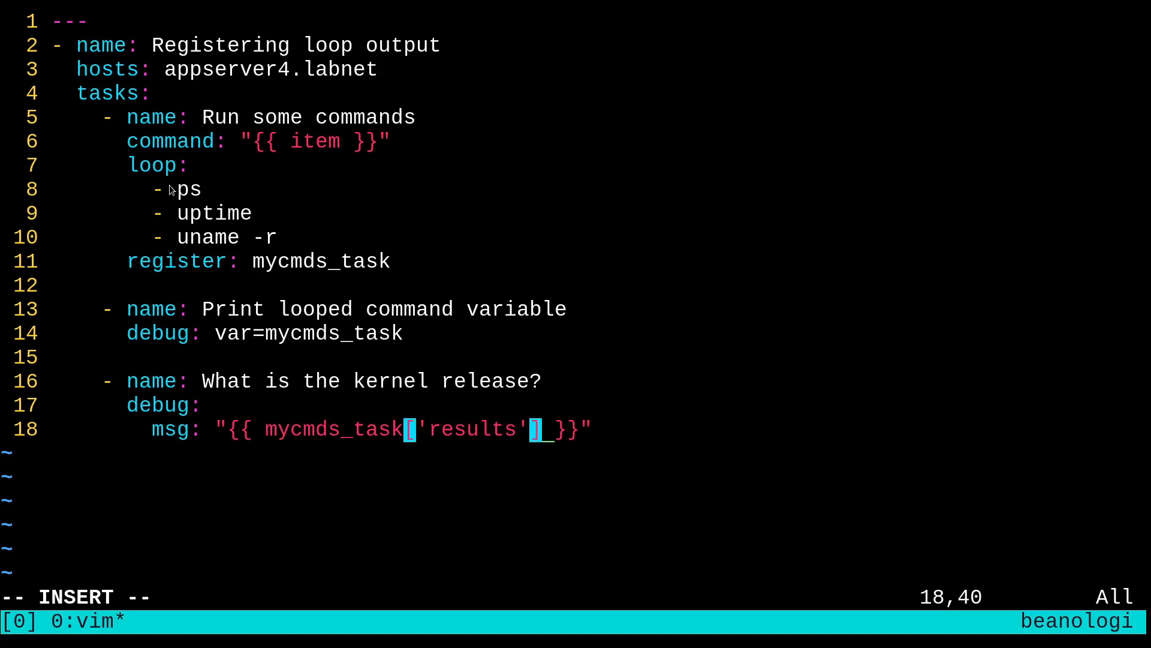
mouse_move(574, 439)
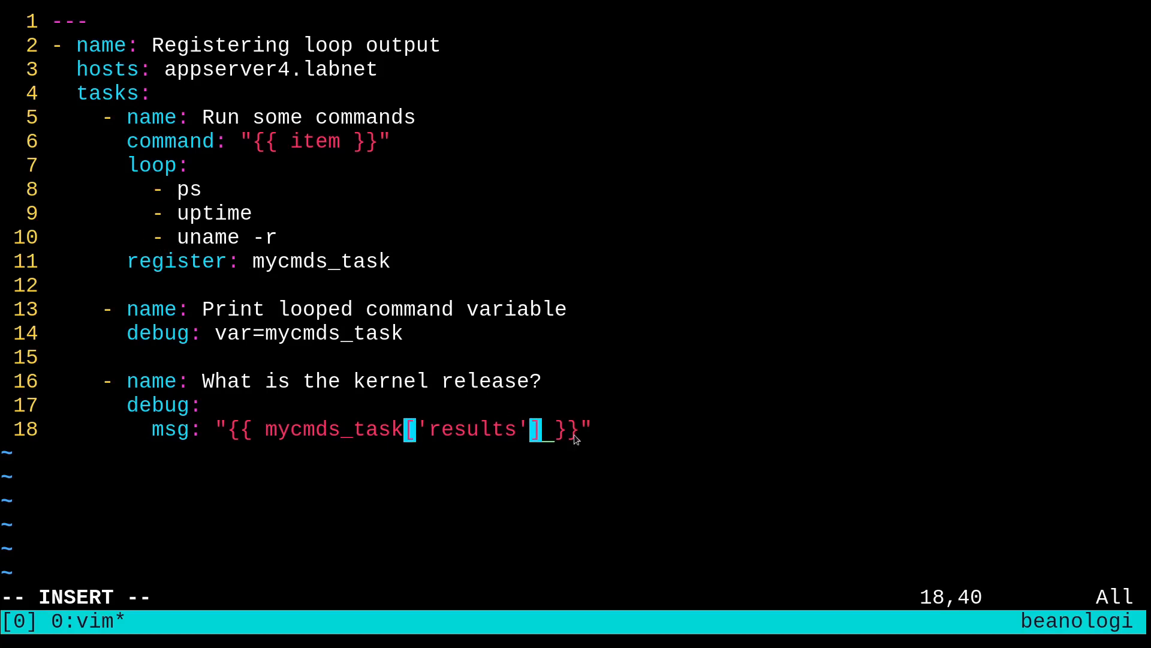
text([2)
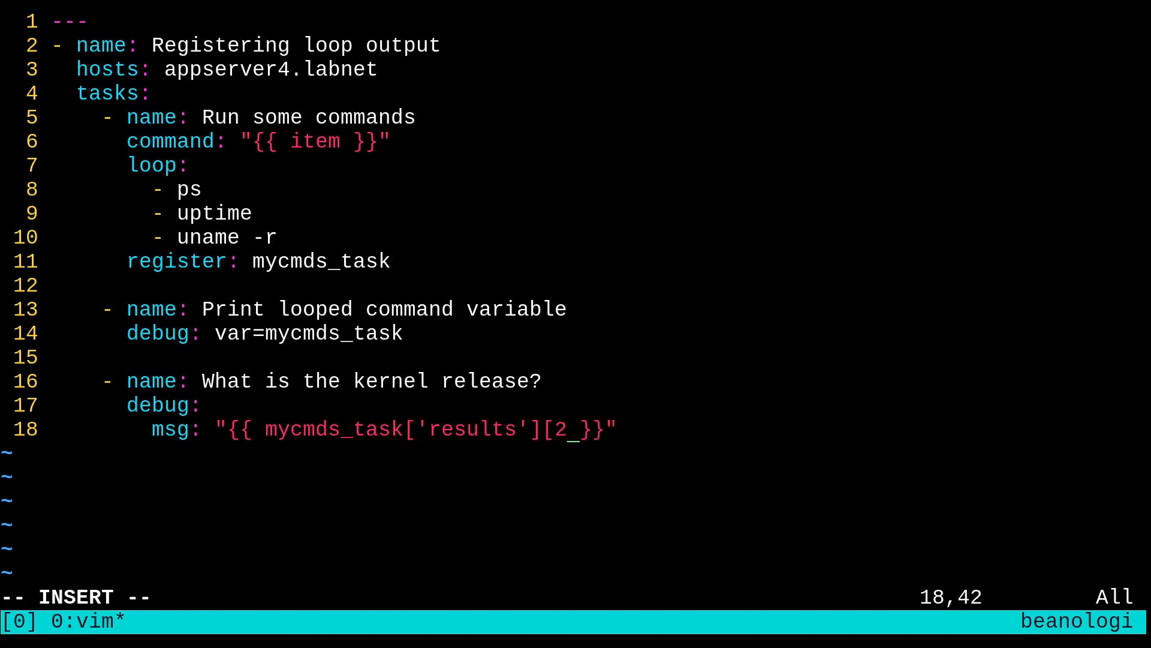
text(][)
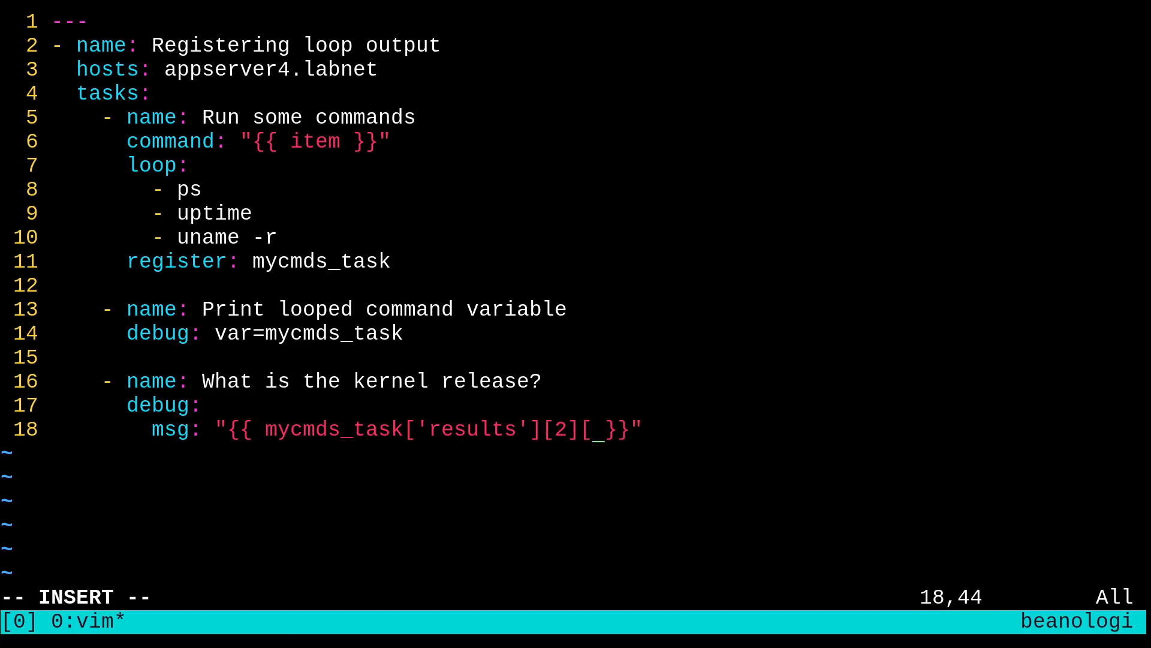
text('st)
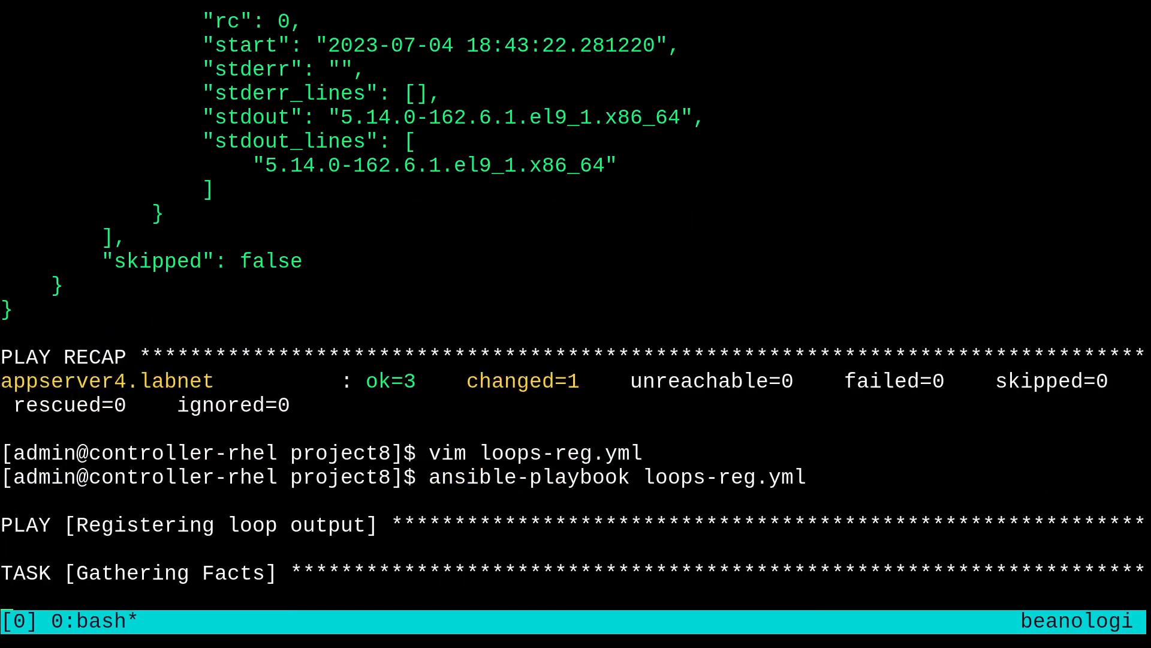
Rerun loops-reg.yml so the task prints kernel release 5.14.0-162.6.1.el9_1.x86_64.
key(Return)
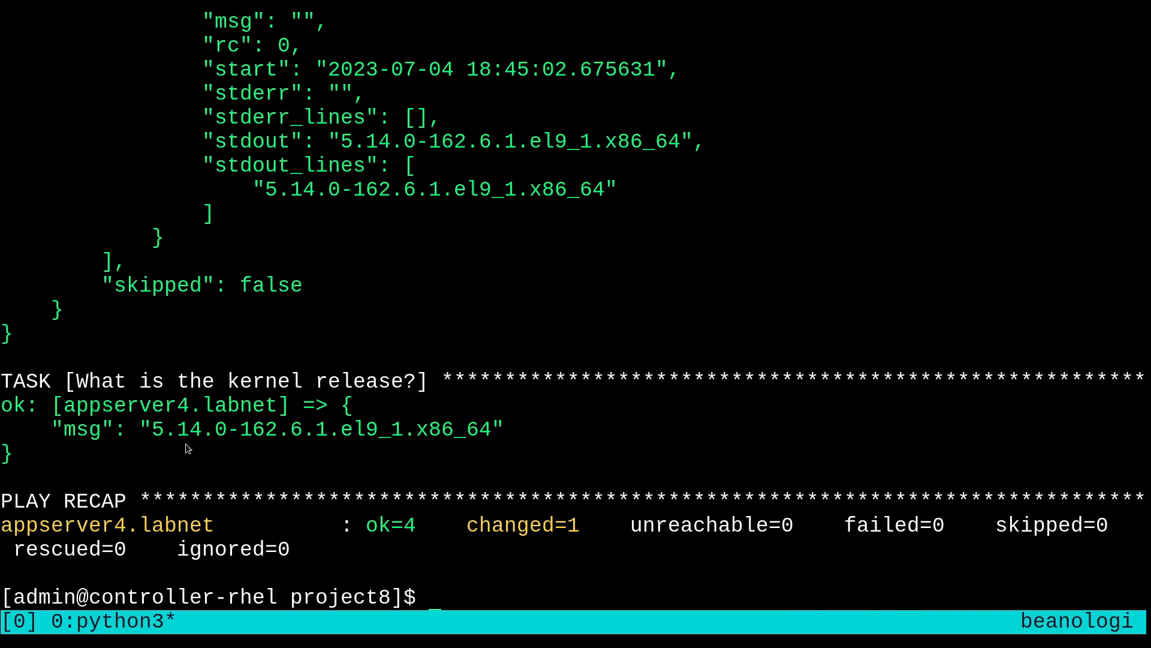
mouse_move(500, 444)
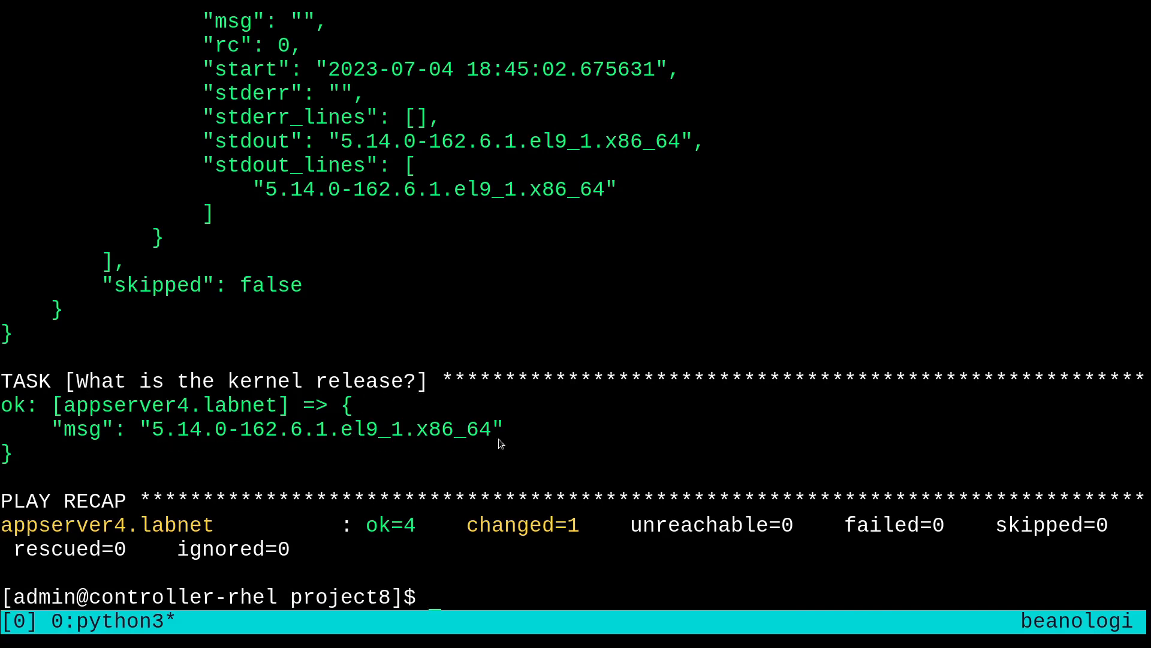
mouse_move(596, 440)
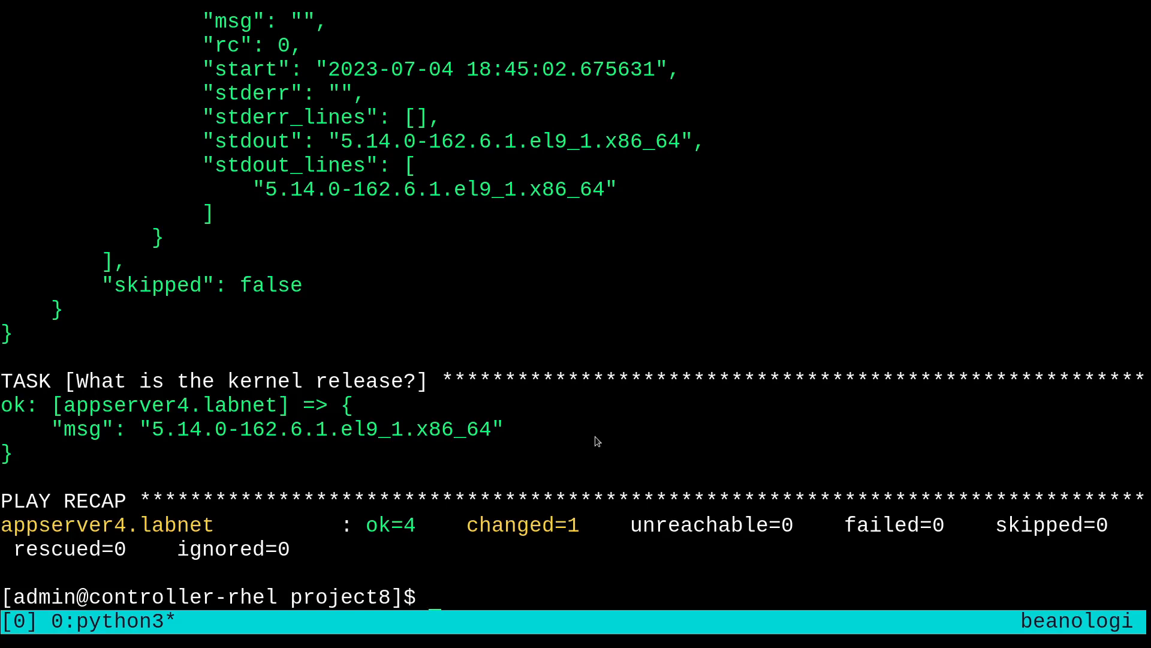